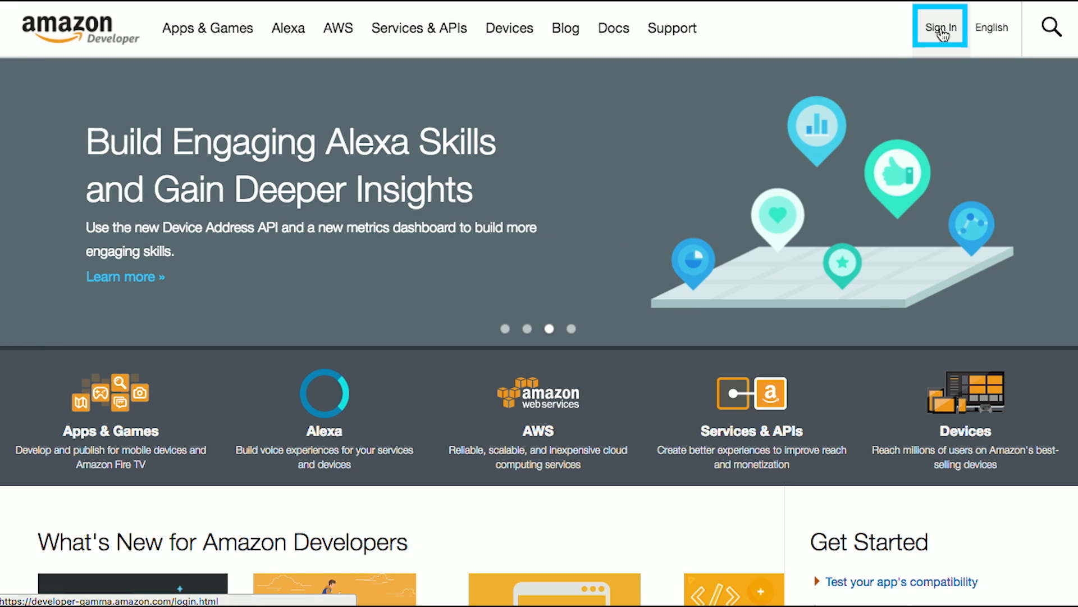
Sign in, go to the Alexa section and get started with the Alexa Skills Kit
left_click(941, 27)
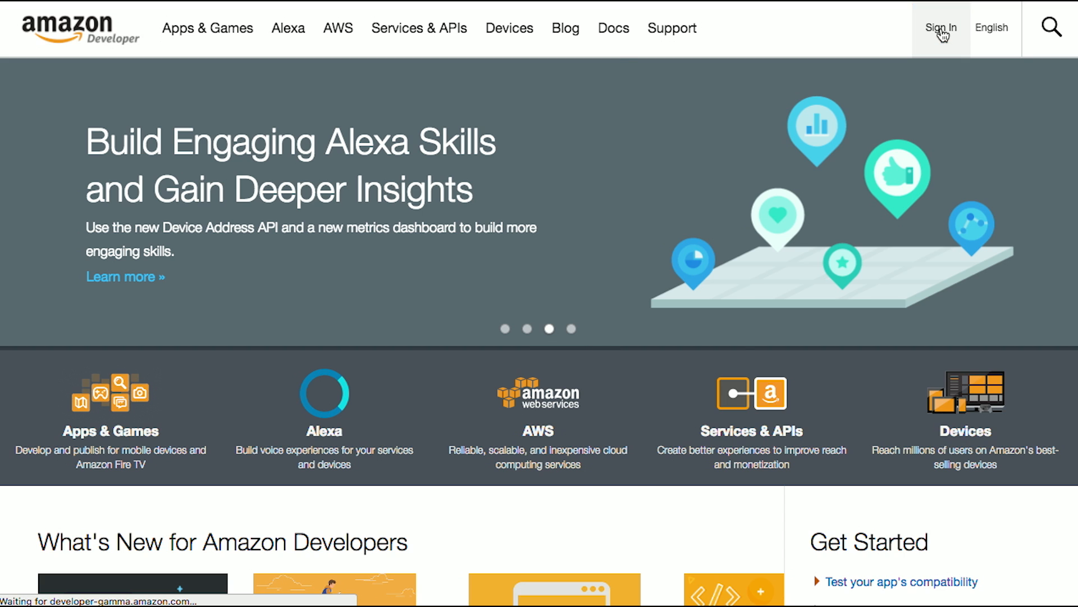
left_click(941, 27)
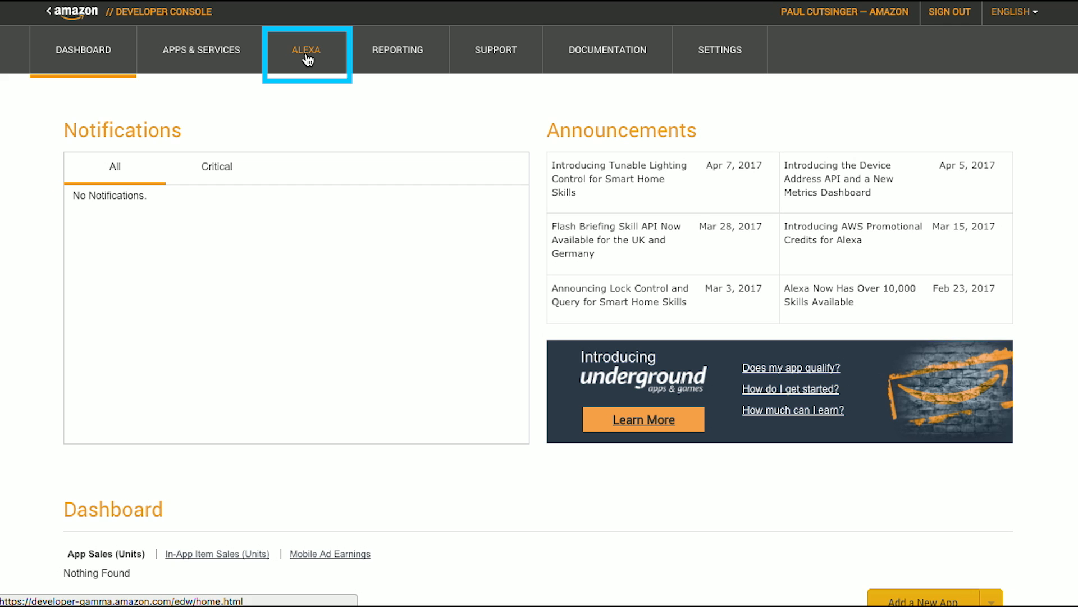
left_click(305, 50)
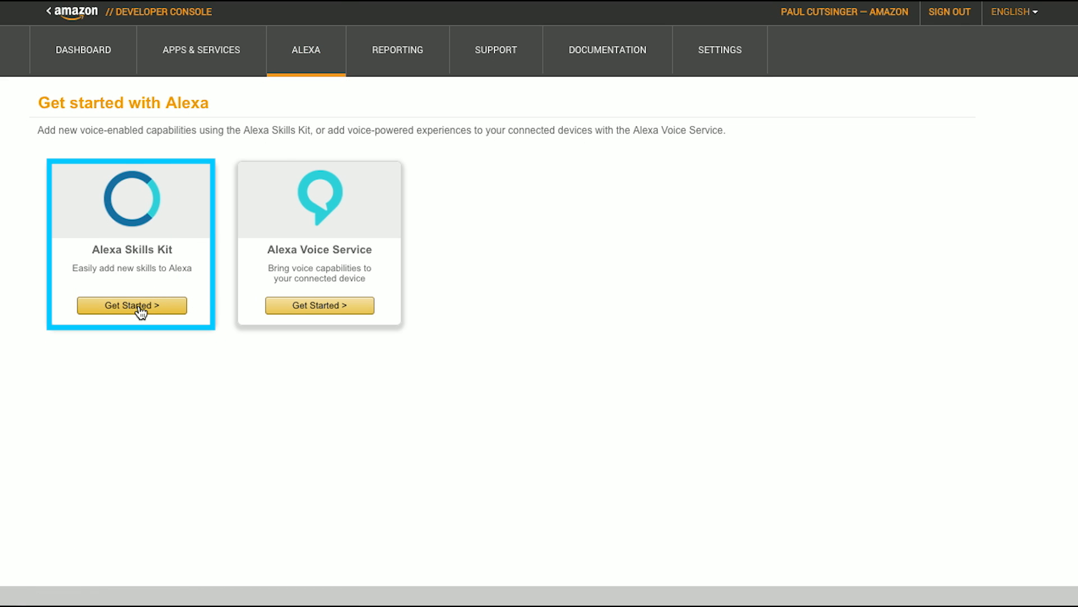
left_click(131, 305)
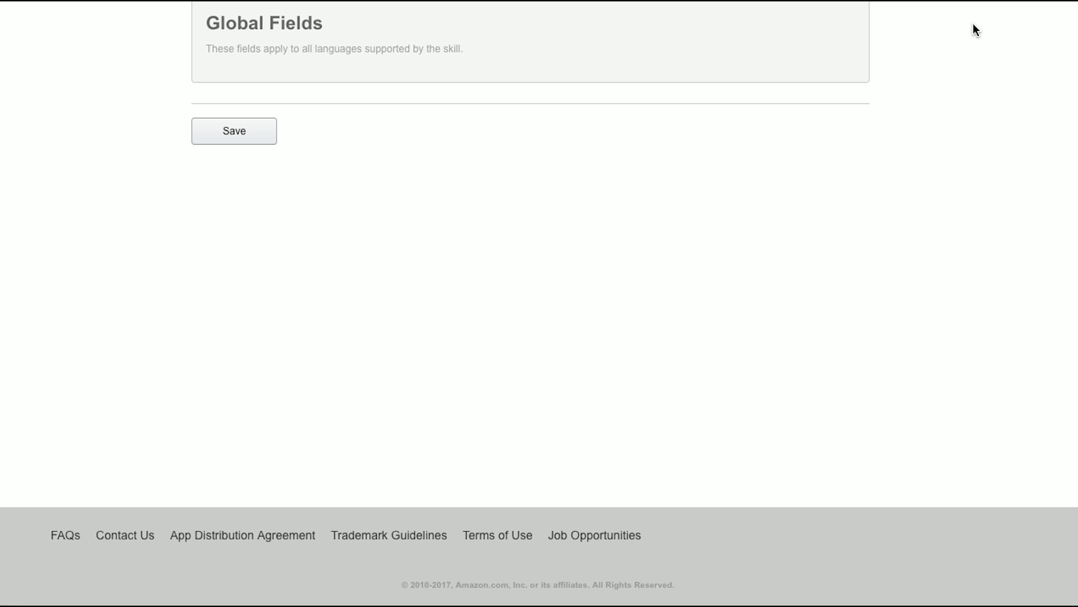
Enter 'plan my trip' as both the skill Name and the Invocation Name
scroll("up", 3)
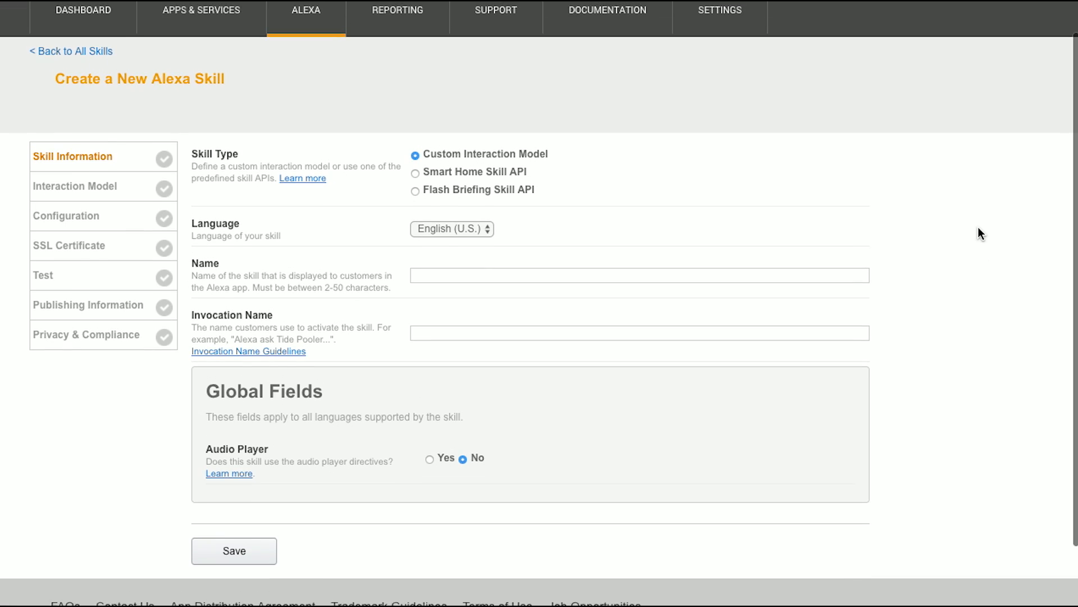
scroll("up", 3)
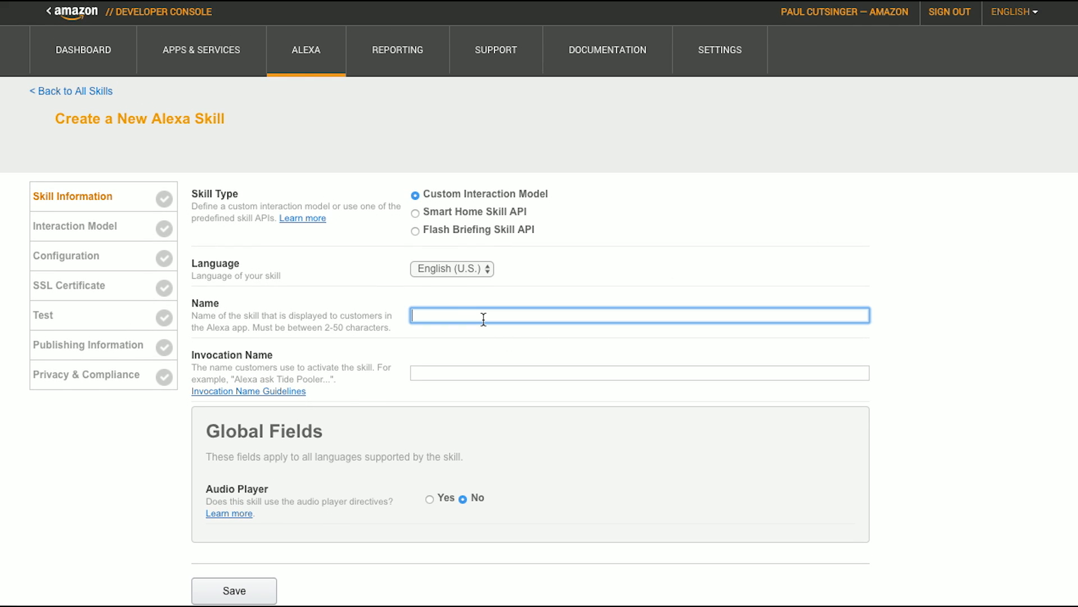
type("plan")
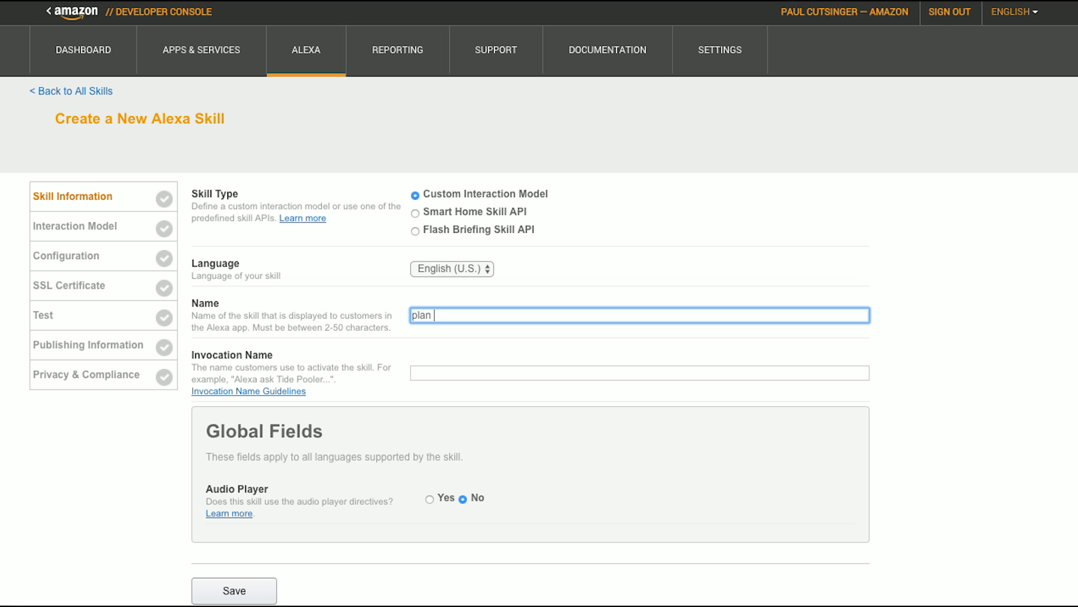
type("my trip")
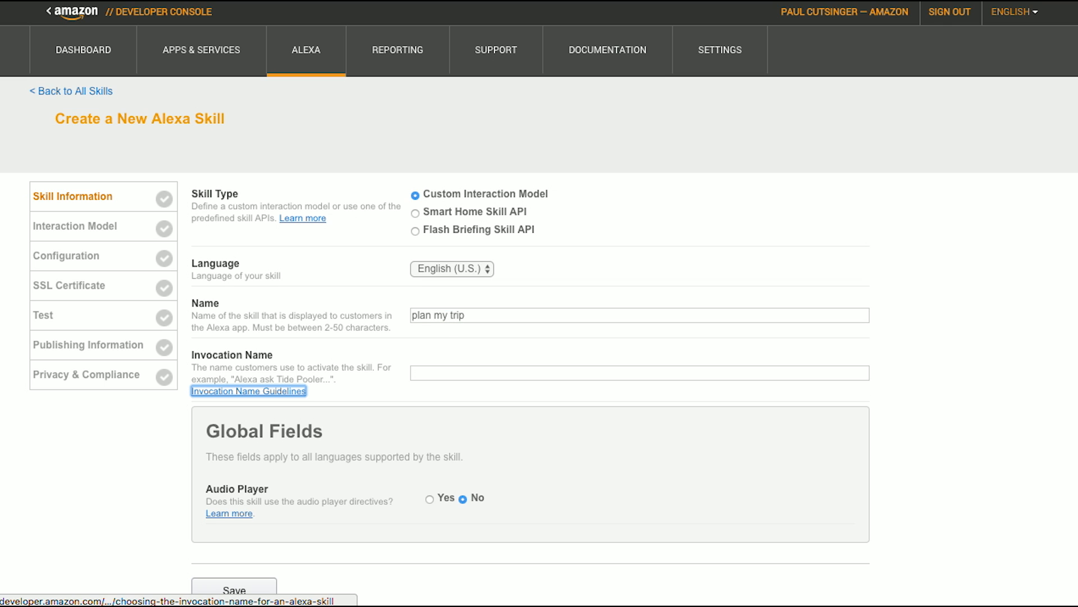
type("plan")
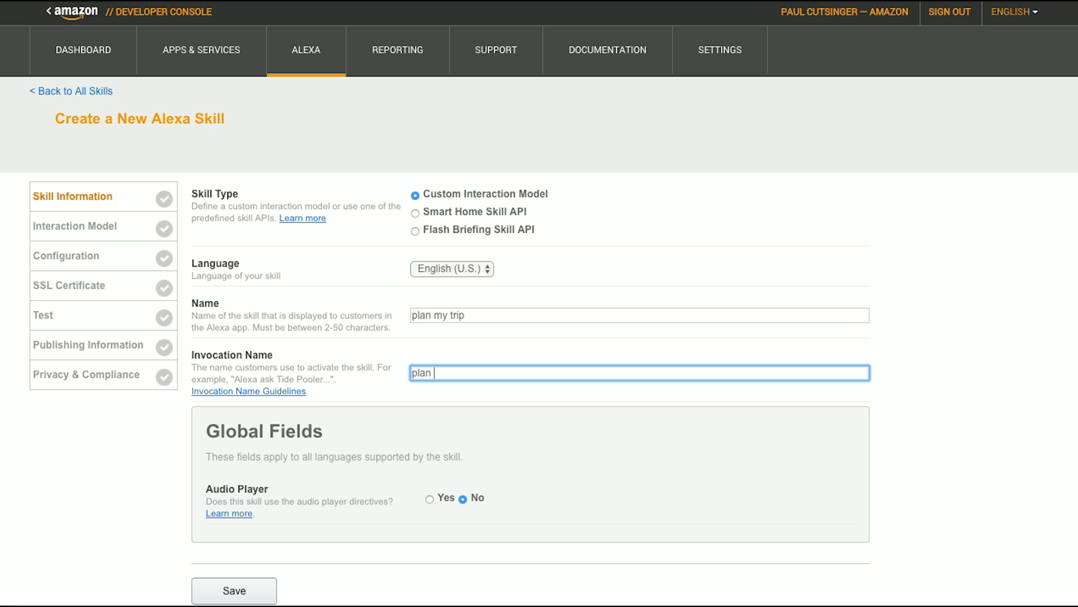
type("my")
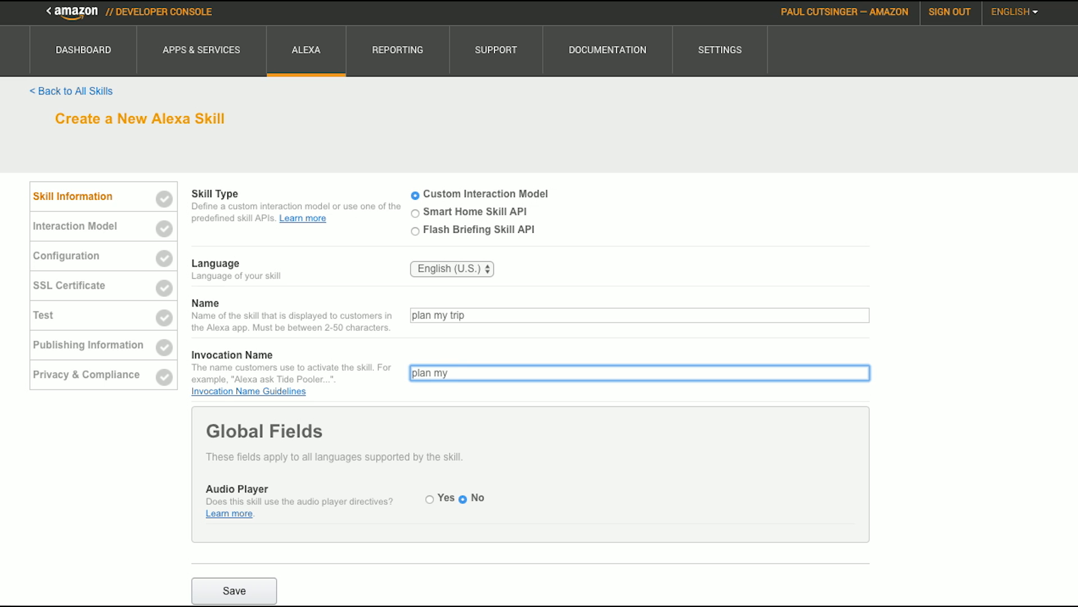
type("trip")
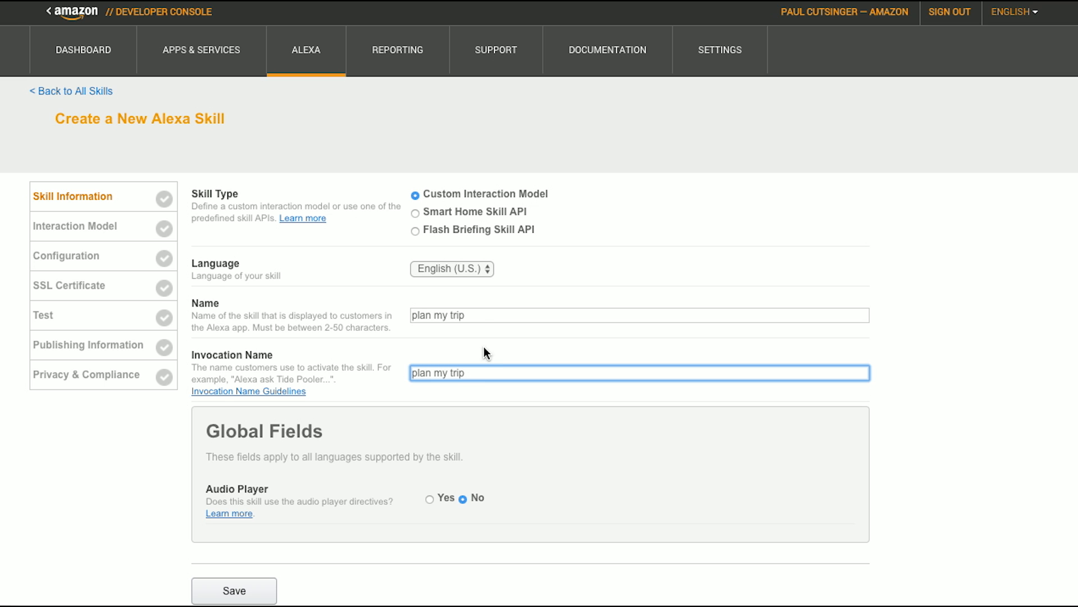
scroll("down", 3)
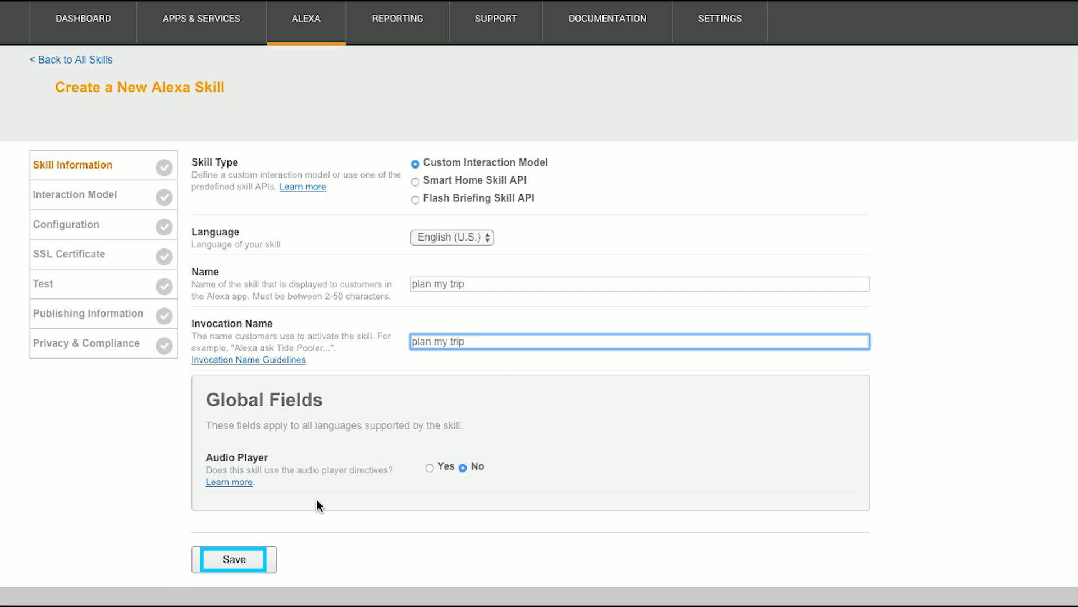
Save the skill so it receives an application ID and continue to the Interaction Model page
left_click(234, 558)
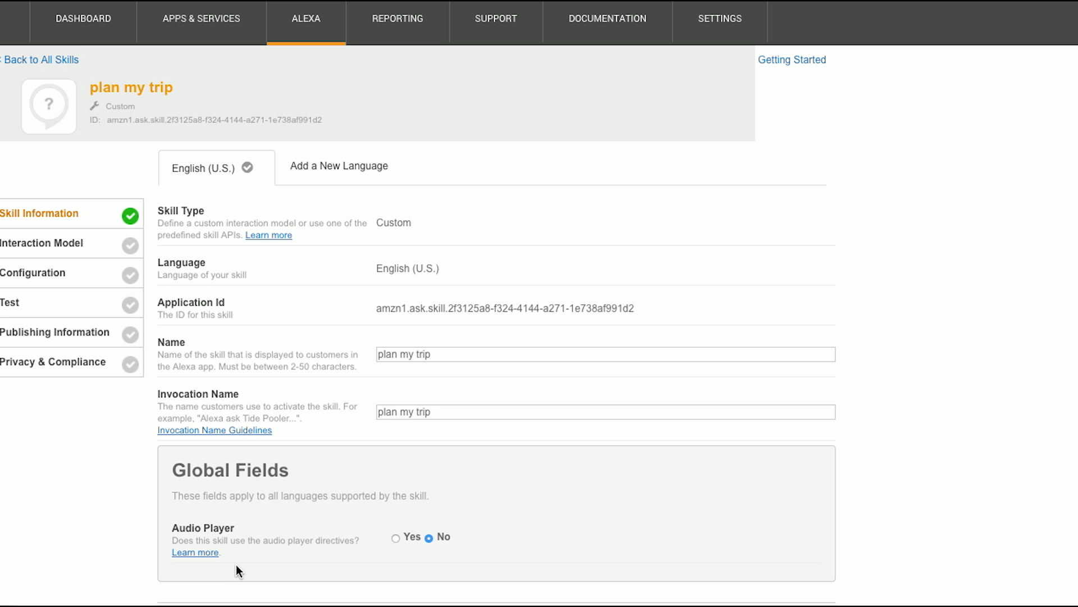
scroll("down", 3)
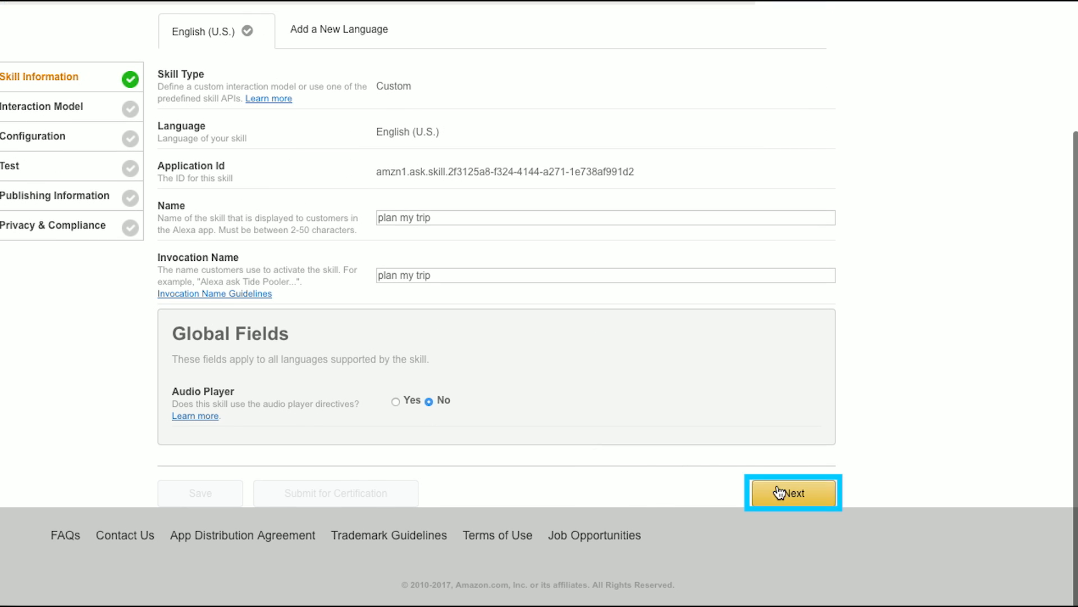
left_click(792, 493)
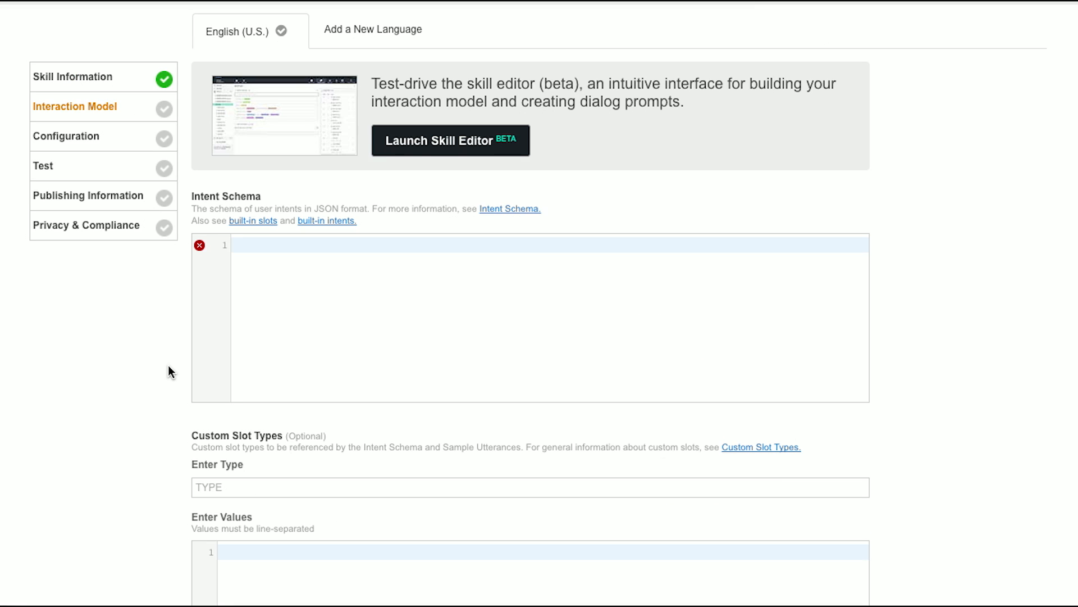
scroll("up", 3)
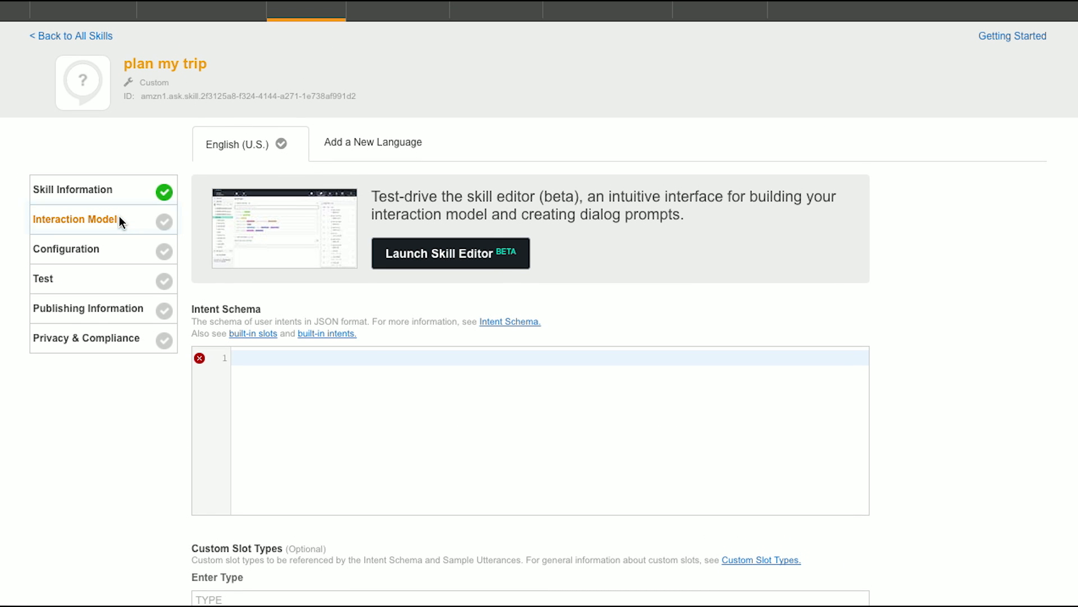
scroll("up", 3)
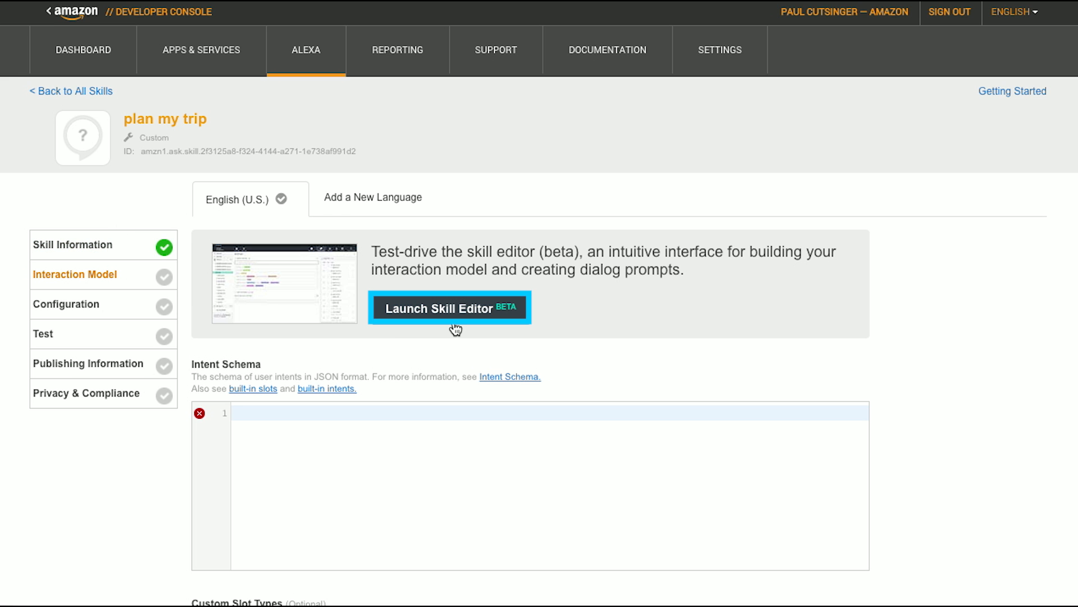
Launch the beta Skill Editor on the skill's dashboard with its three built-in intents
left_click(449, 308)
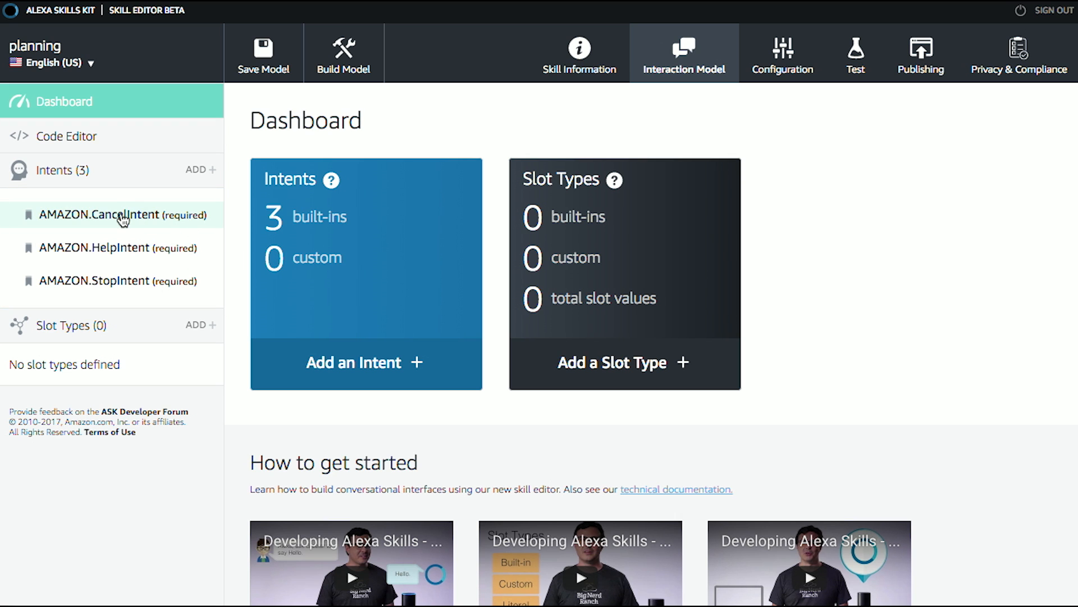
mouse_move(116, 281)
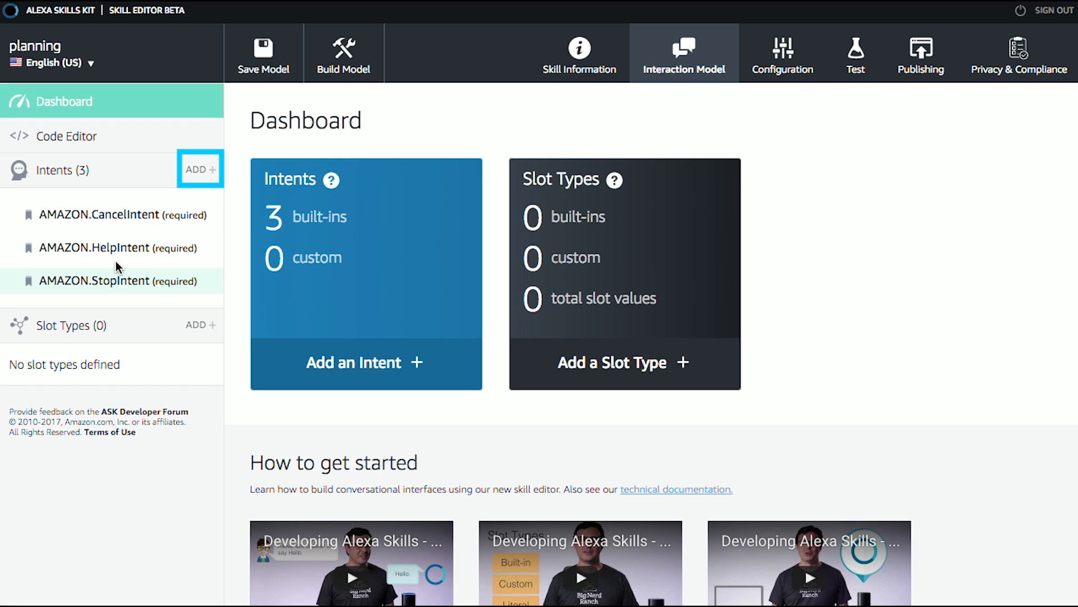
Add a new custom intent named planMyTrip
left_click(199, 170)
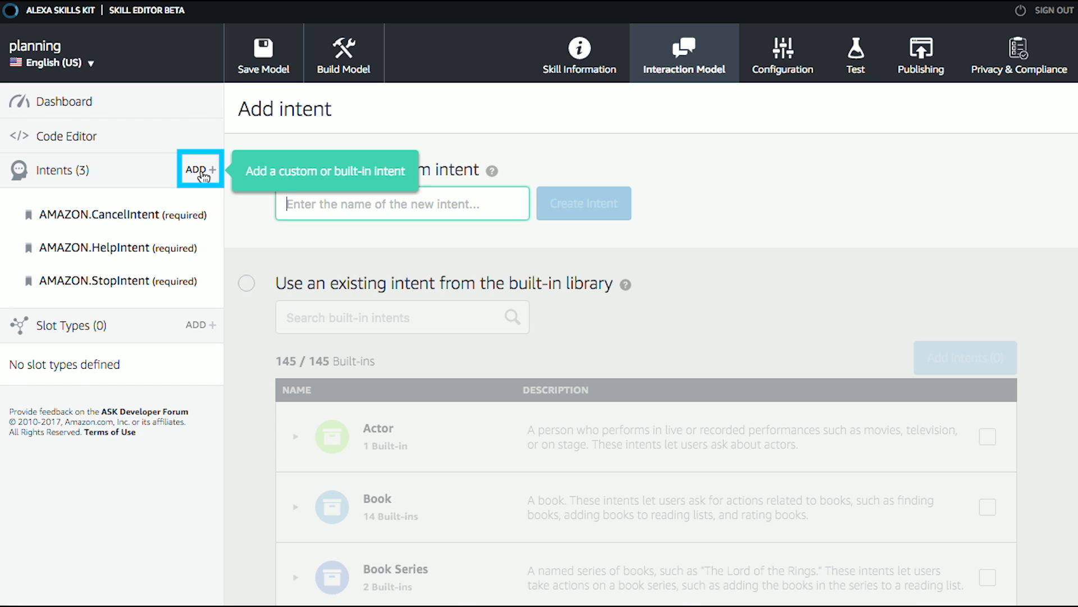
left_click(402, 203)
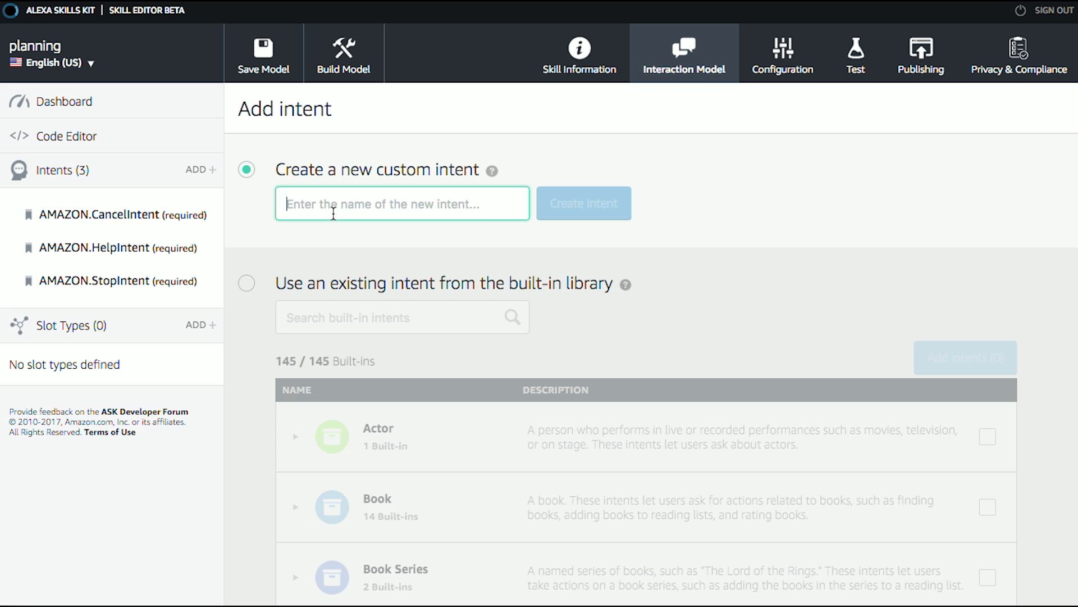
type("pla")
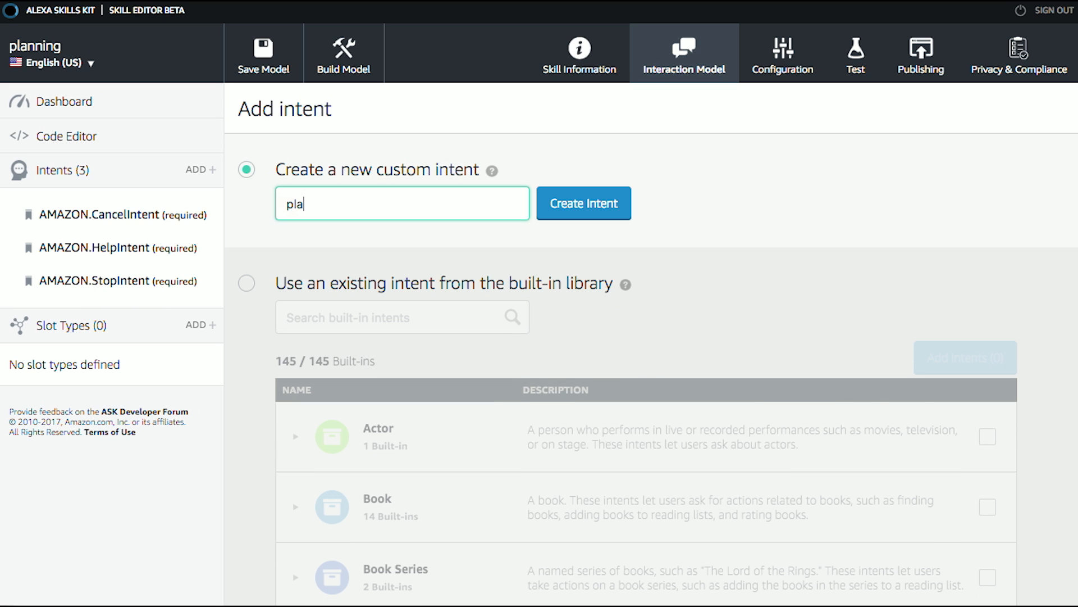
type("nMy")
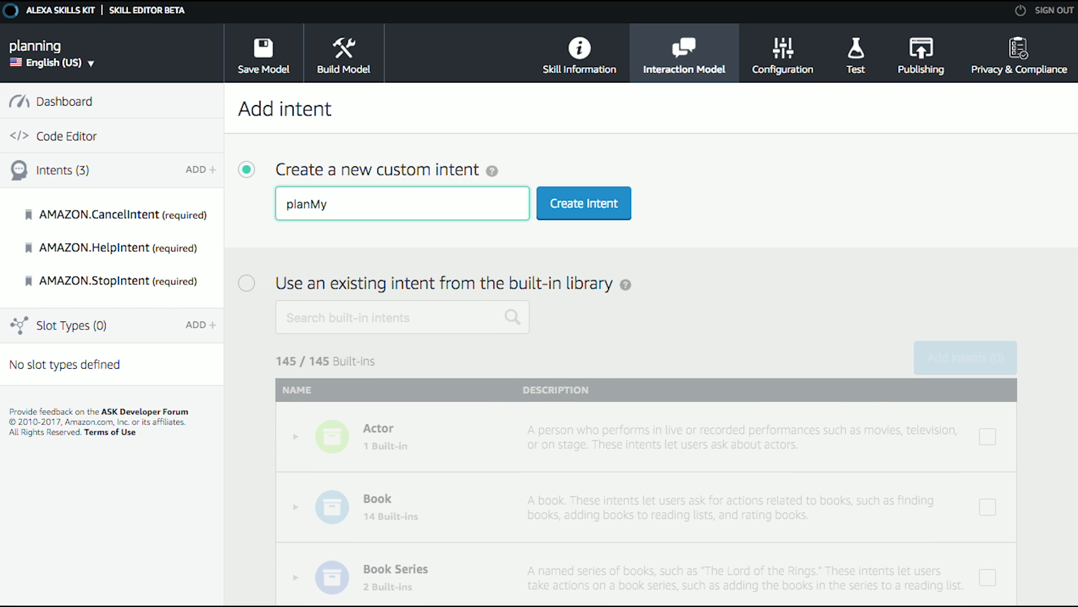
type("Tr")
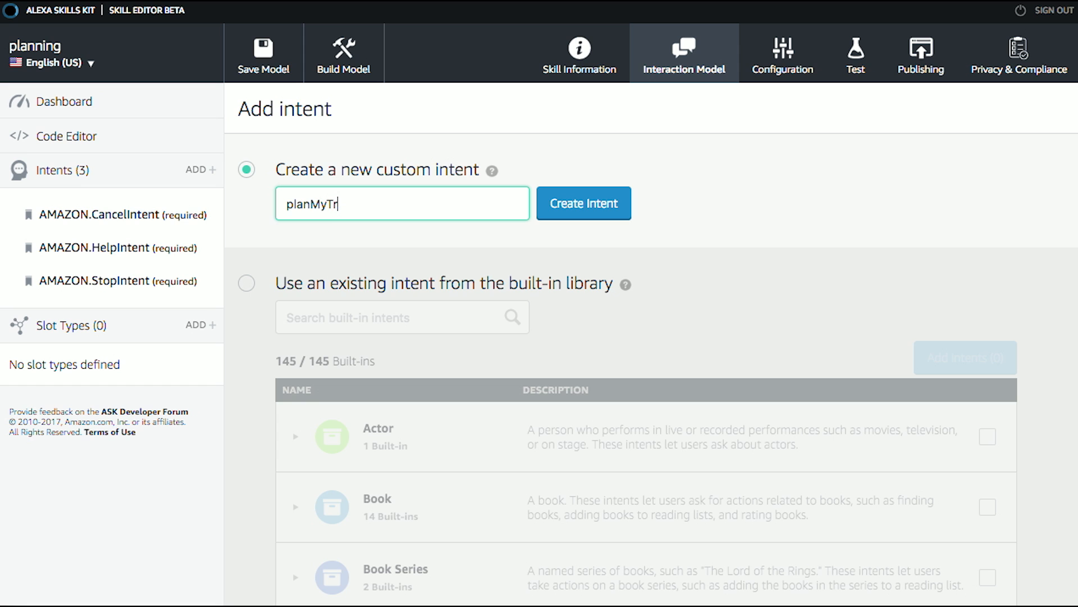
type("ip")
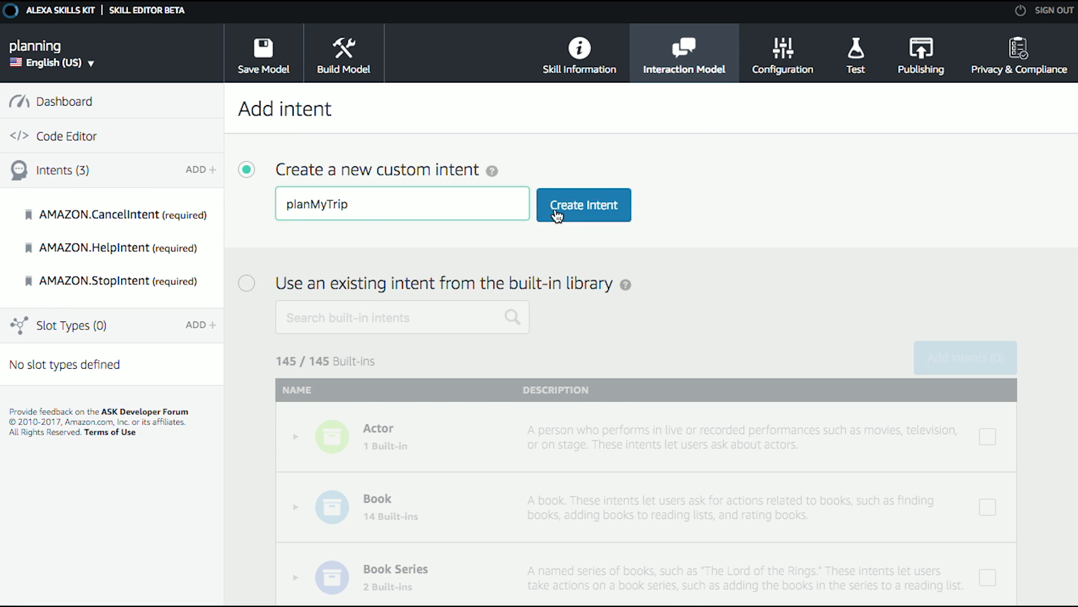
left_click(583, 204)
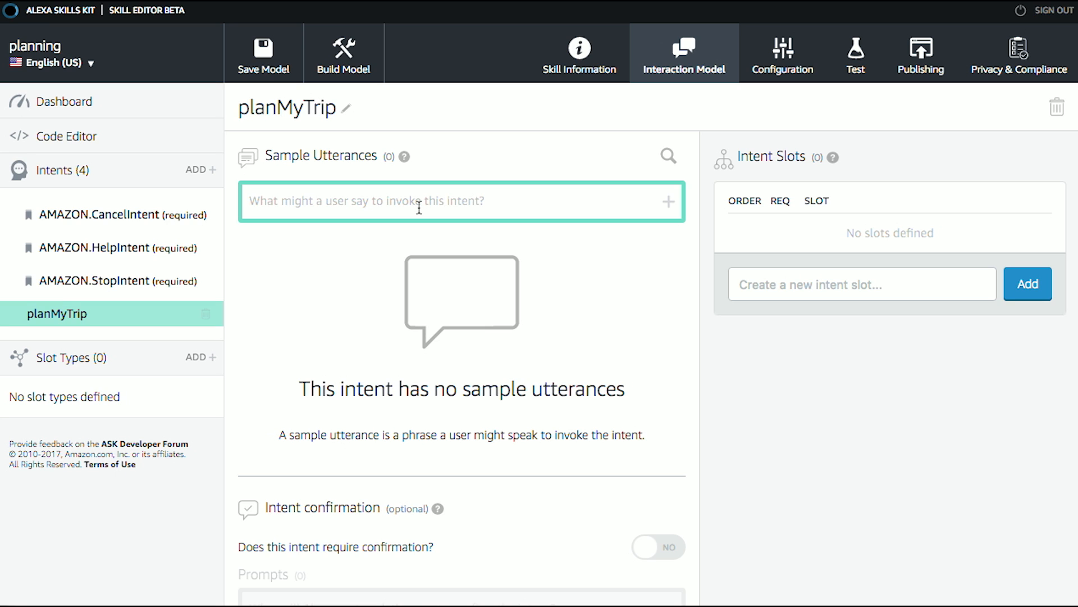
Add the sample utterance "I'm going on a trip to Portland" to planMyTrip
type("I'm")
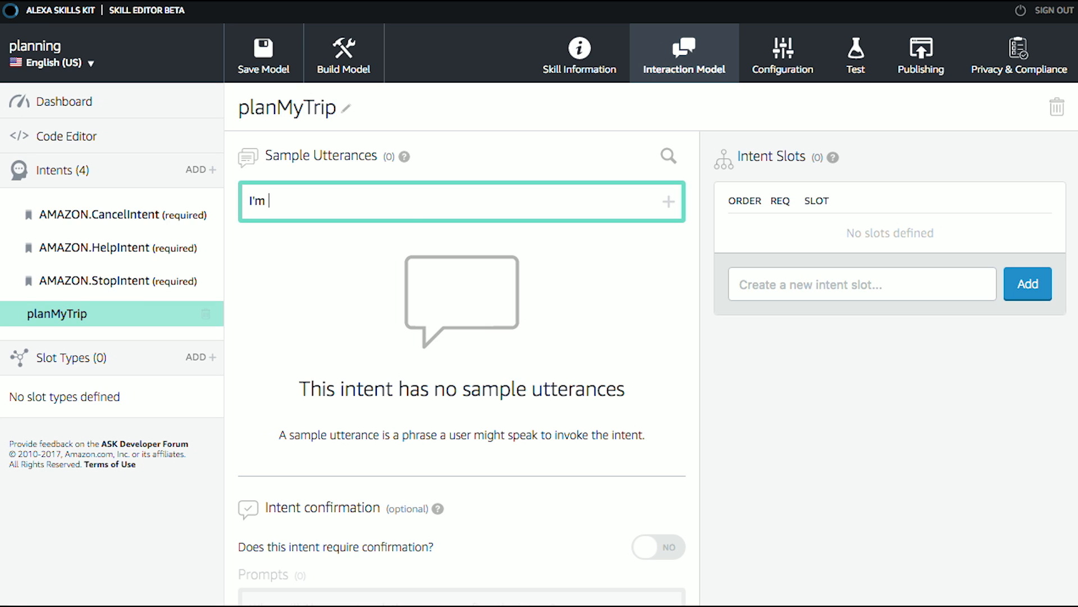
type("going on a")
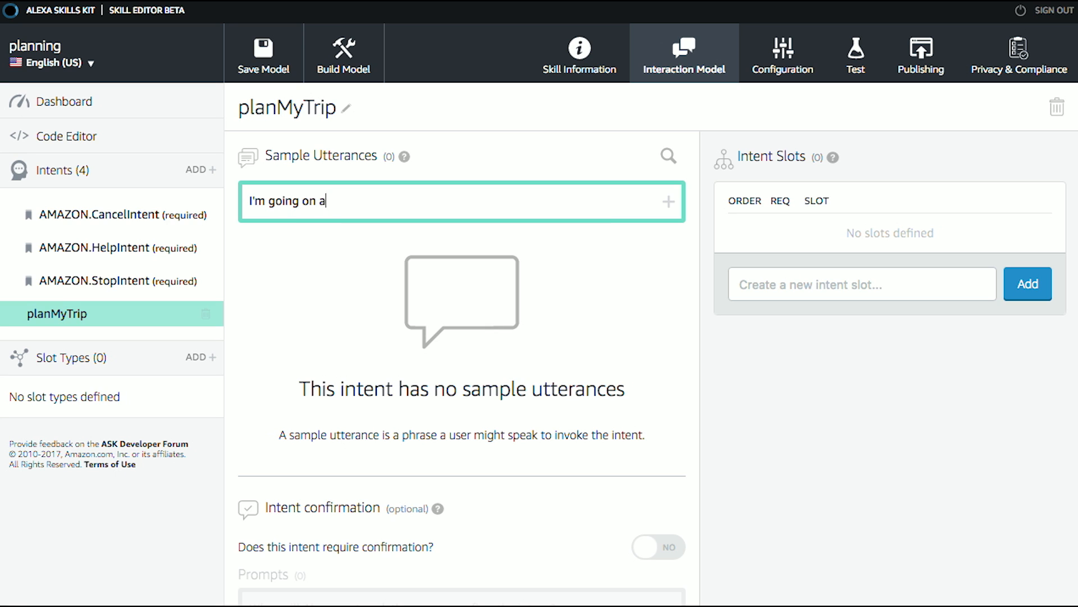
type("trip to")
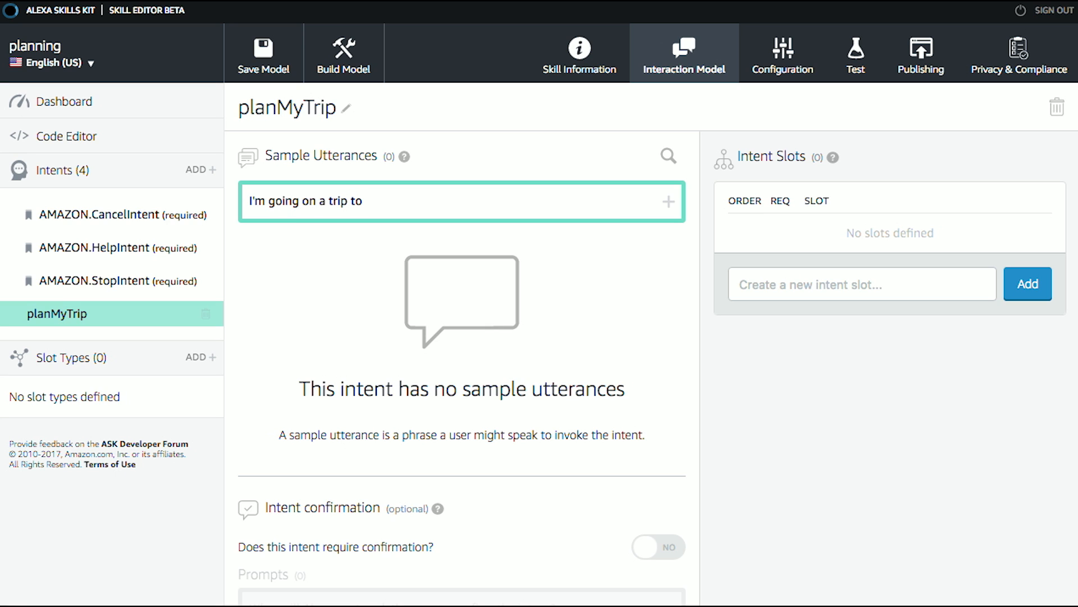
type("P")
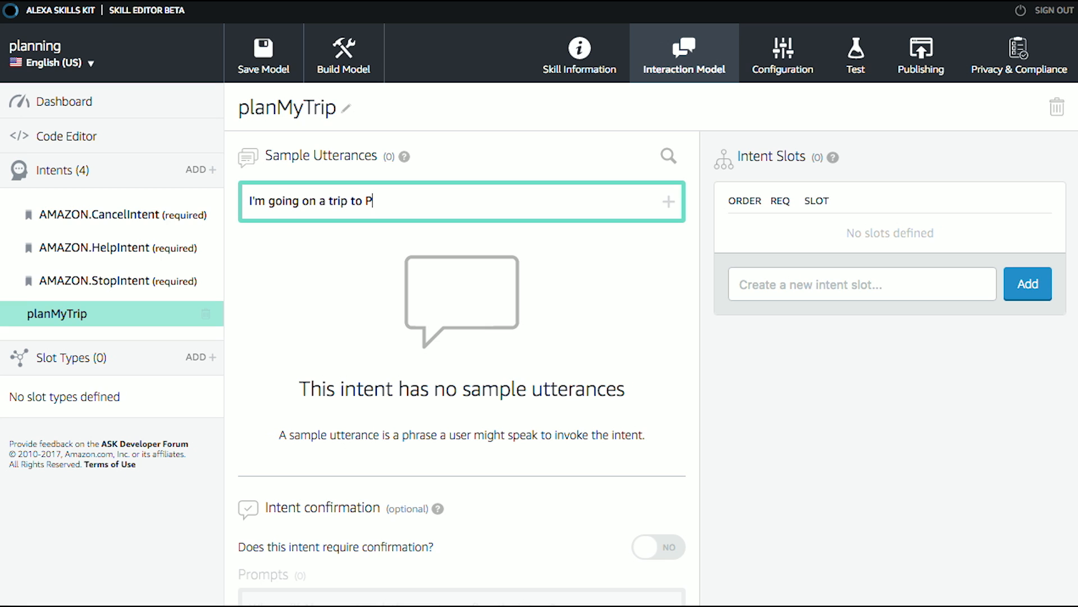
type("ortland")
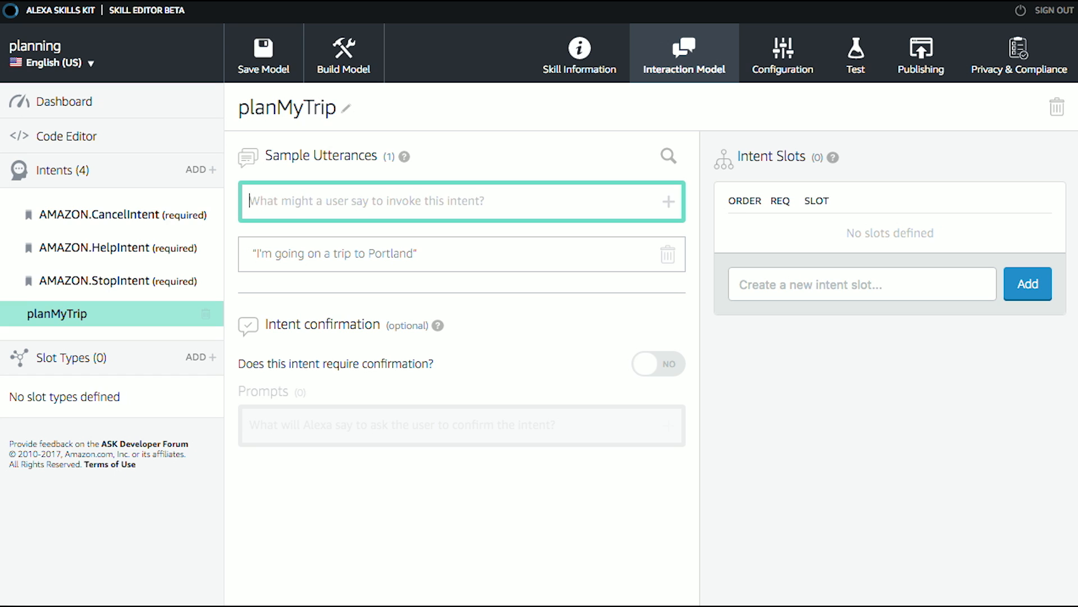
Add the sample utterance "I'm leaving next Tuesday", removing a stray 'on'
type("I'm")
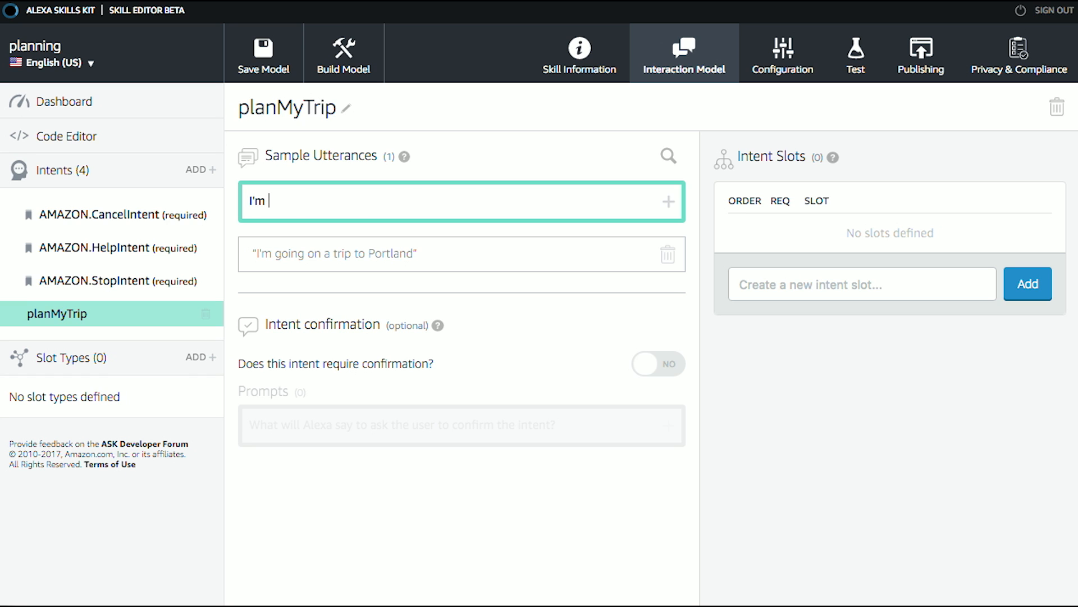
type("leavi")
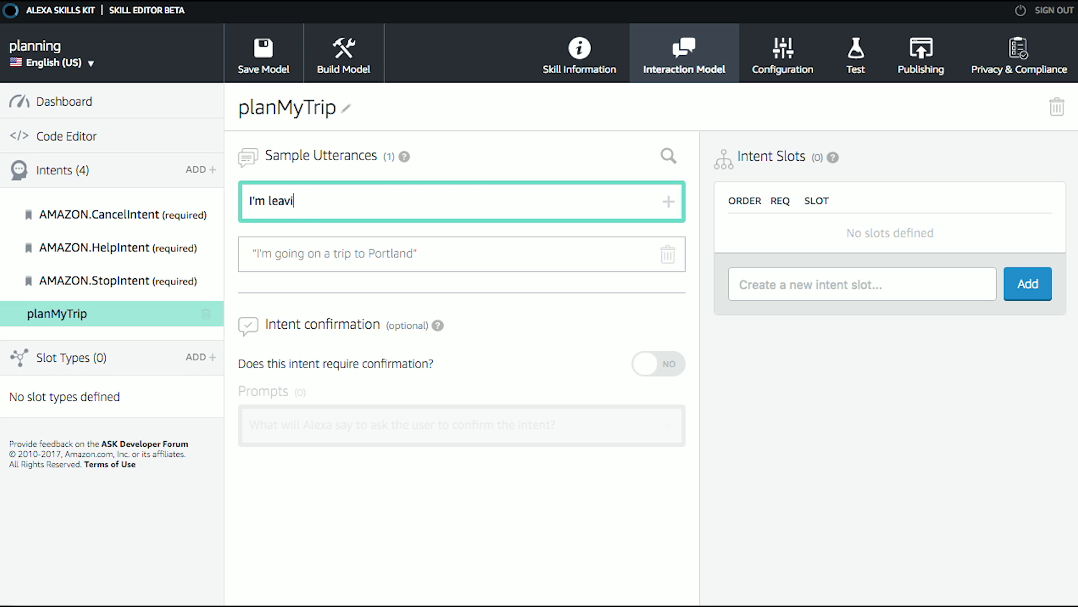
type("ng on")
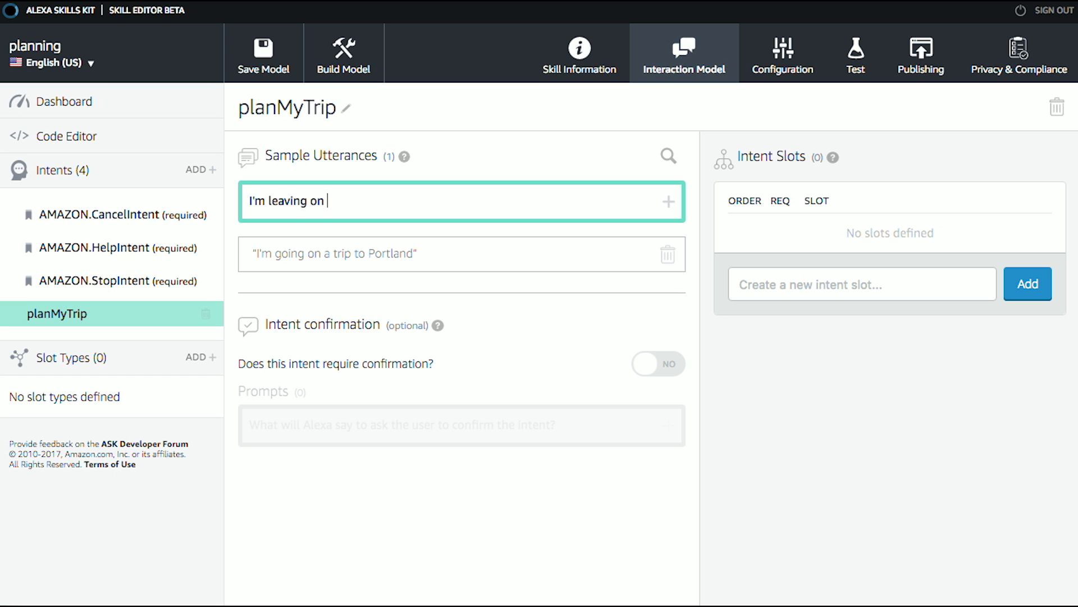
key("Backspace")
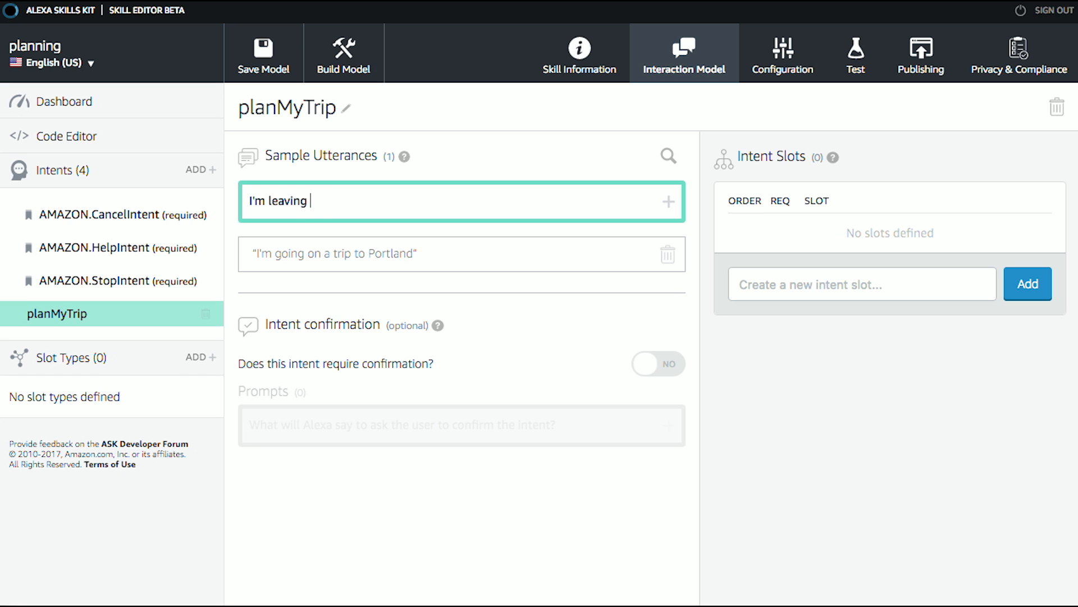
type("next Tu")
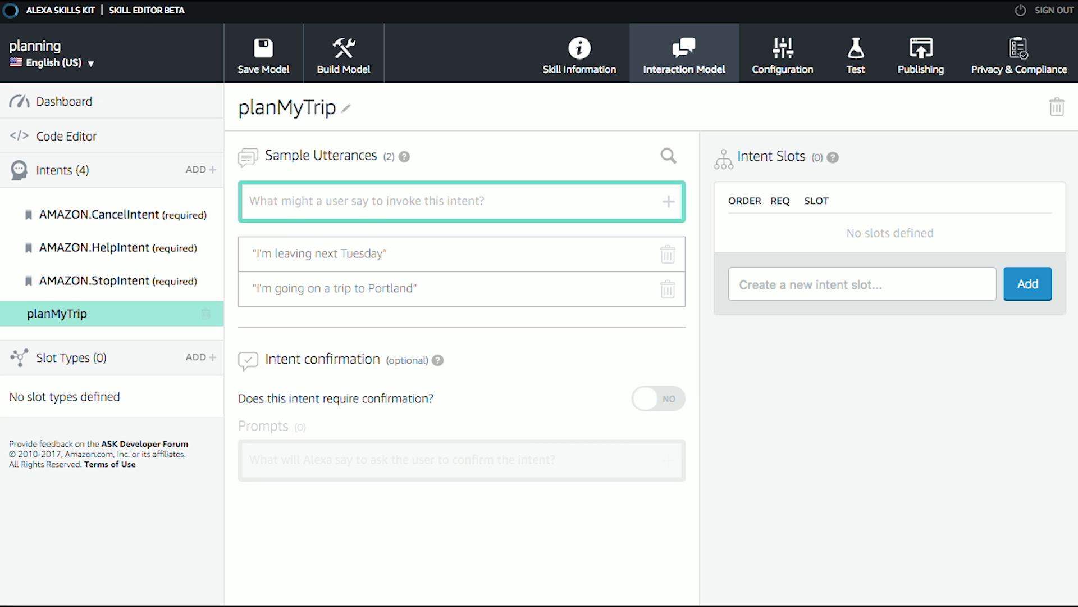
left_click(460, 201)
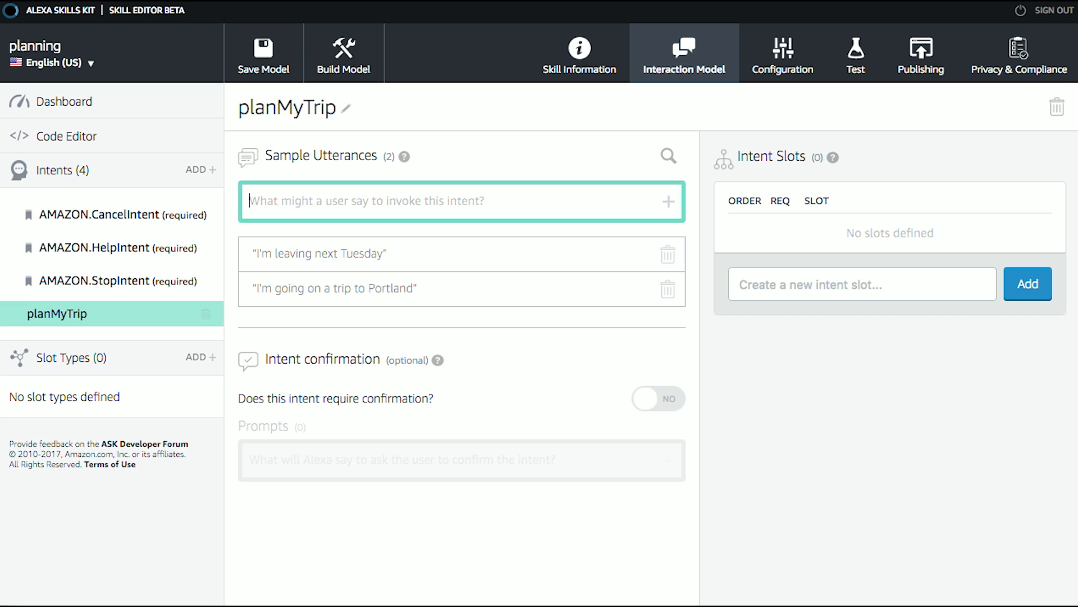
mouse_move(412, 265)
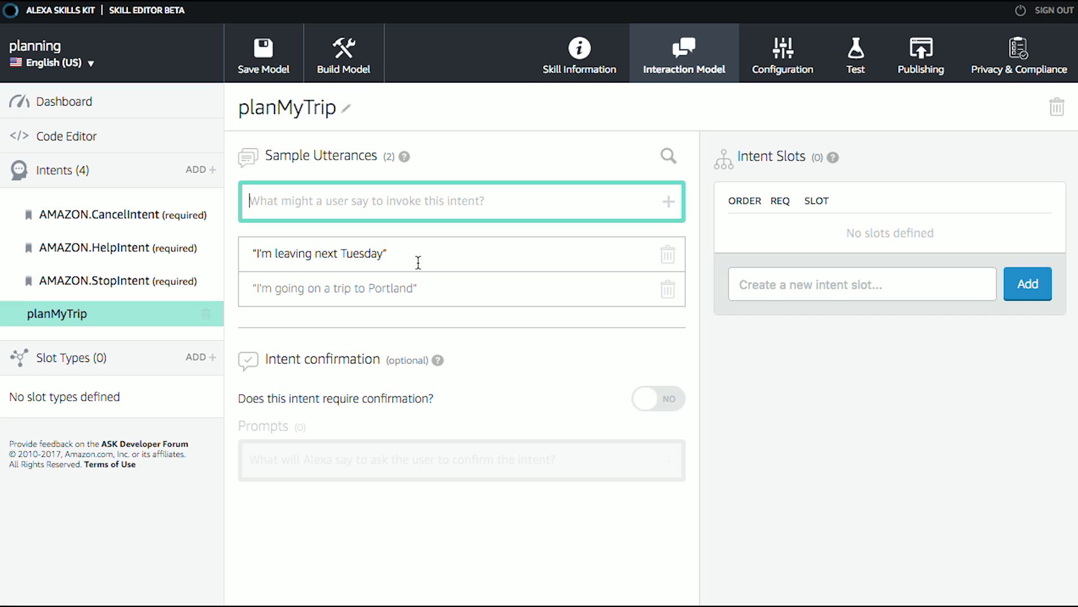
mouse_move(384, 252)
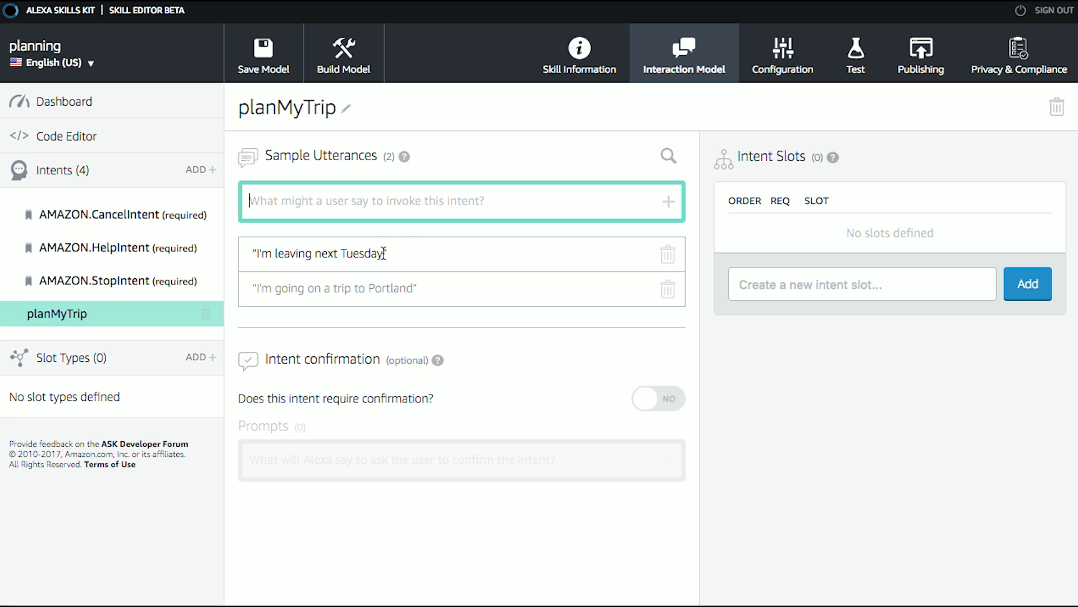
Mark 'next Tuesday' in the leaving utterance as a new travelDate slot
double_click(320, 253)
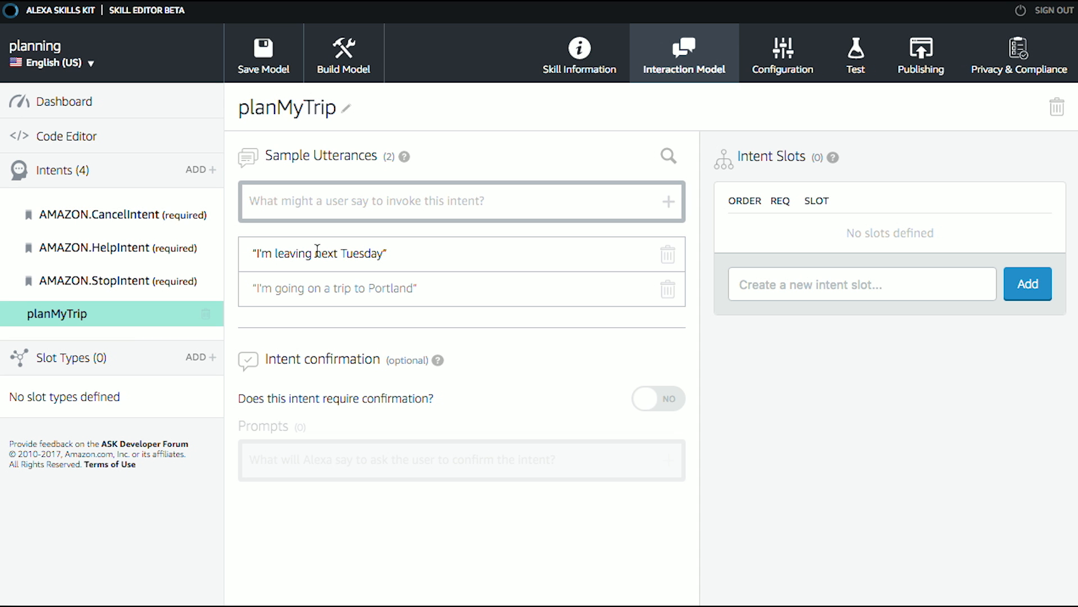
double_click(337, 252)
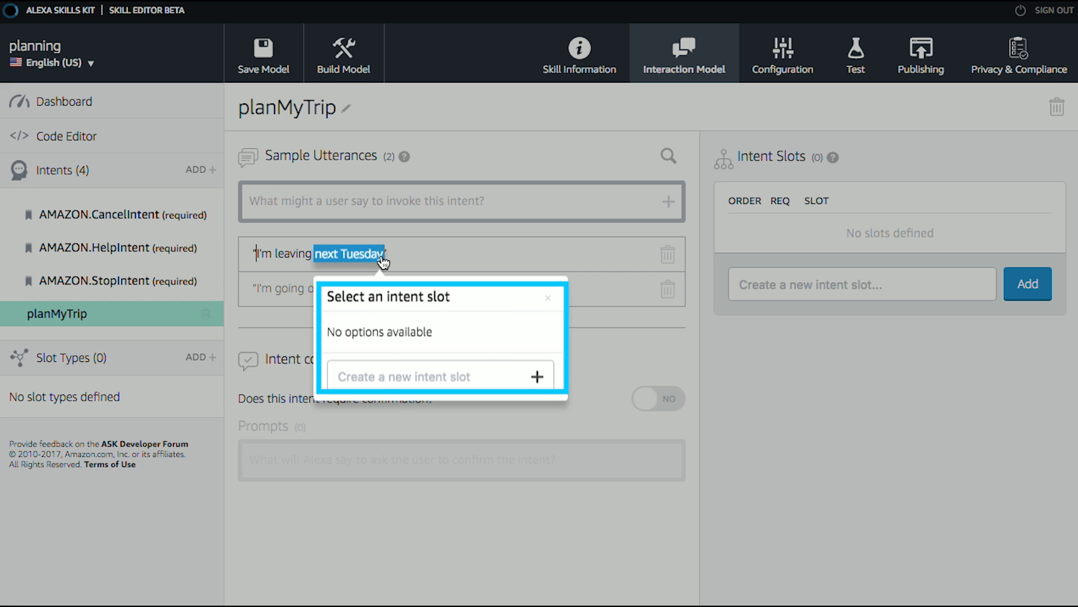
type("tr")
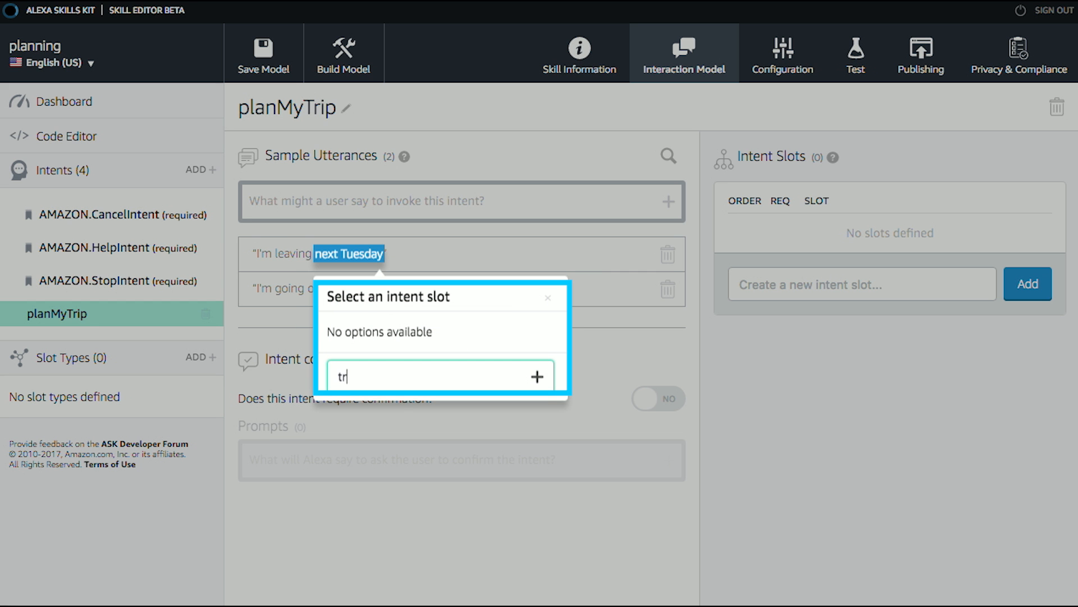
type("avelDate")
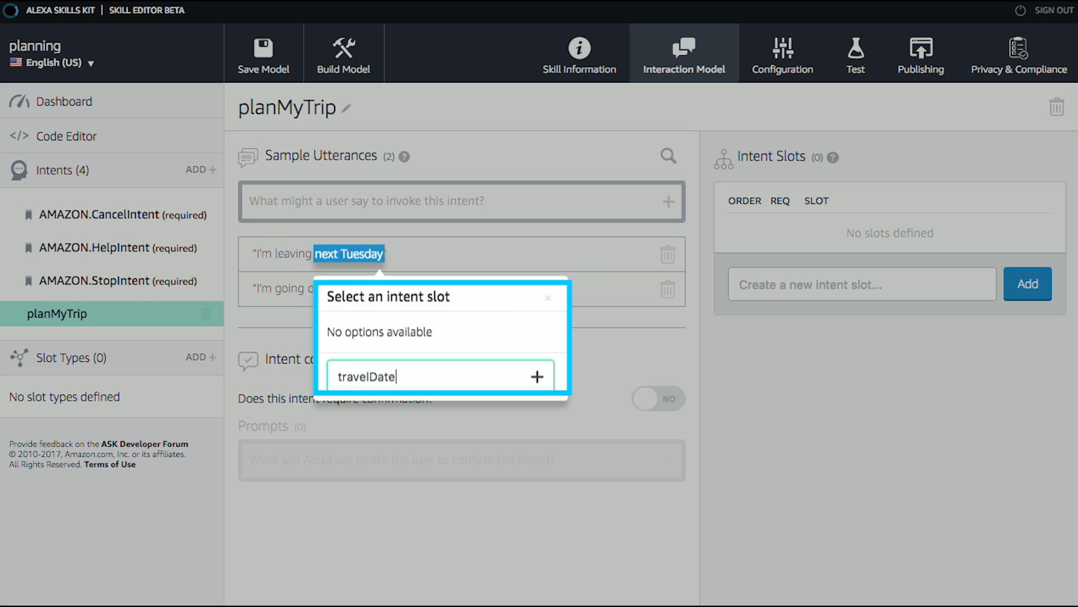
left_click(537, 376)
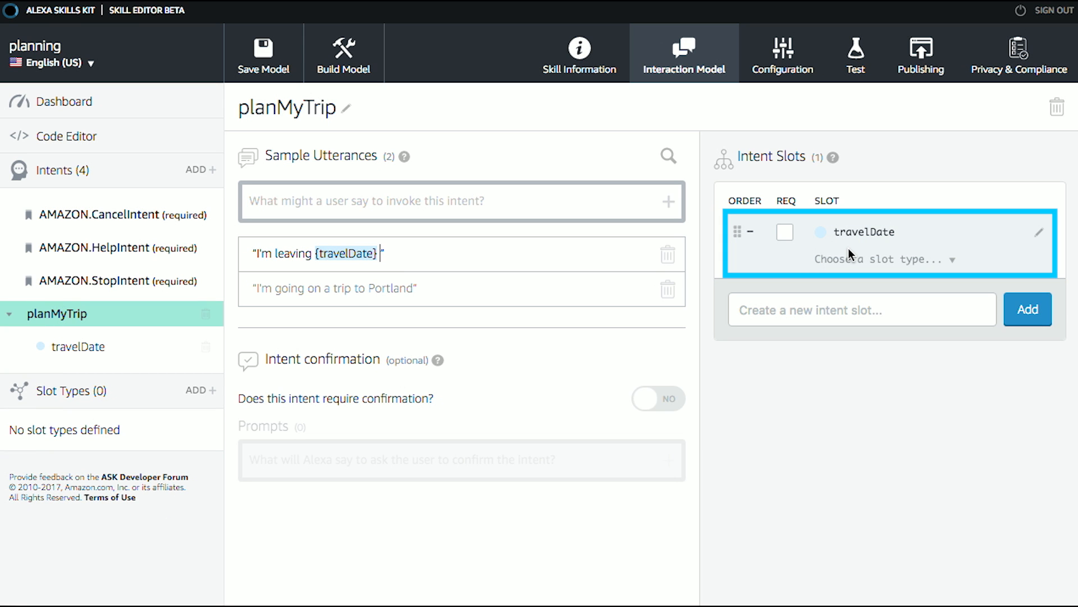
Mark 'Portland' in the trip utterance as a new toCity slot
left_click(392, 289)
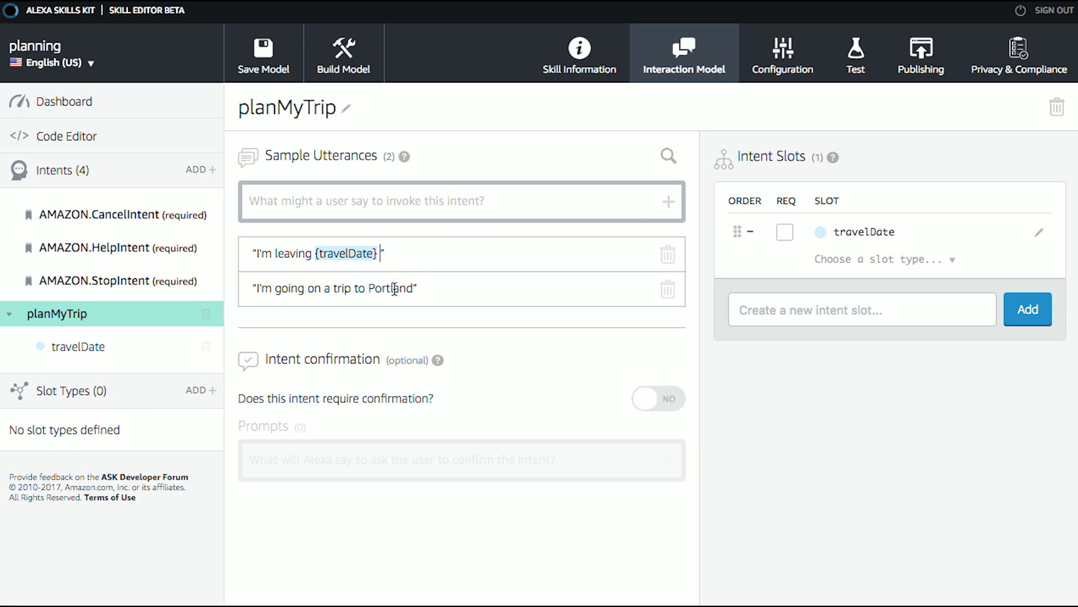
double_click(391, 289)
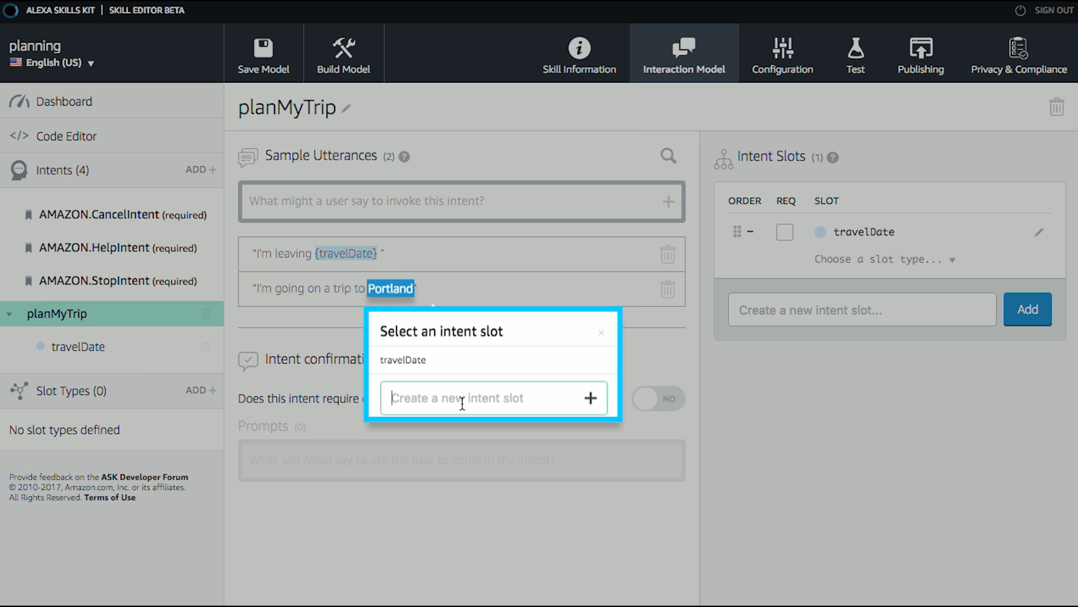
type("toCi")
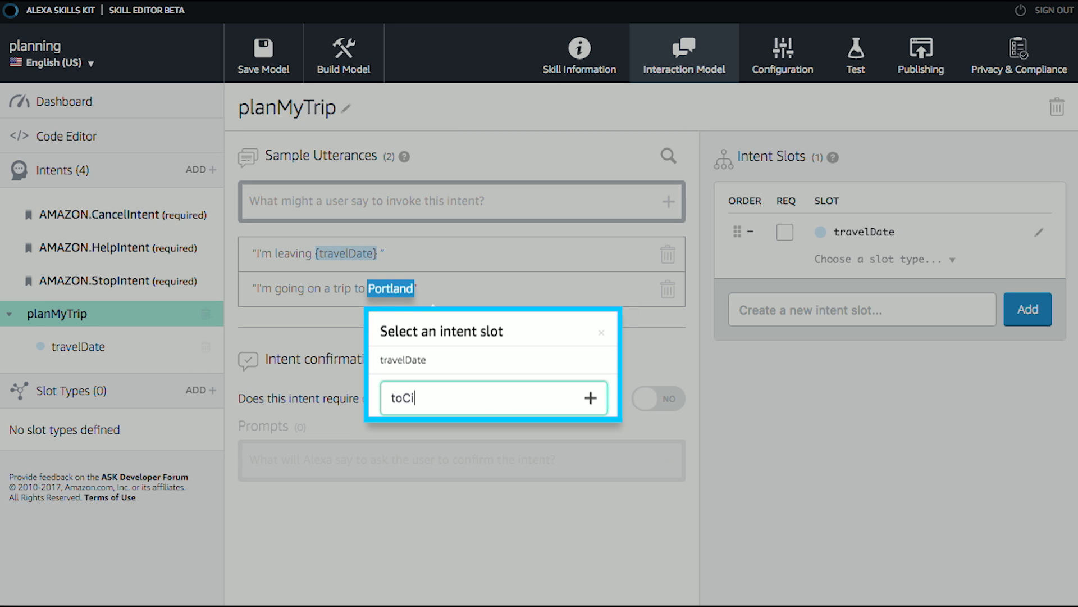
left_click(590, 398)
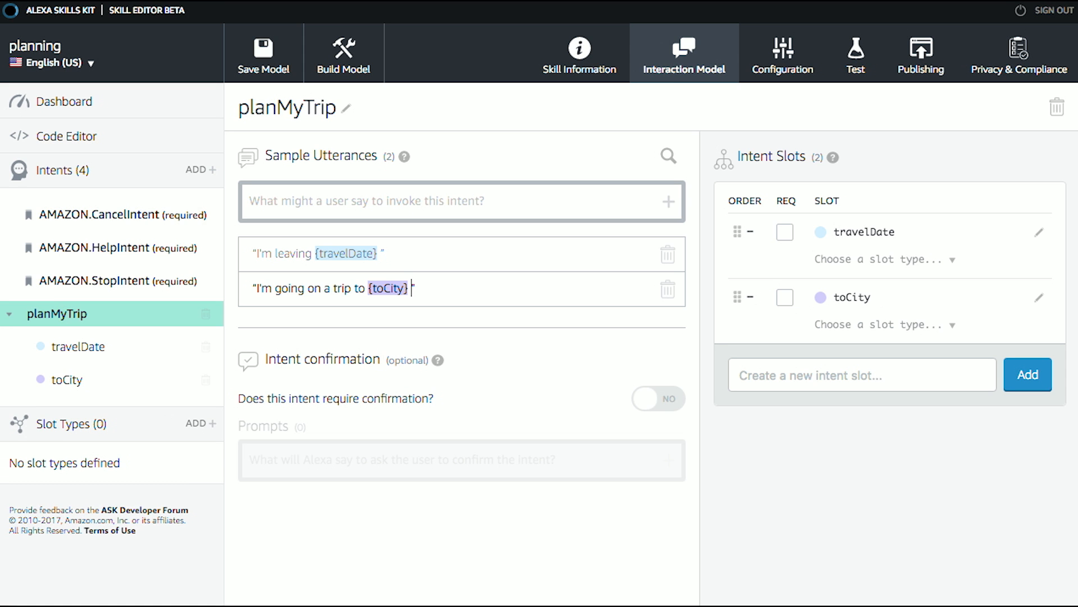
mouse_move(432, 289)
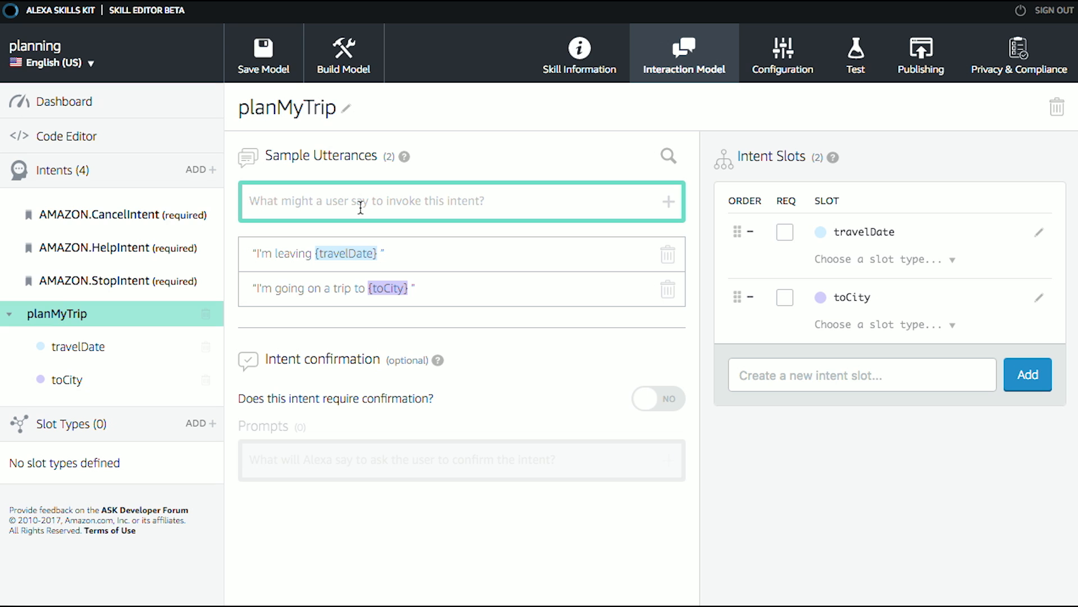
Add "I want to travel from {fromCity} to {toCity} on {travelDate}", creating the fromCity slot
type("I want to travel")
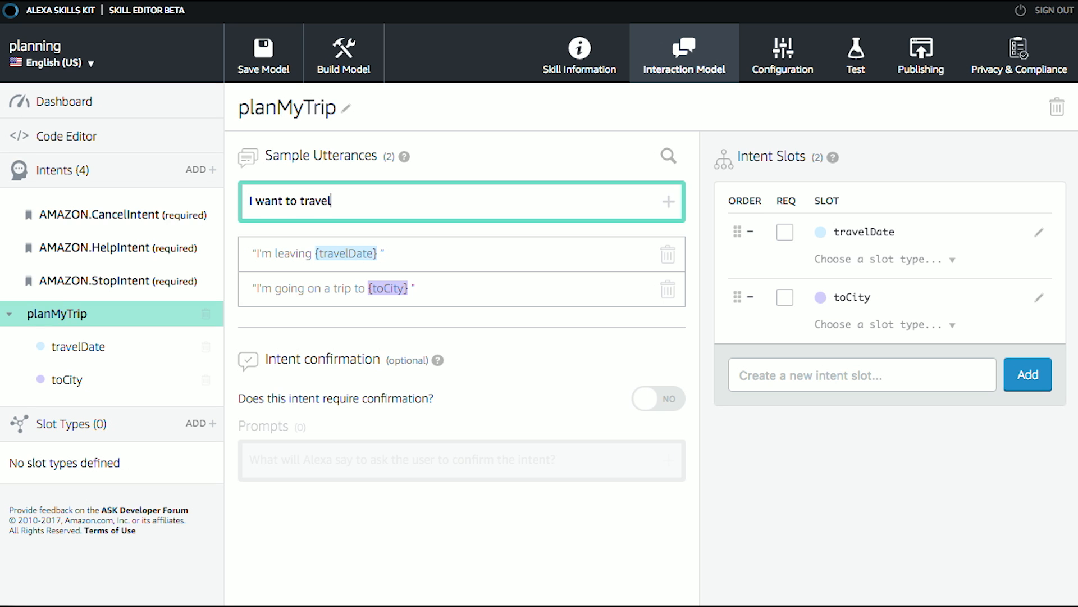
type("from")
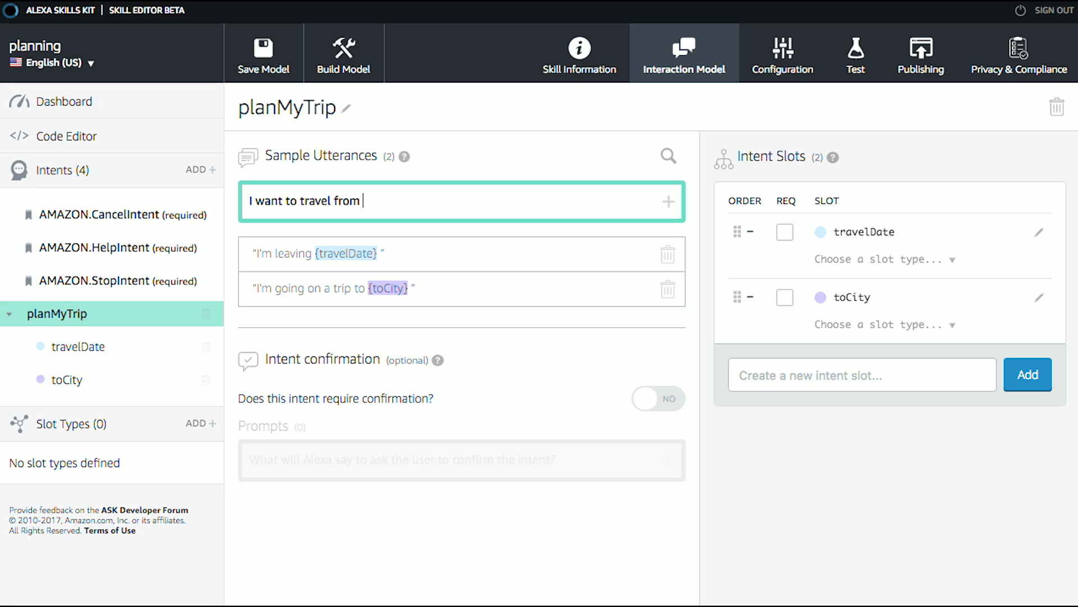
type("{fromCity")
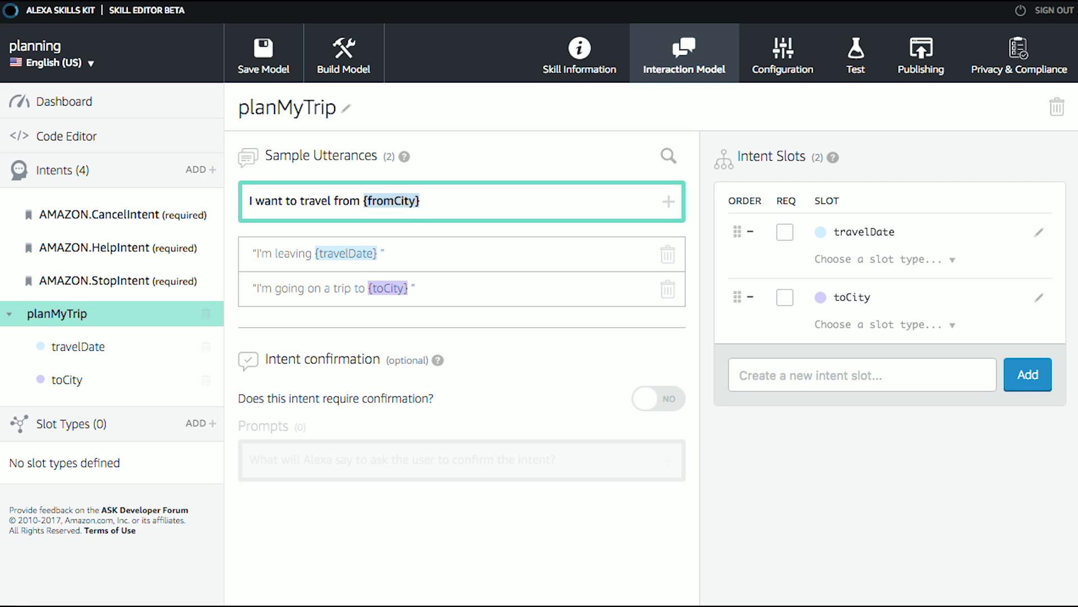
type("to")
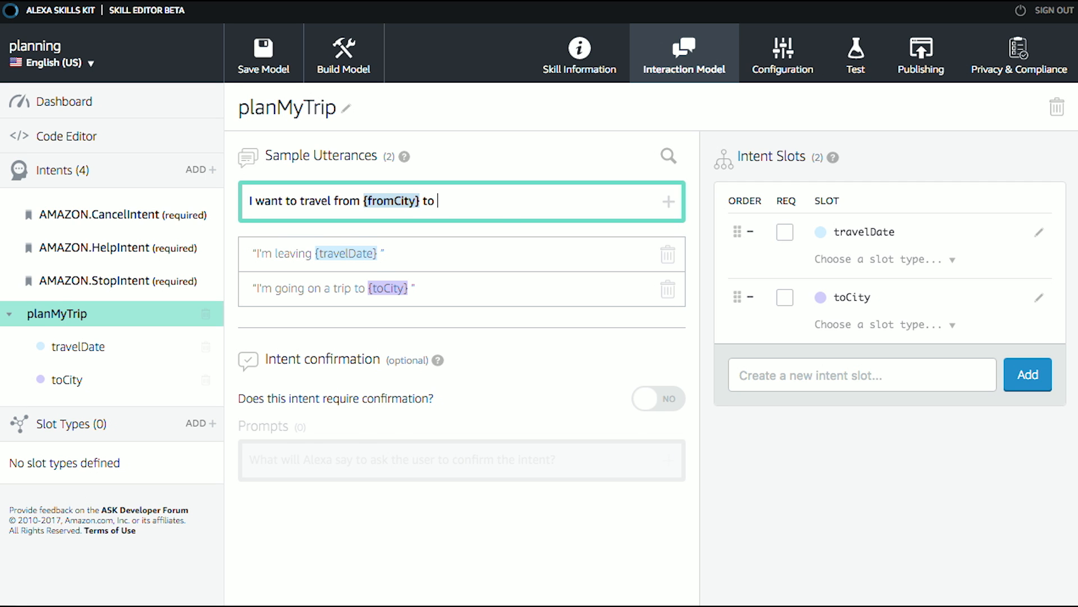
type("{t")
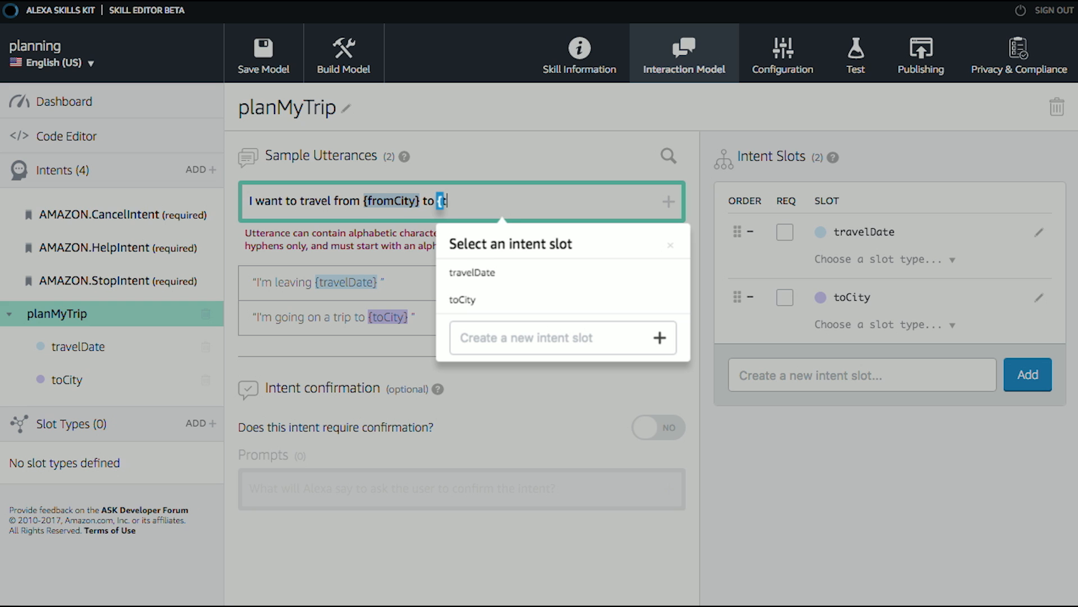
left_click(462, 298)
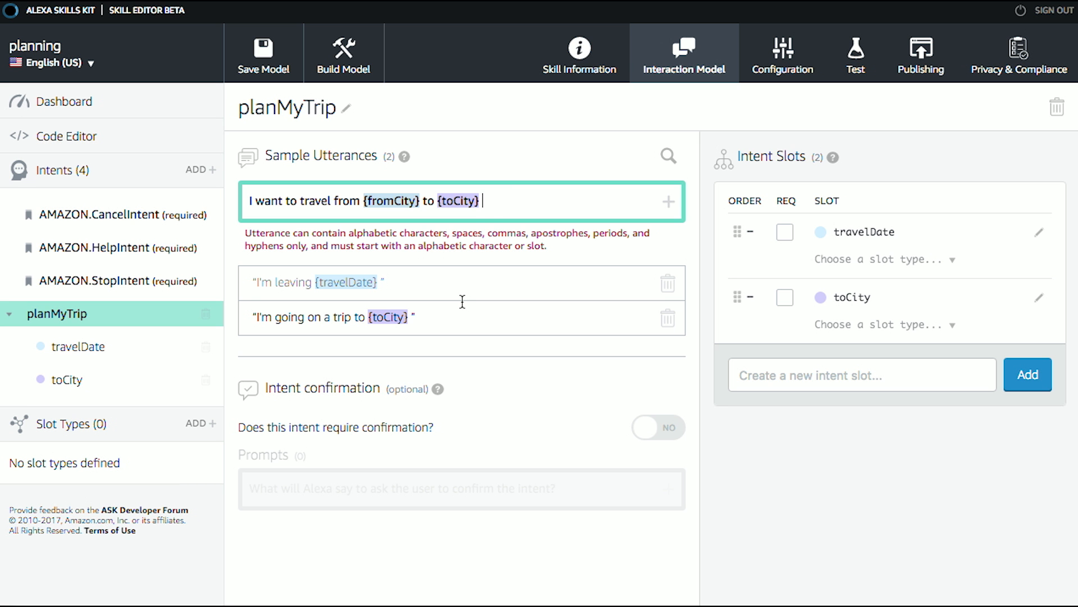
mouse_move(515, 212)
type(" on {")
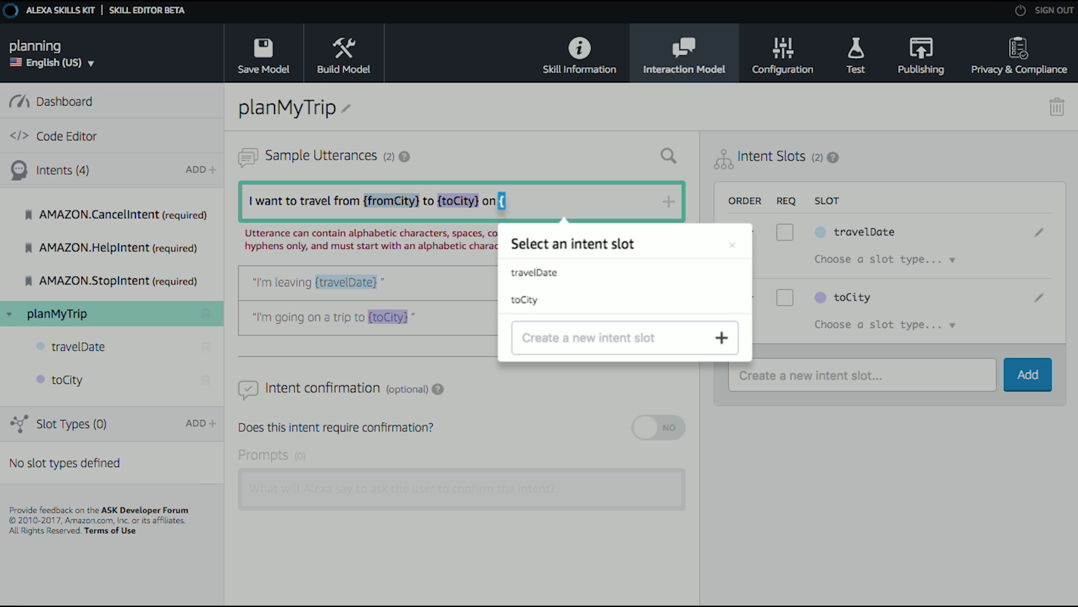
mouse_move(517, 223)
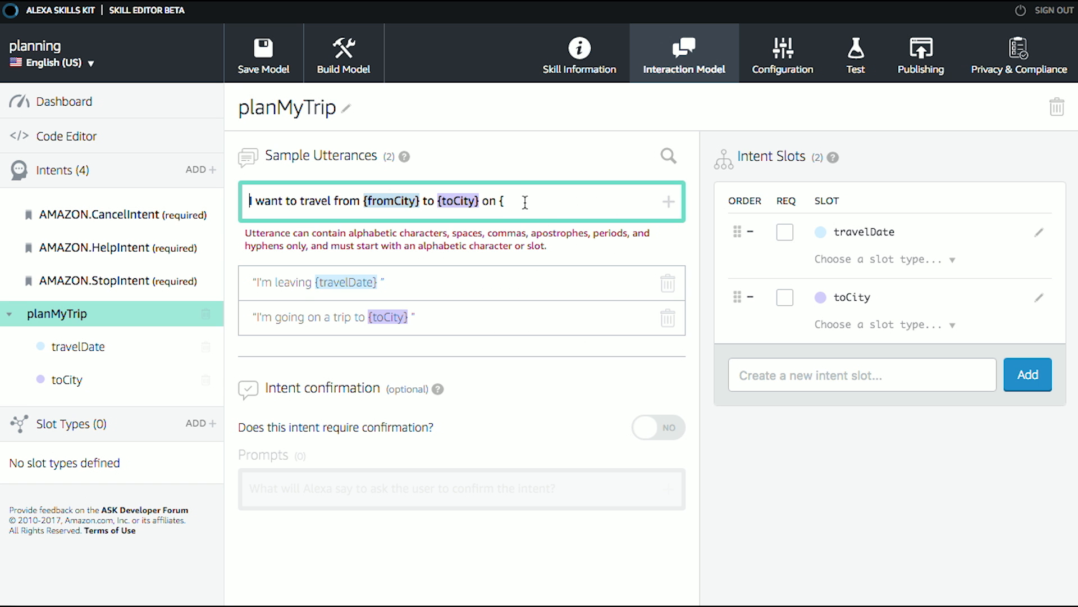
type("t")
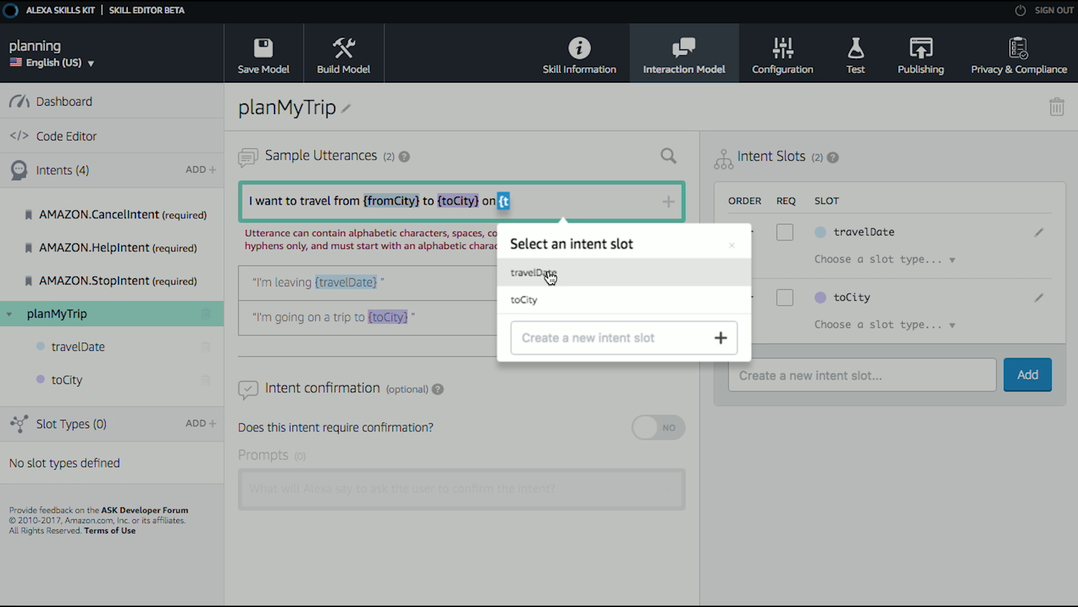
left_click(531, 272)
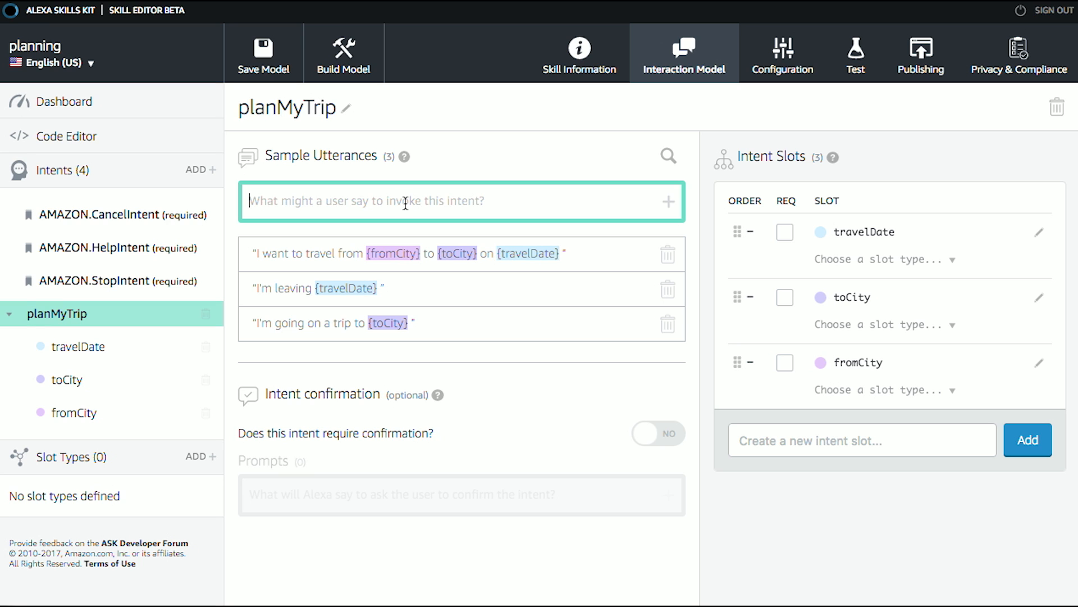
Add "I'm going to take the train to {toCity} from {fromCity} to go {activity}", creating the activity slot
type("I")
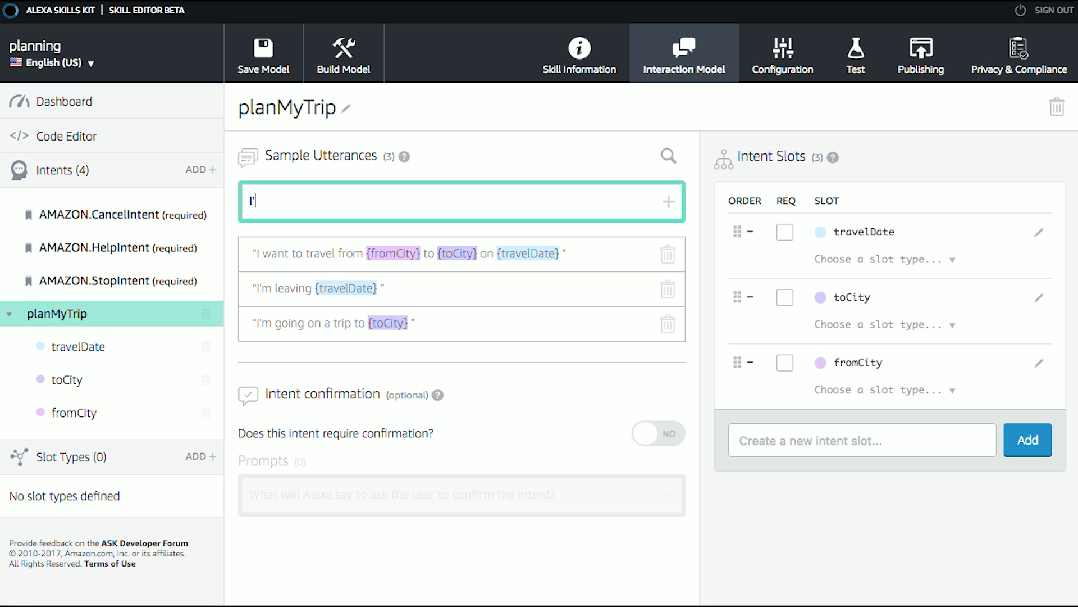
type("'m going to")
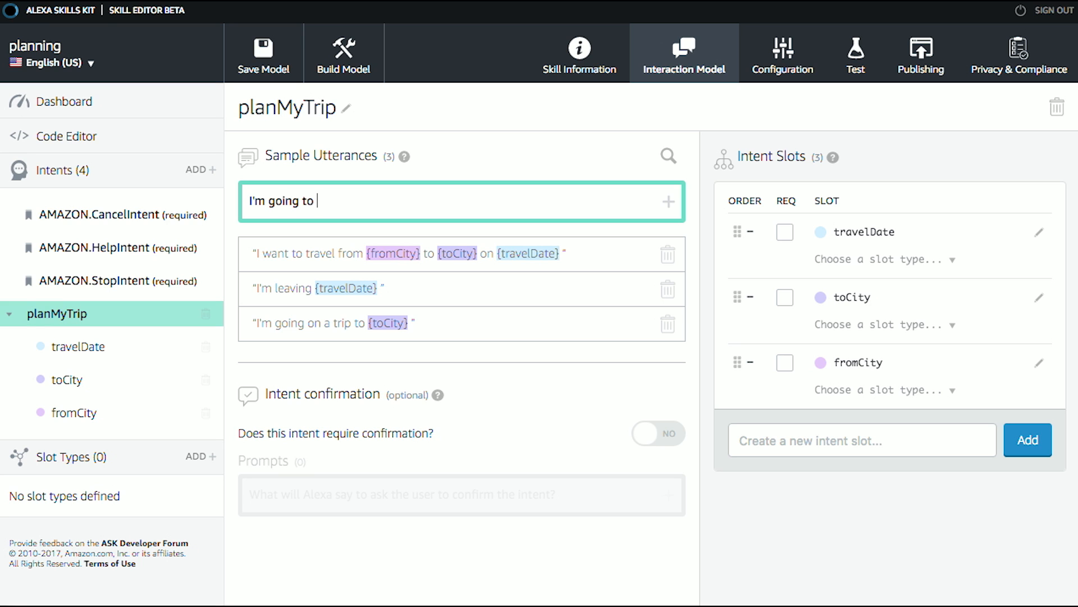
type("take the")
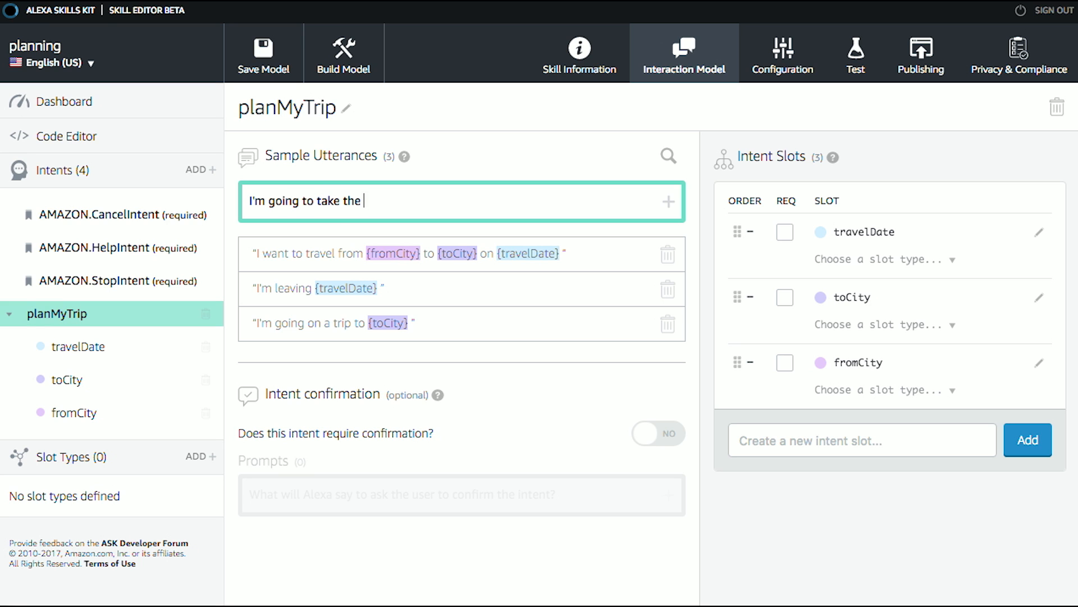
type("train to")
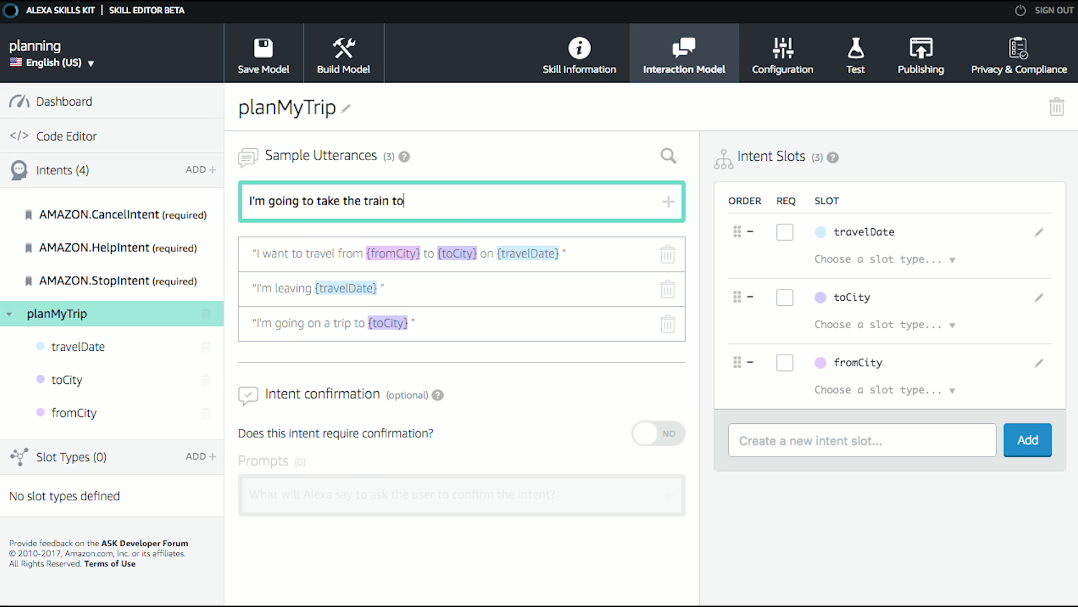
type("{t")
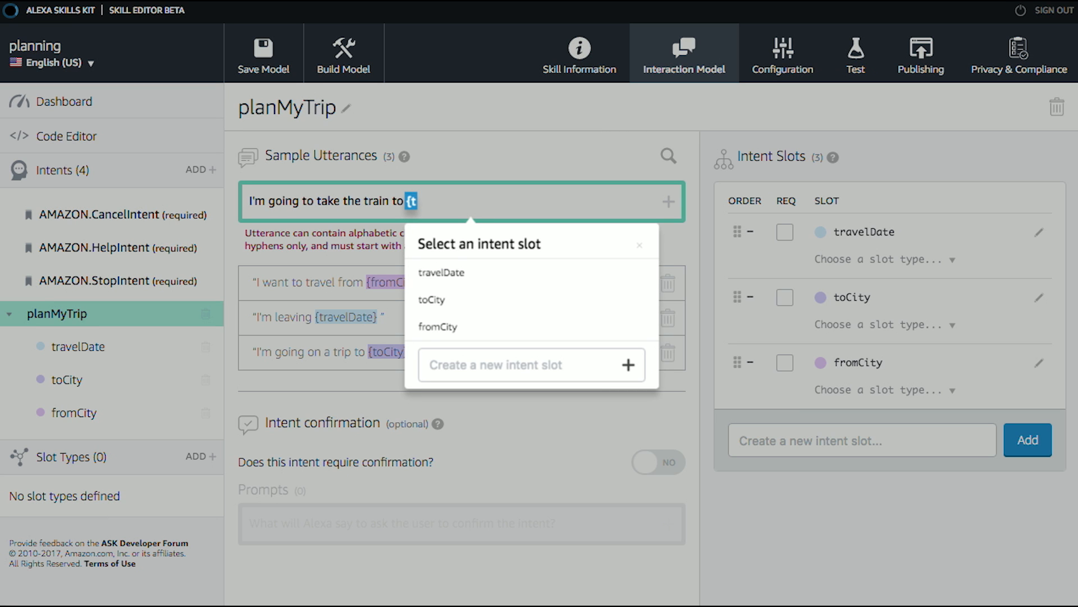
left_click(431, 299)
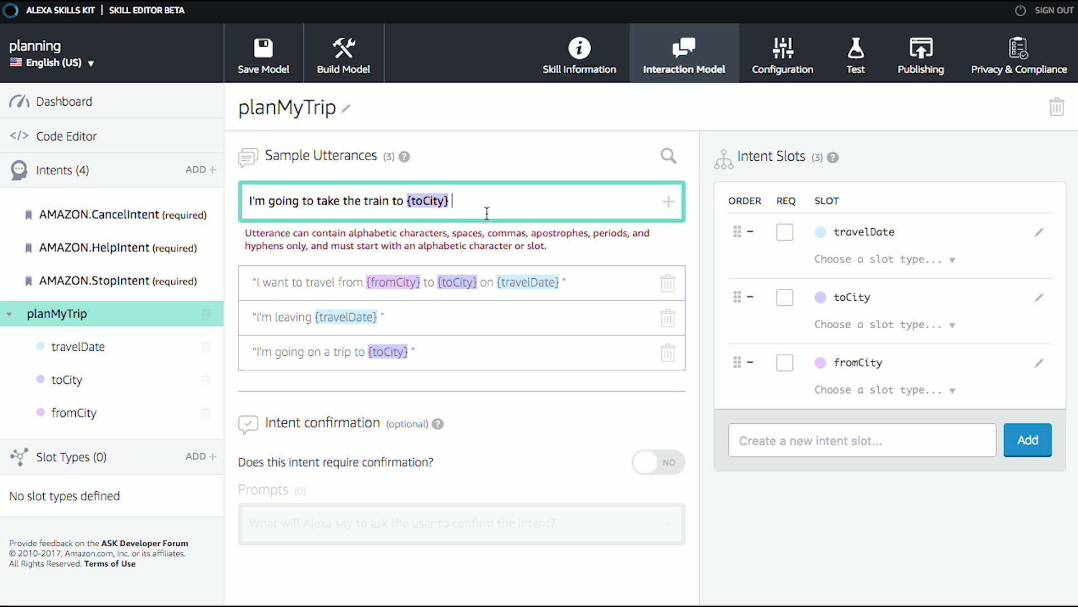
type("from {")
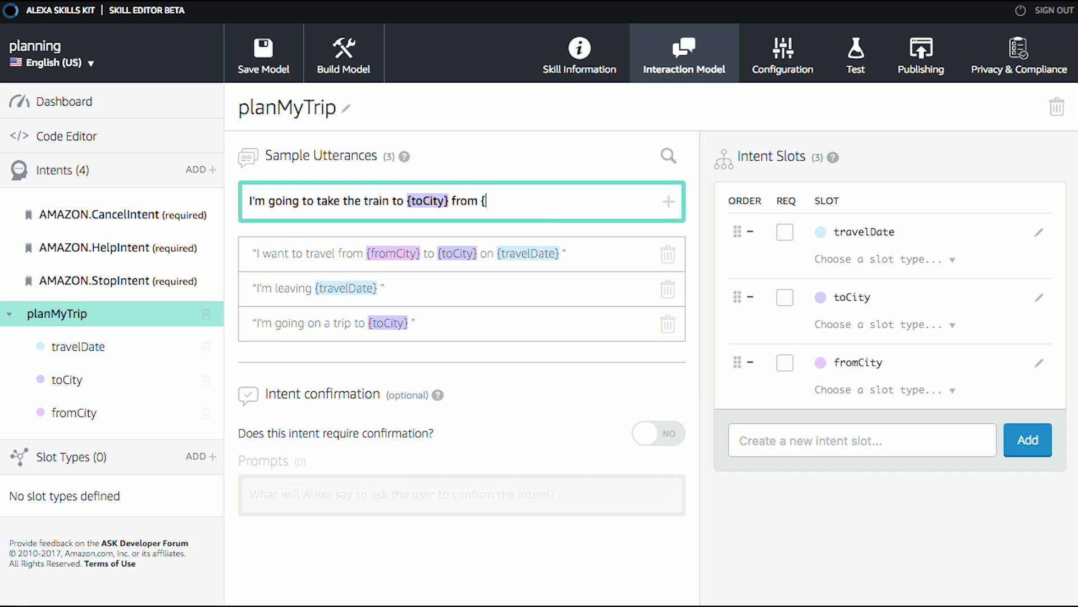
type("fr")
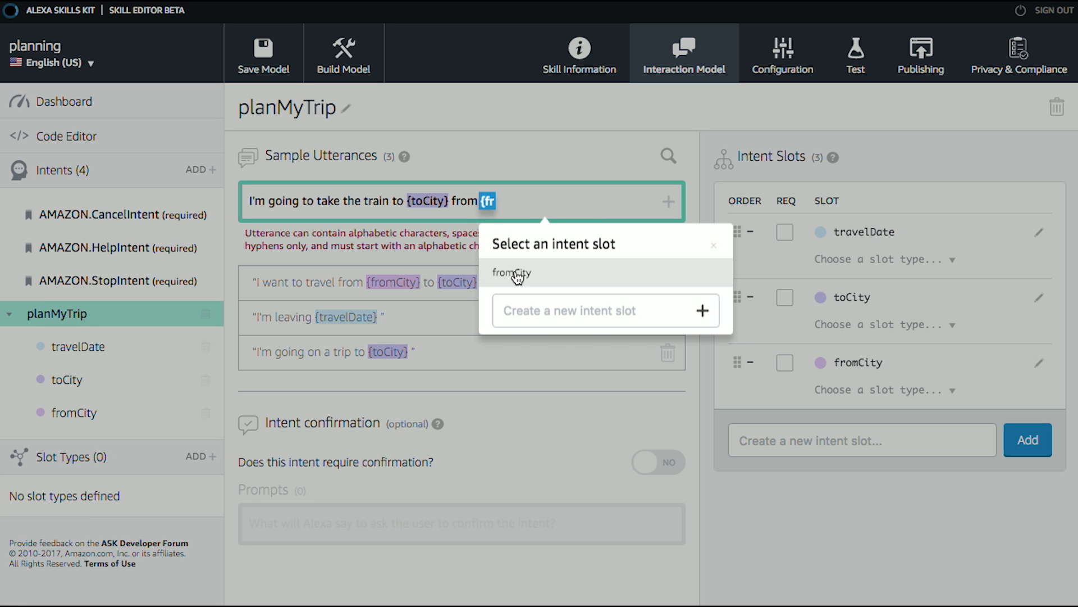
left_click(510, 273)
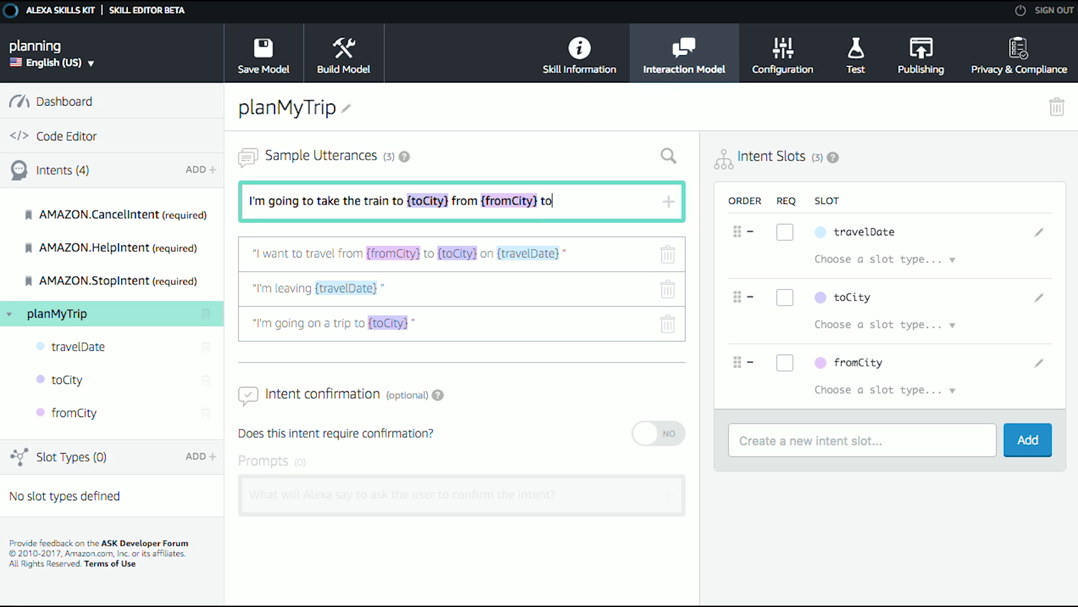
type("go")
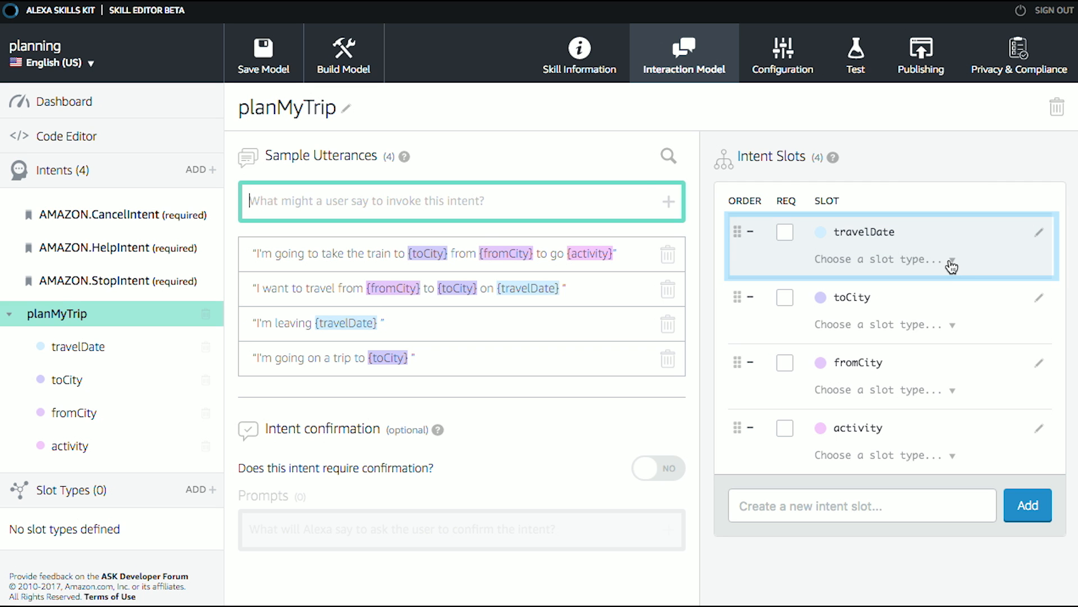
Set the travelDate slot's type to AMAZON.DATE
left_click(884, 259)
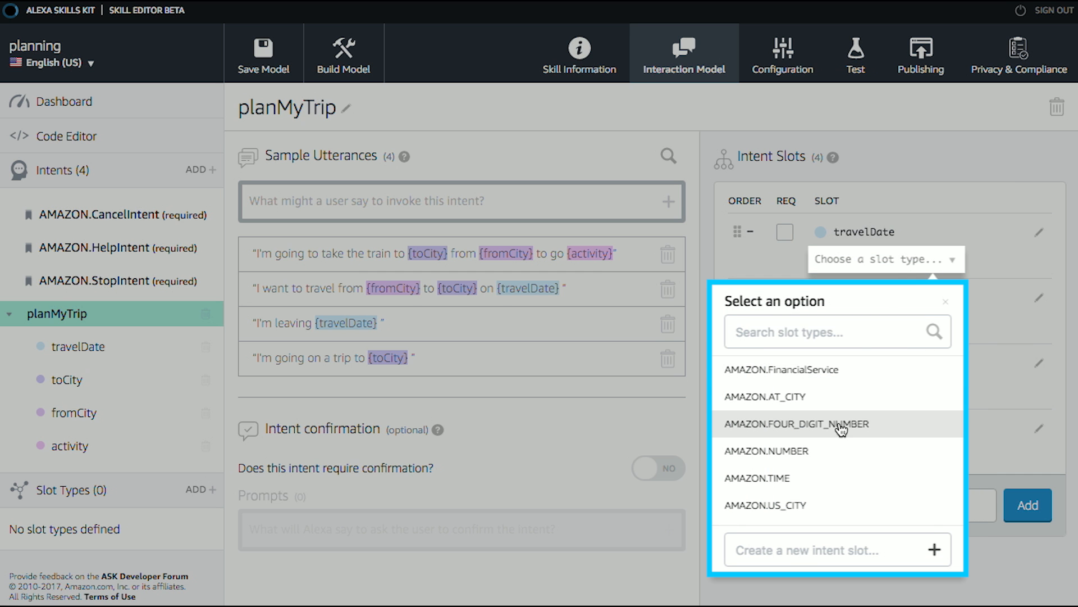
mouse_move(817, 488)
type("date")
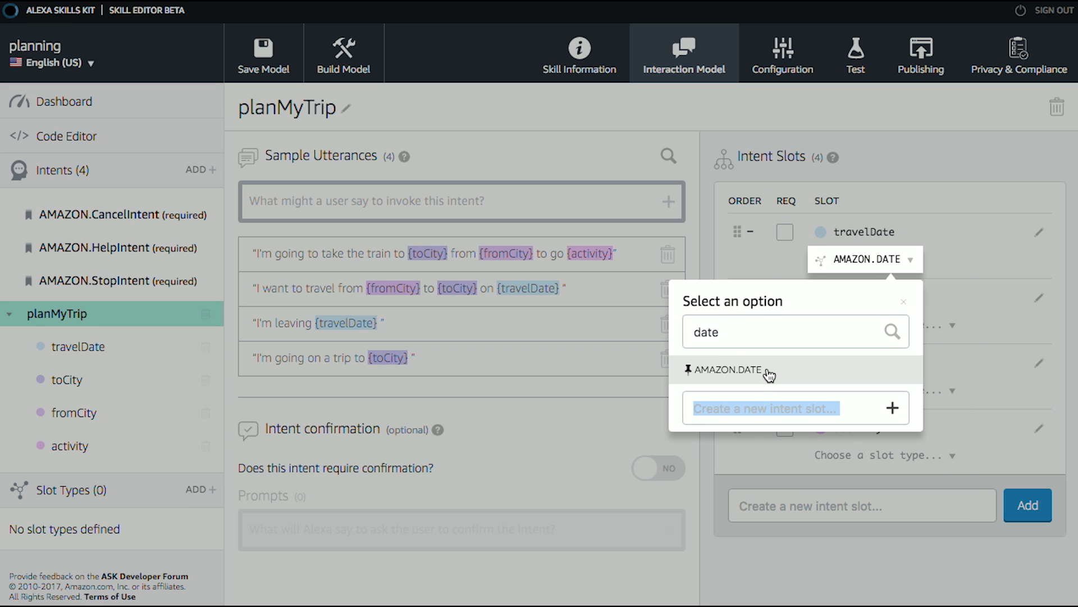
left_click(728, 370)
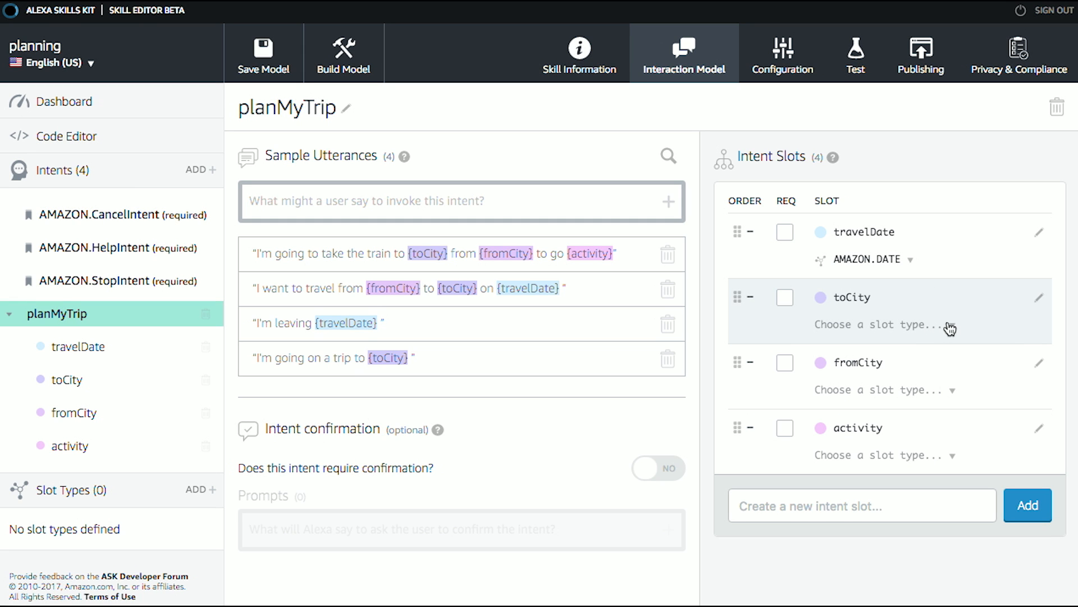
mouse_move(955, 318)
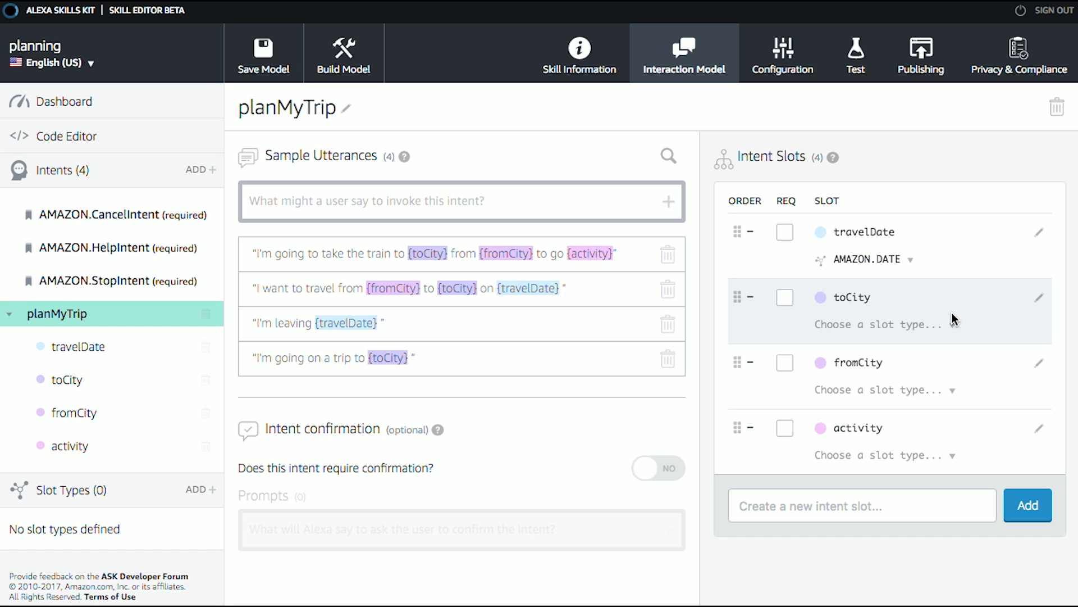
Set both toCity and fromCity slot types to AMAZON.US_CITY
left_click(883, 323)
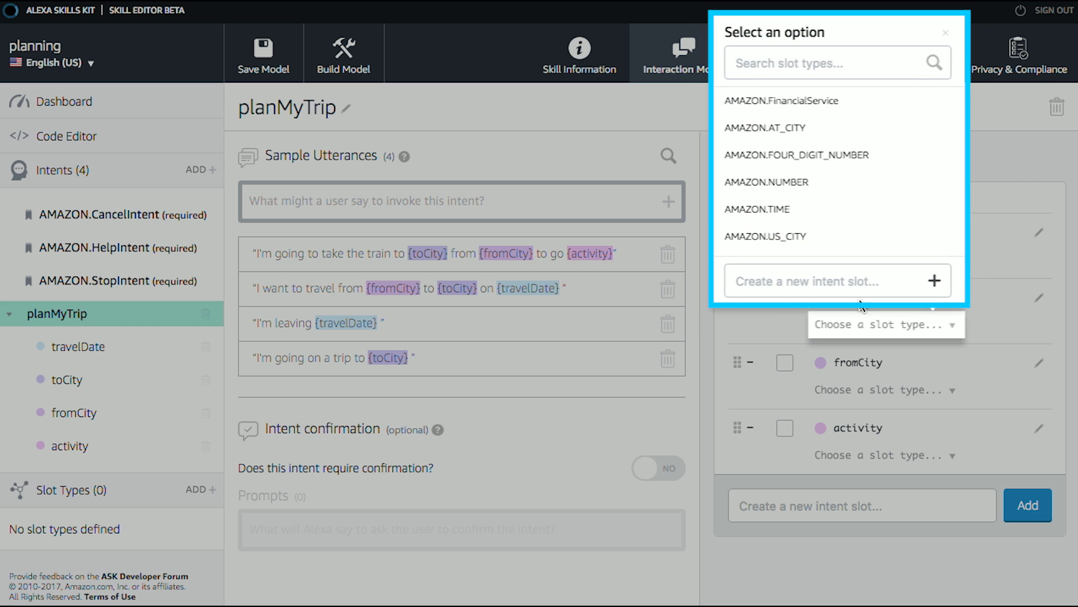
left_click(765, 236)
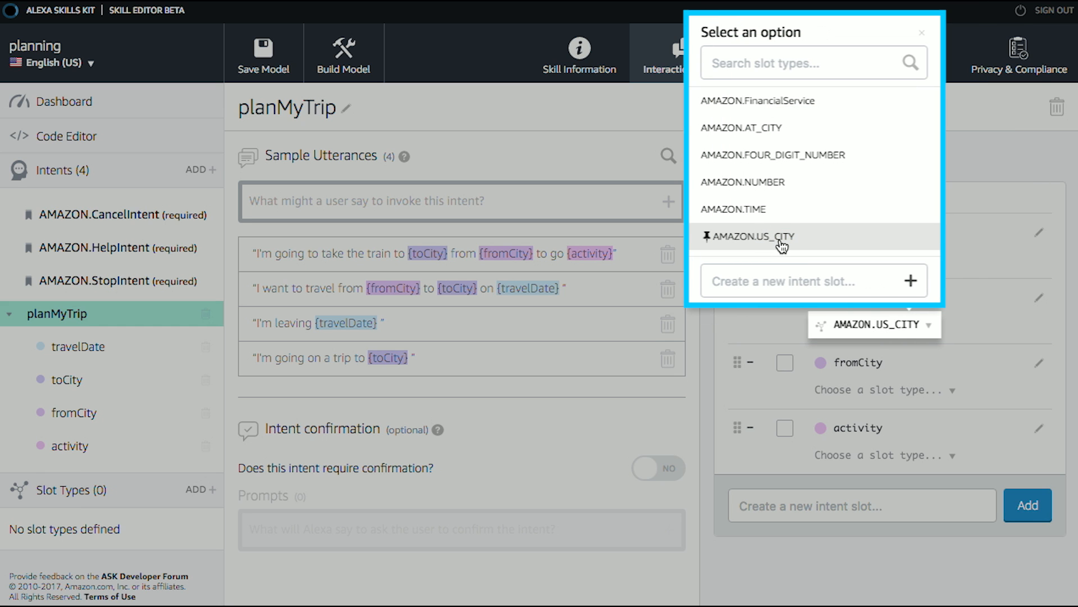
left_click(751, 236)
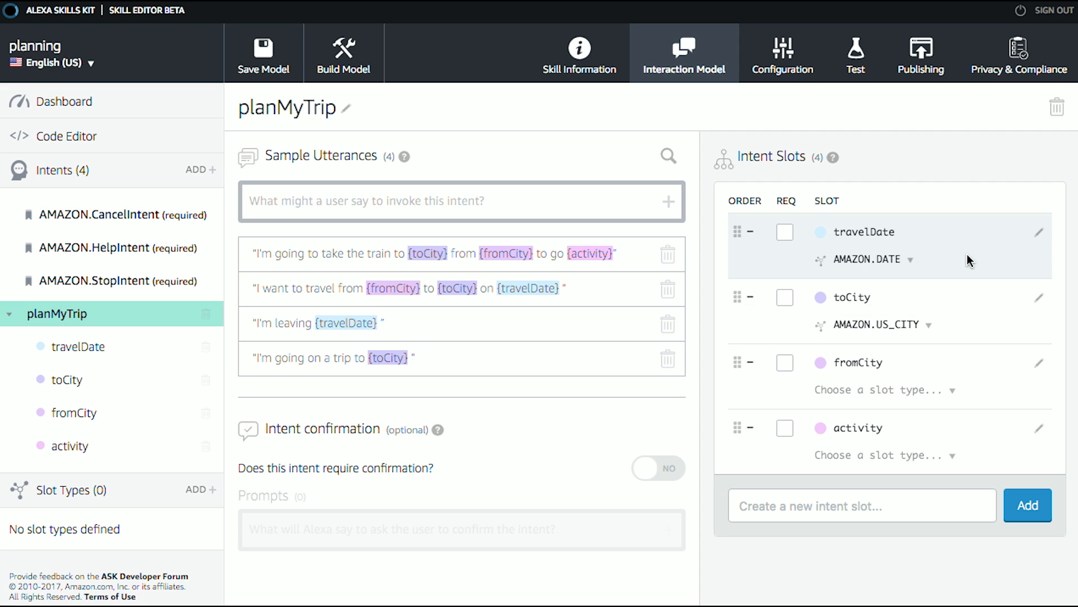
left_click(886, 390)
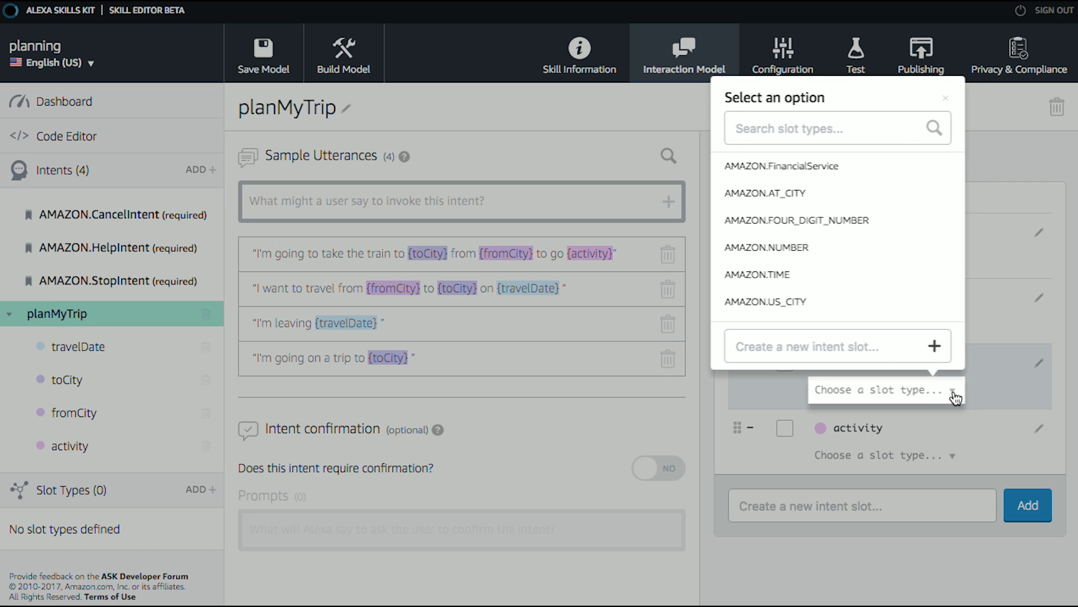
left_click(765, 301)
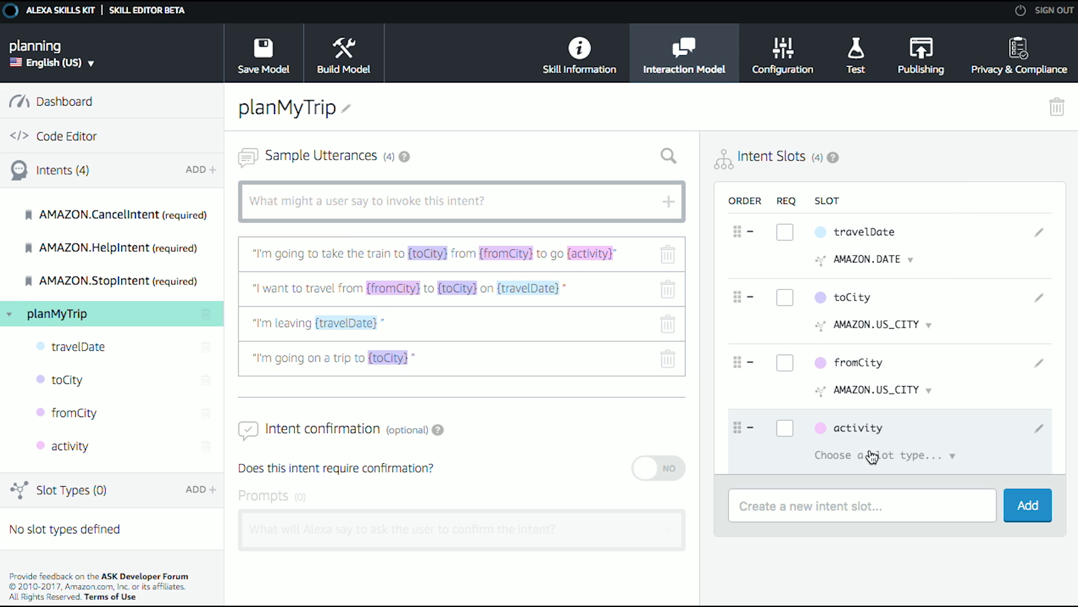
left_click(885, 455)
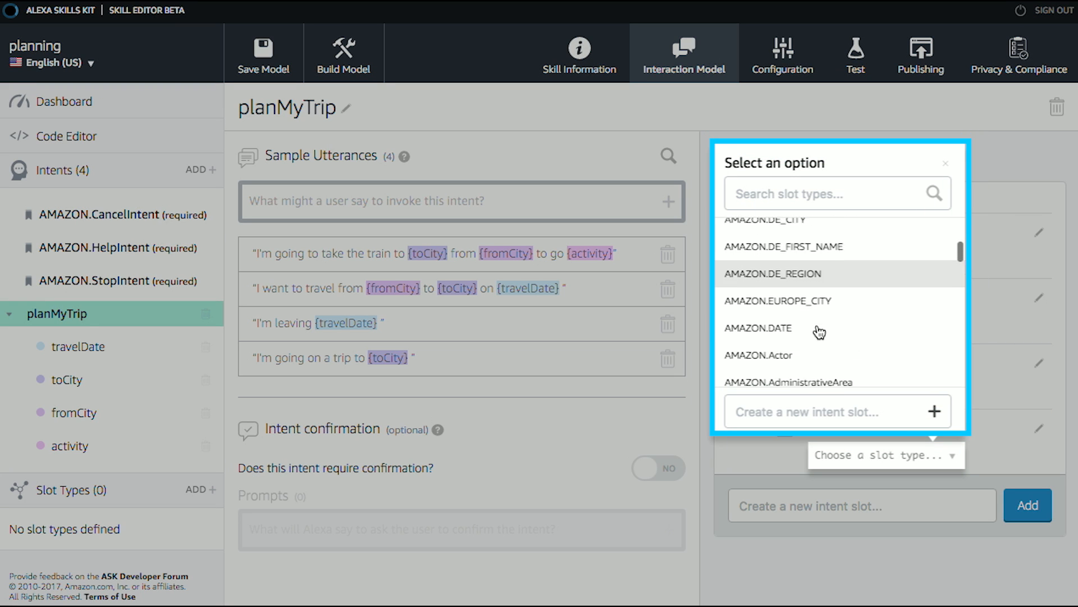
scroll("up", 3)
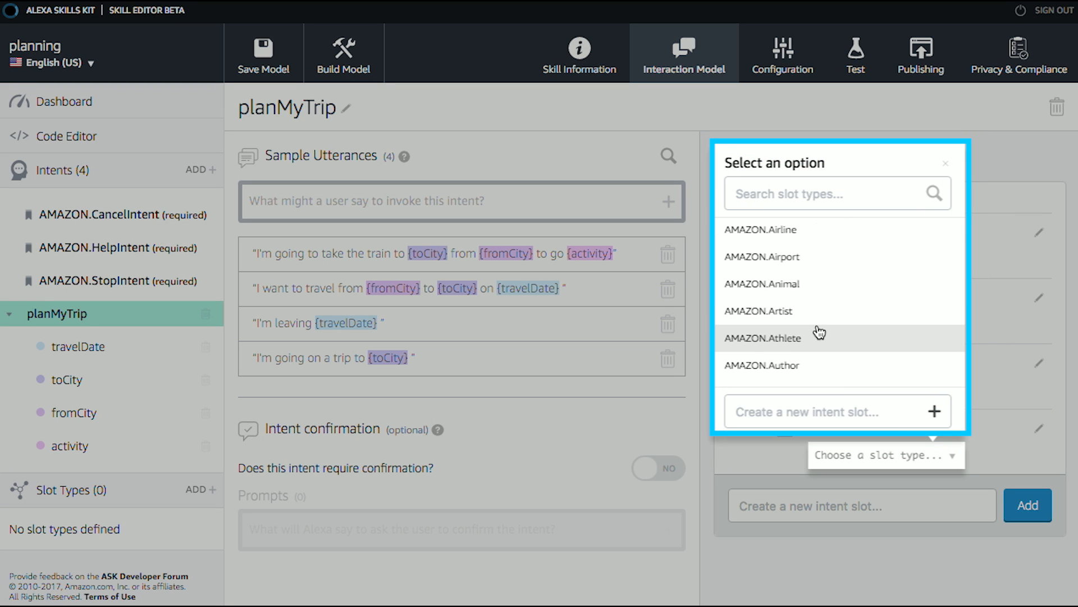
scroll("down", 3)
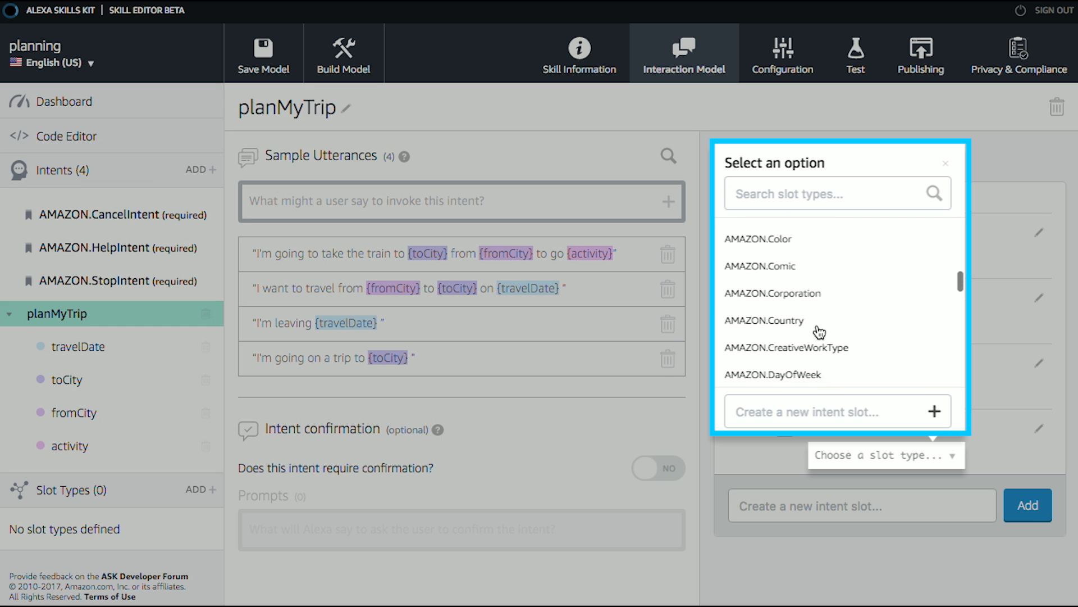
scroll("down", 3)
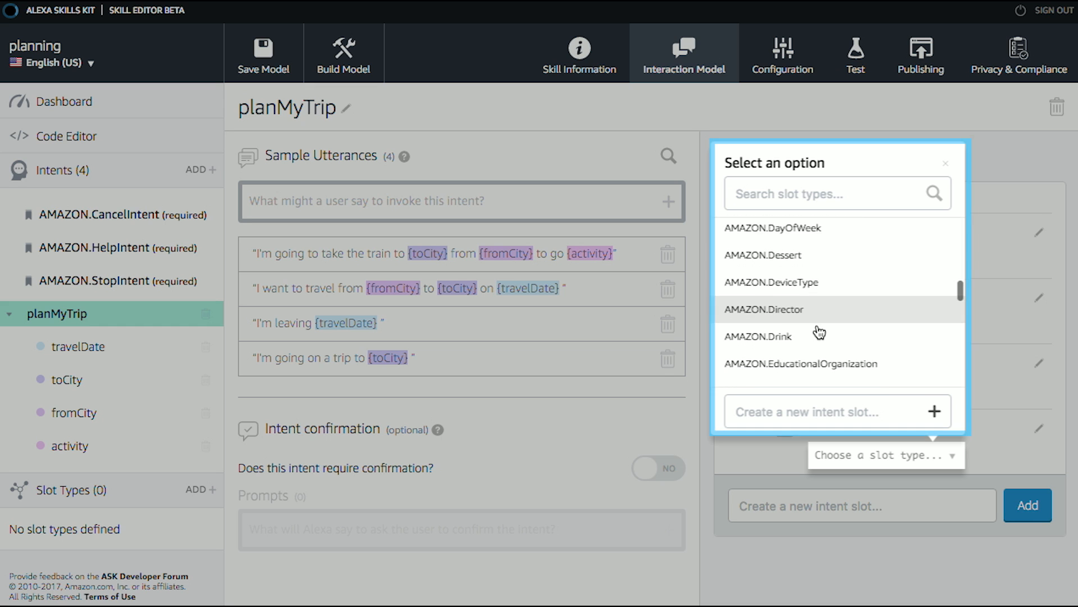
scroll("down", 3)
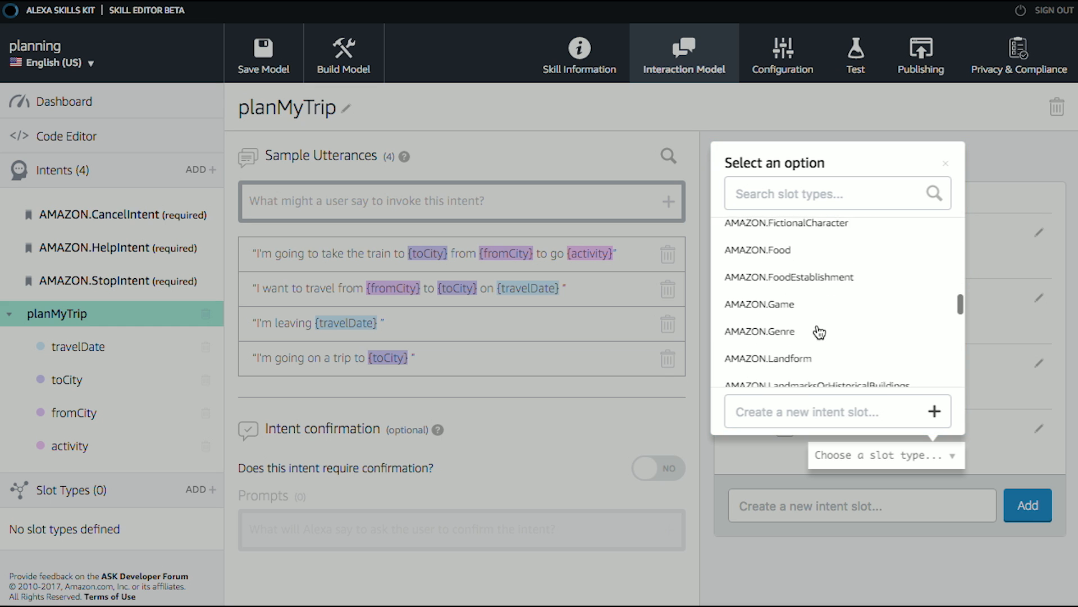
scroll("down", 3)
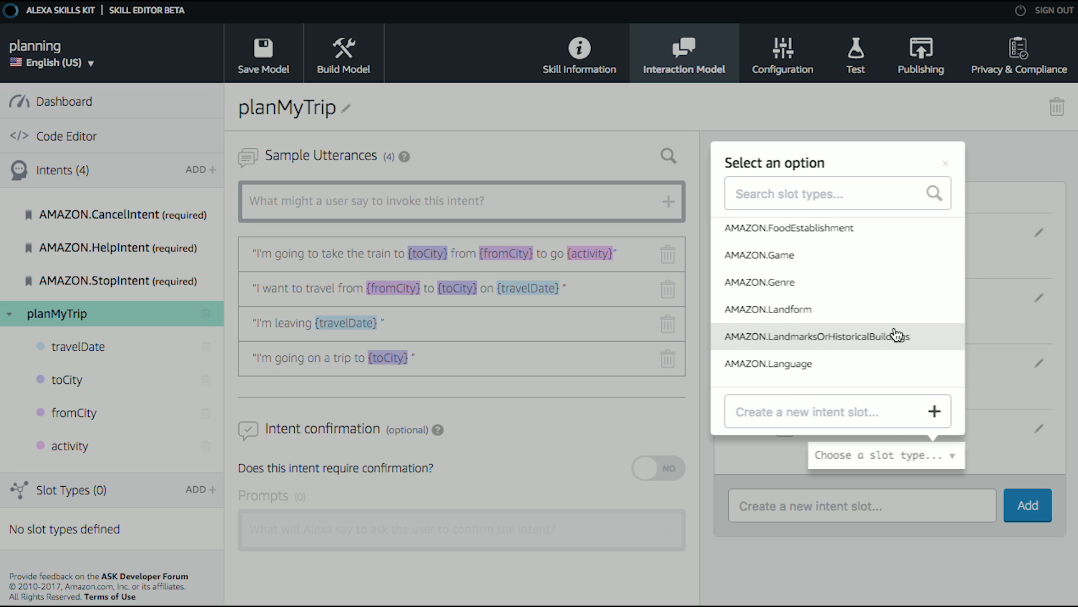
scroll("down", 3)
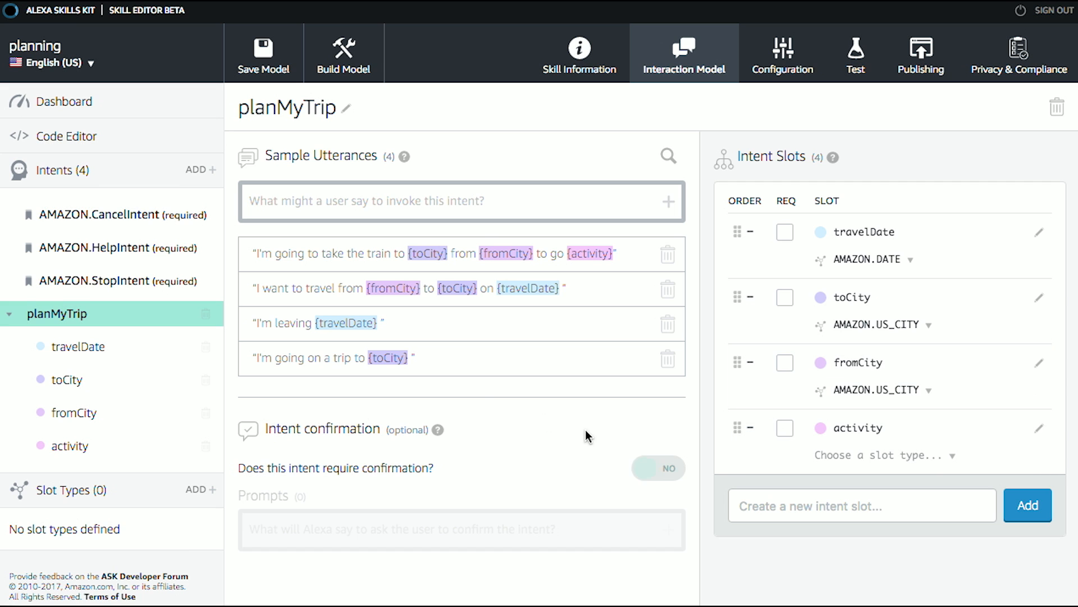
left_click(657, 467)
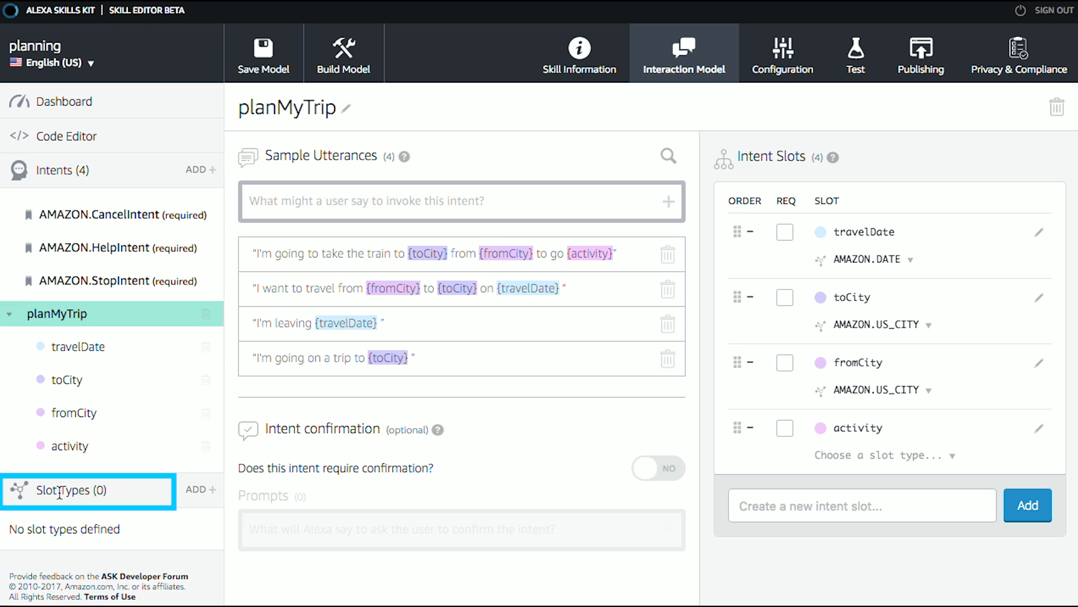
Create a new custom slot type named List_of_activities
left_click(206, 488)
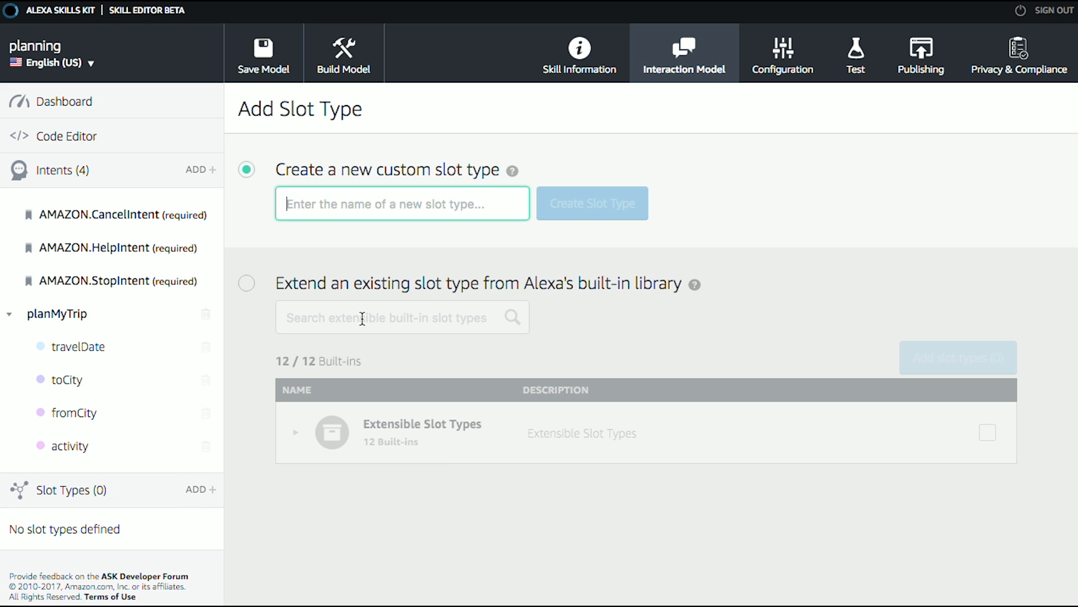
type("L")
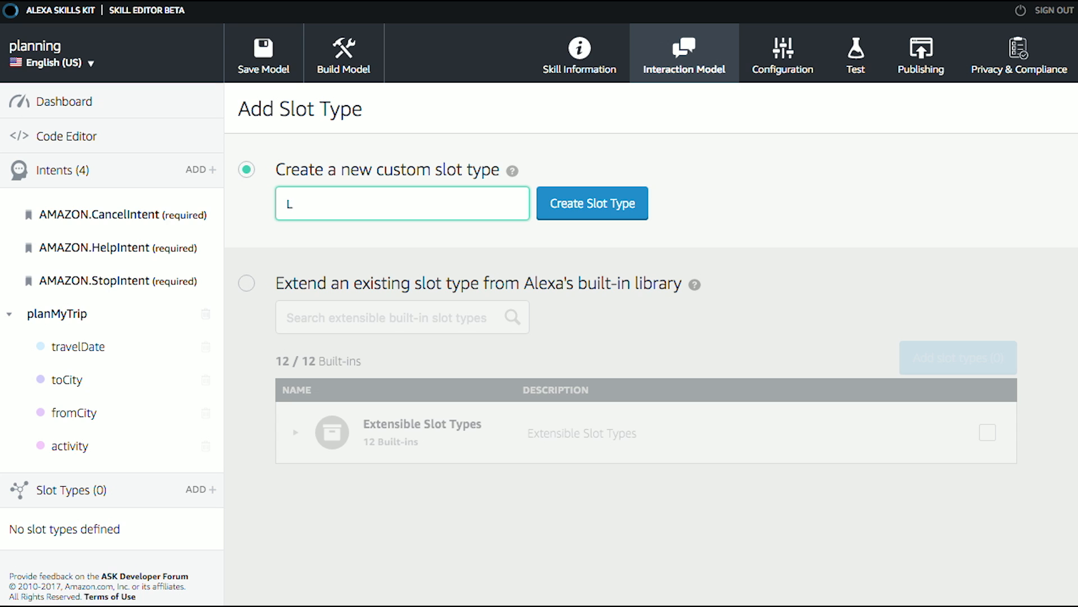
type("ist_of_act")
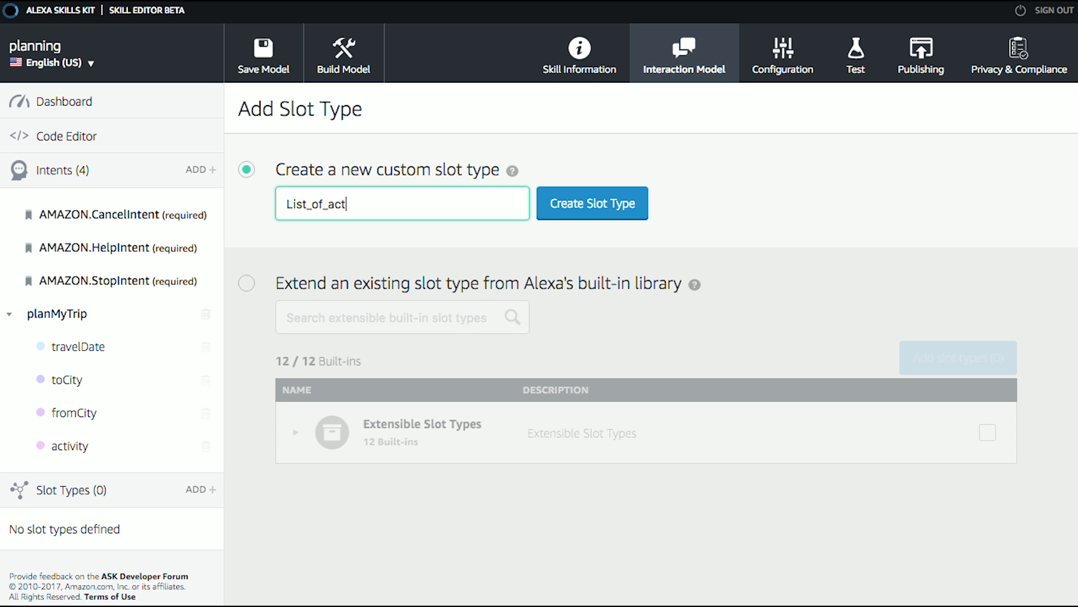
type("iv")
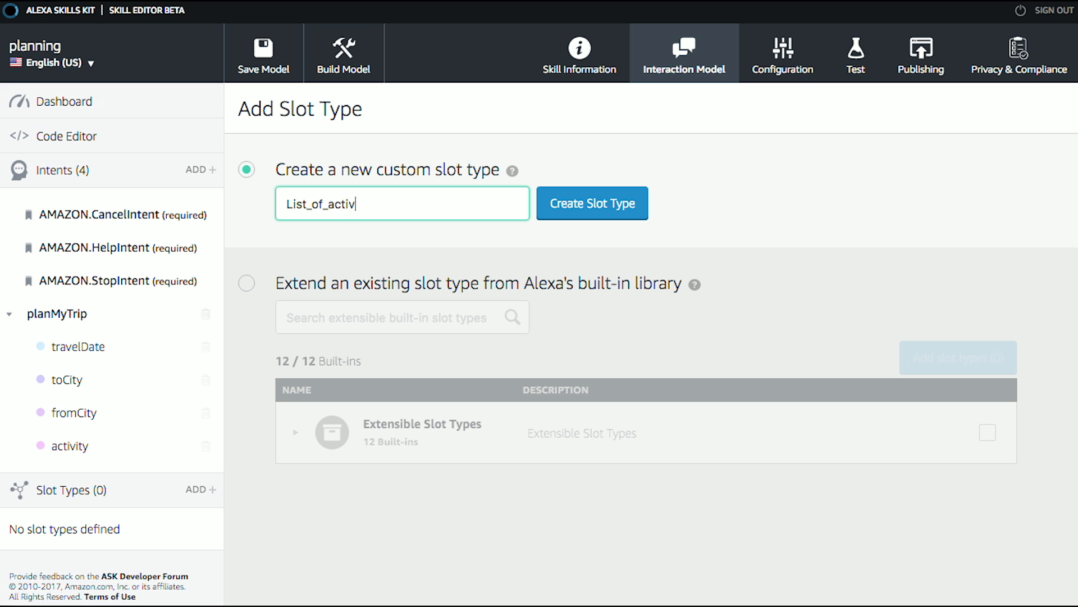
type("ties")
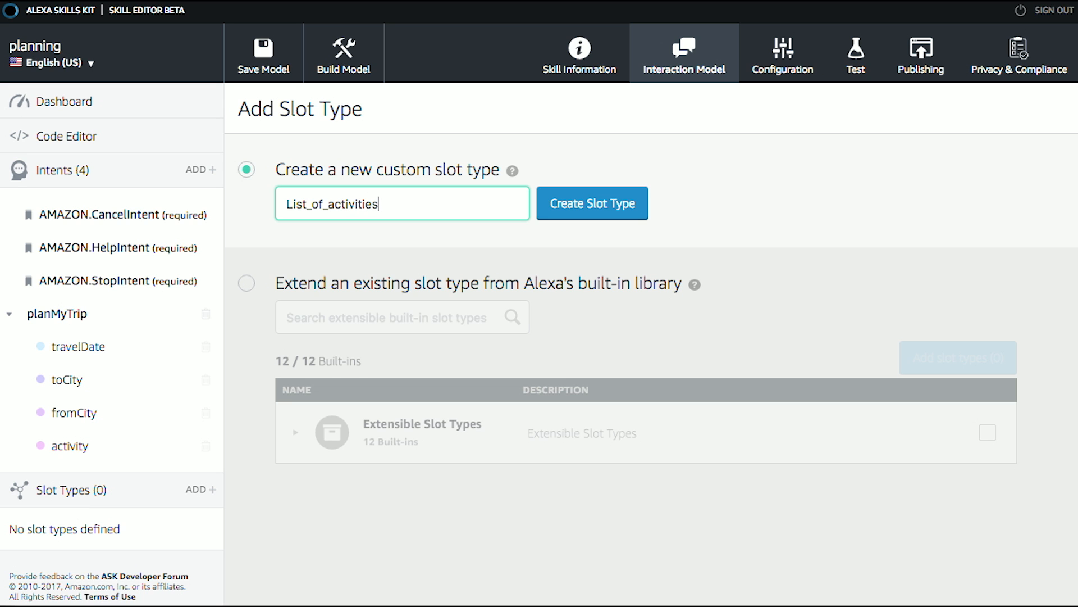
left_click(591, 203)
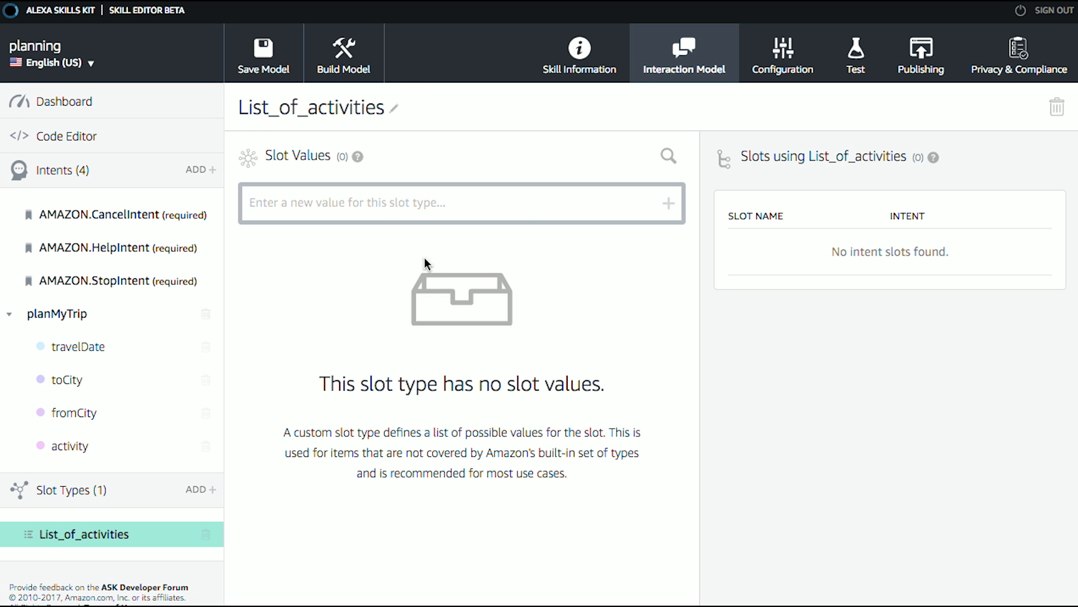
Add the values hiking and eat ice cream to List_of_activities
type("hiking")
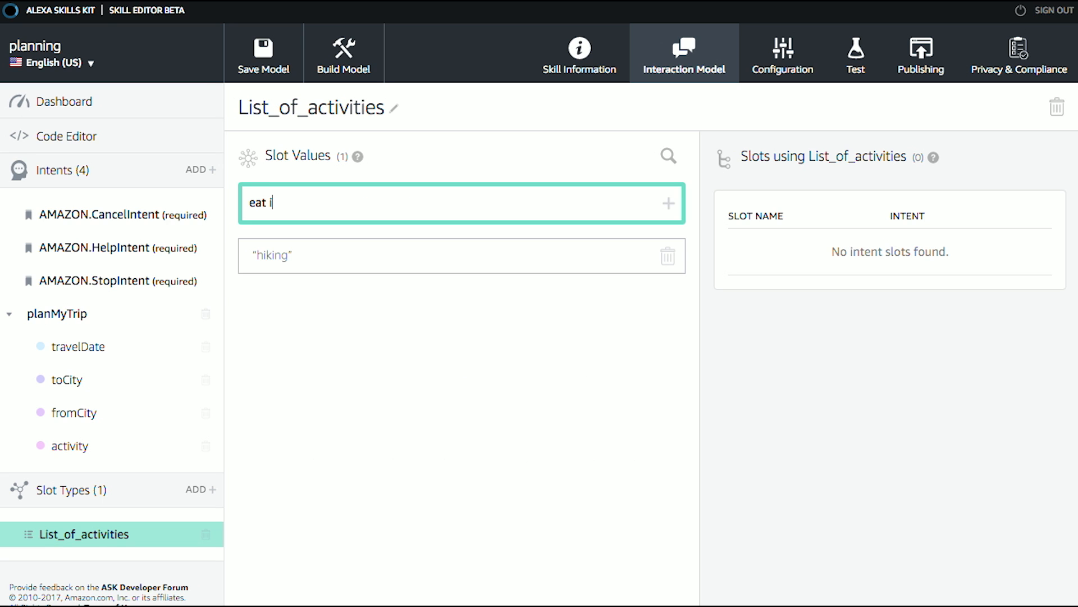
type("ce crea")
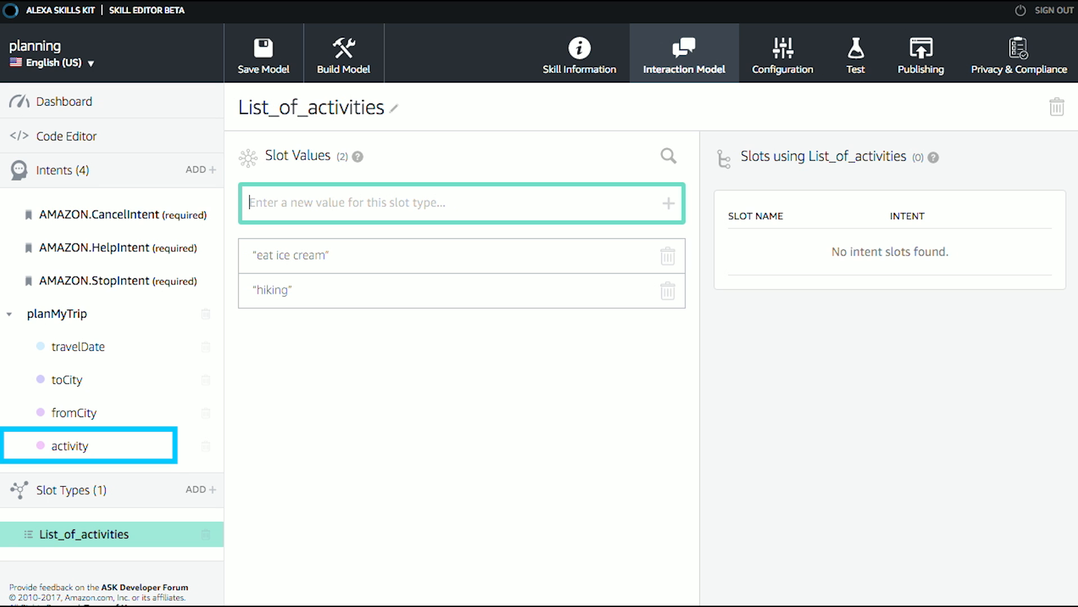
mouse_move(84, 439)
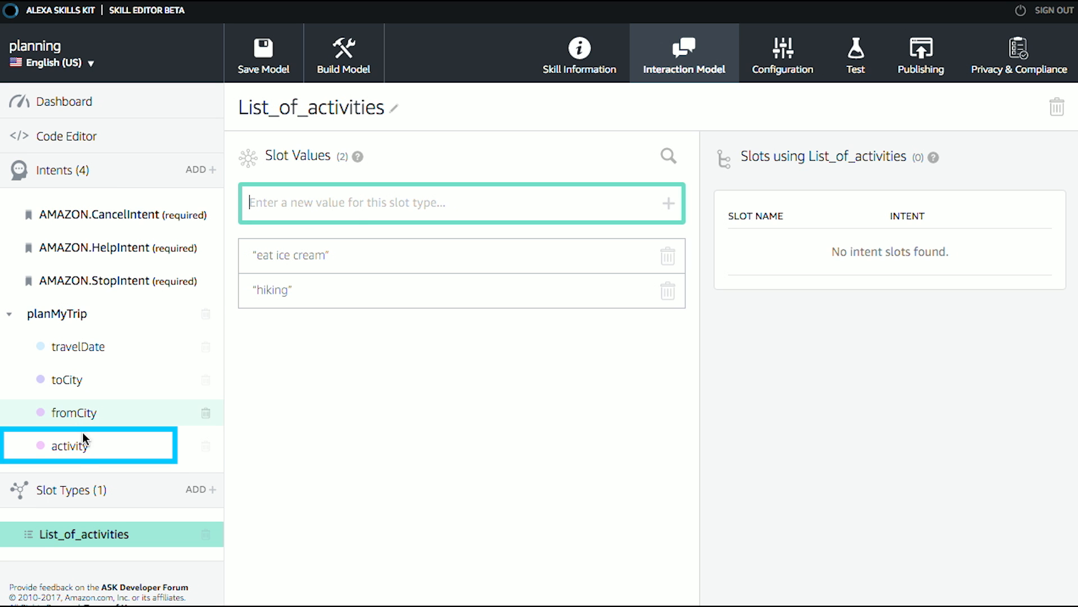
Give the activity slot the List_of_activities type and return to the PlanMyTrip intent
left_click(70, 445)
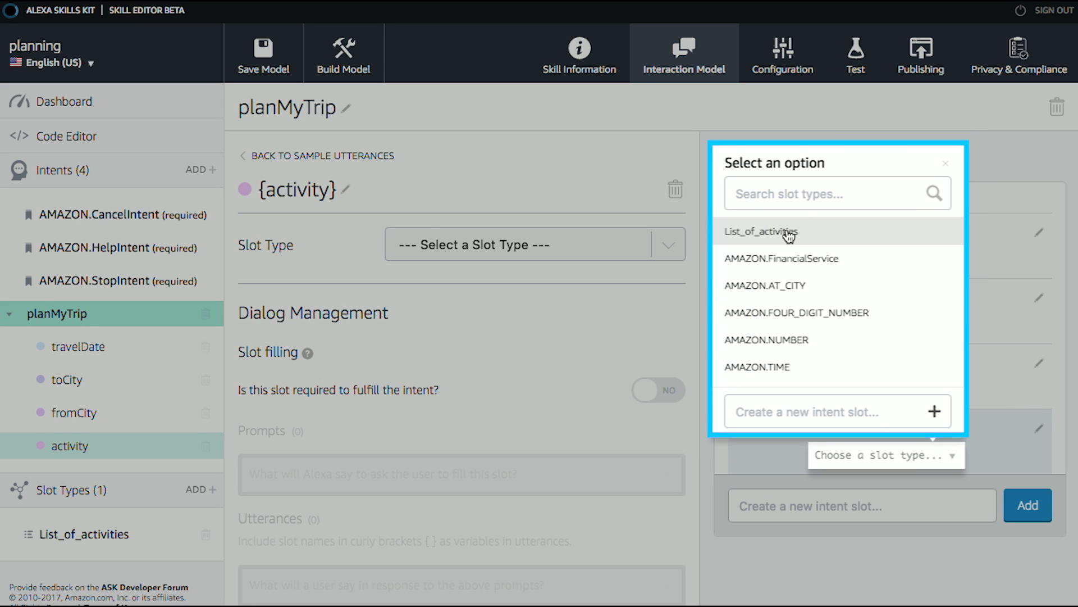
left_click(761, 231)
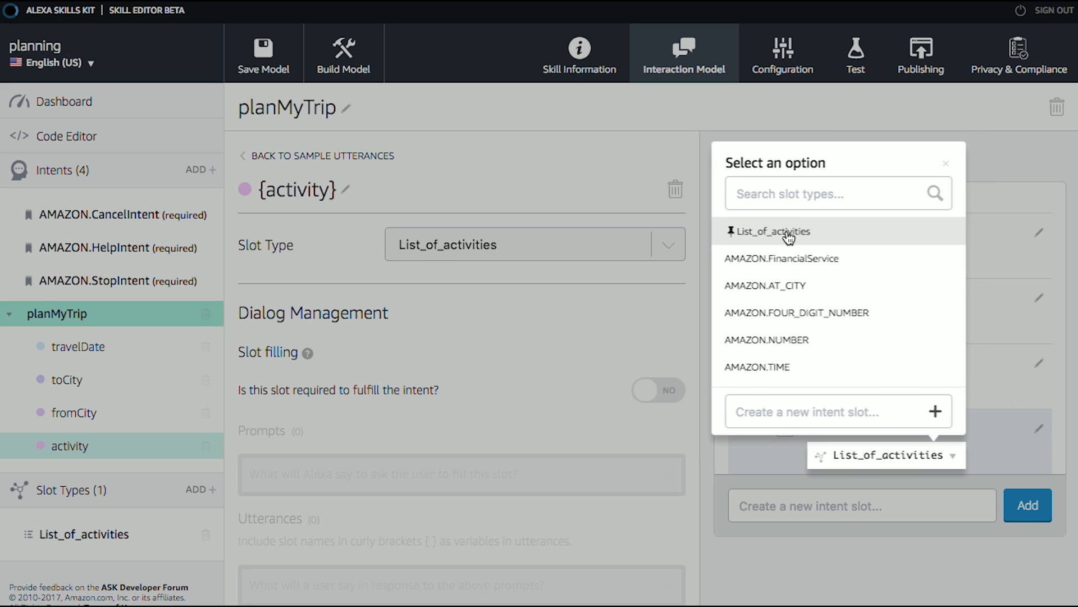
left_click(776, 231)
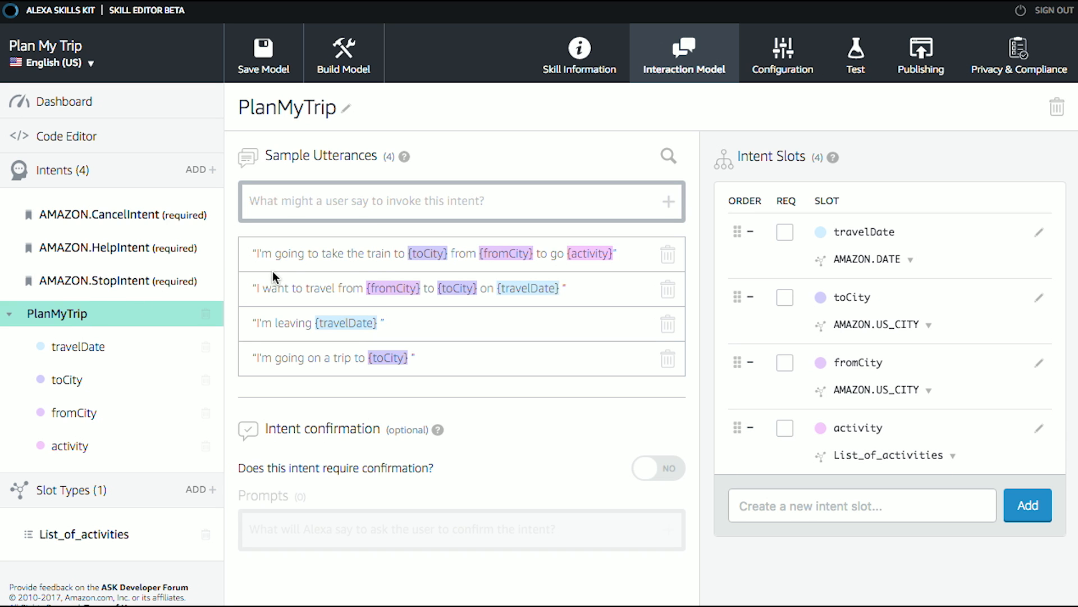
mouse_move(538, 265)
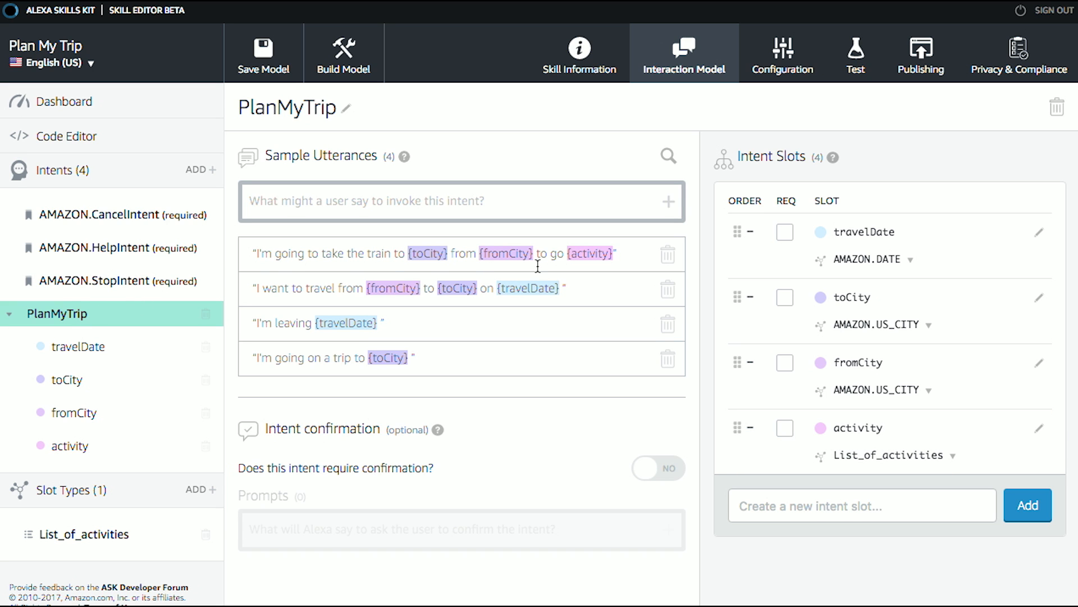
mouse_move(624, 250)
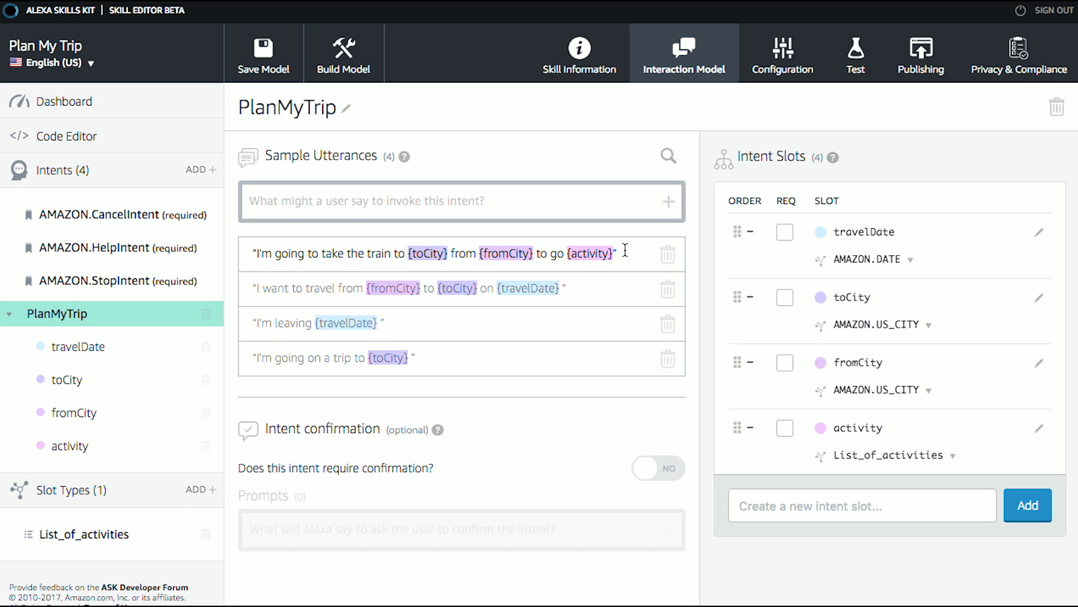
mouse_move(391, 255)
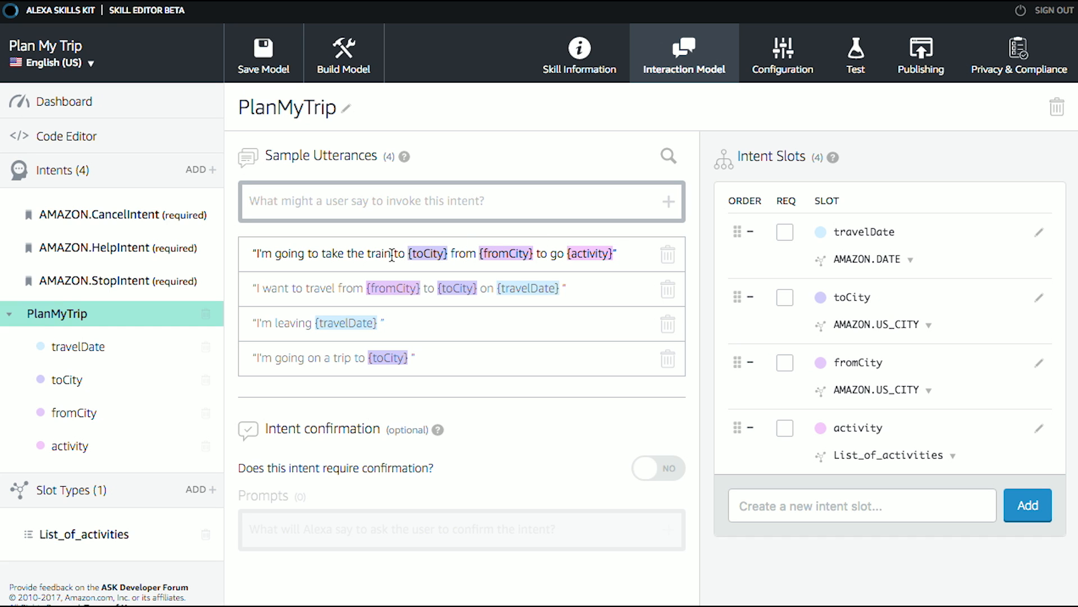
mouse_move(366, 255)
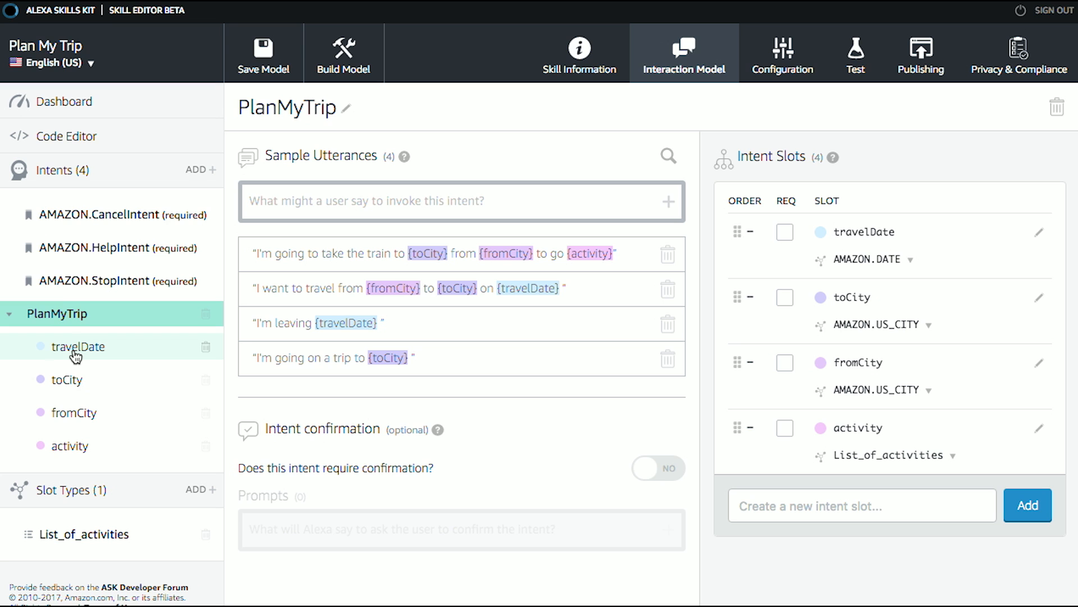
Make travelDate a required slot for the intent
left_click(77, 346)
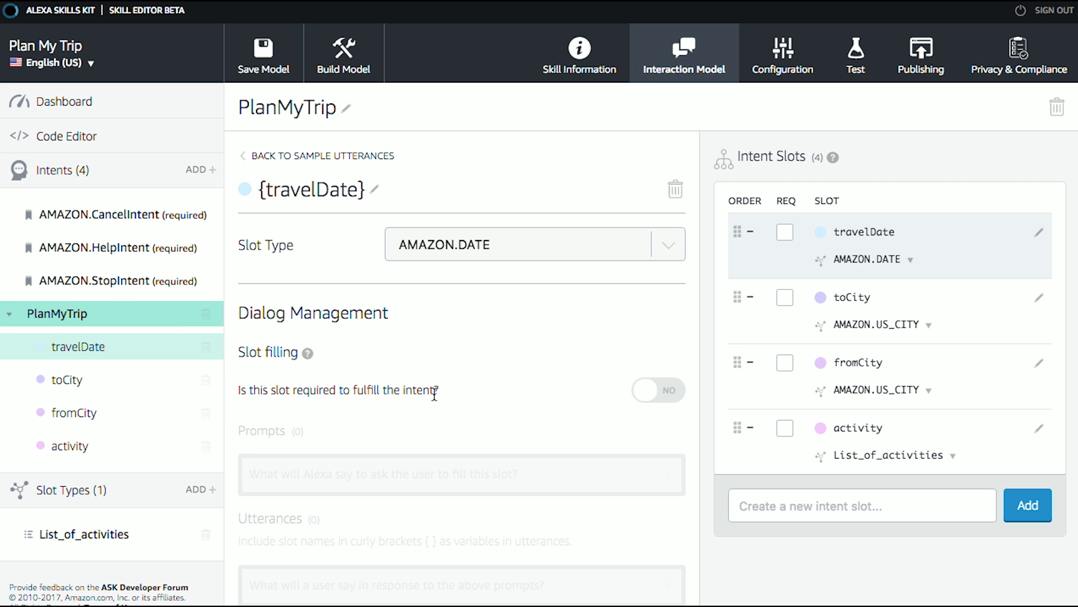
left_click(657, 389)
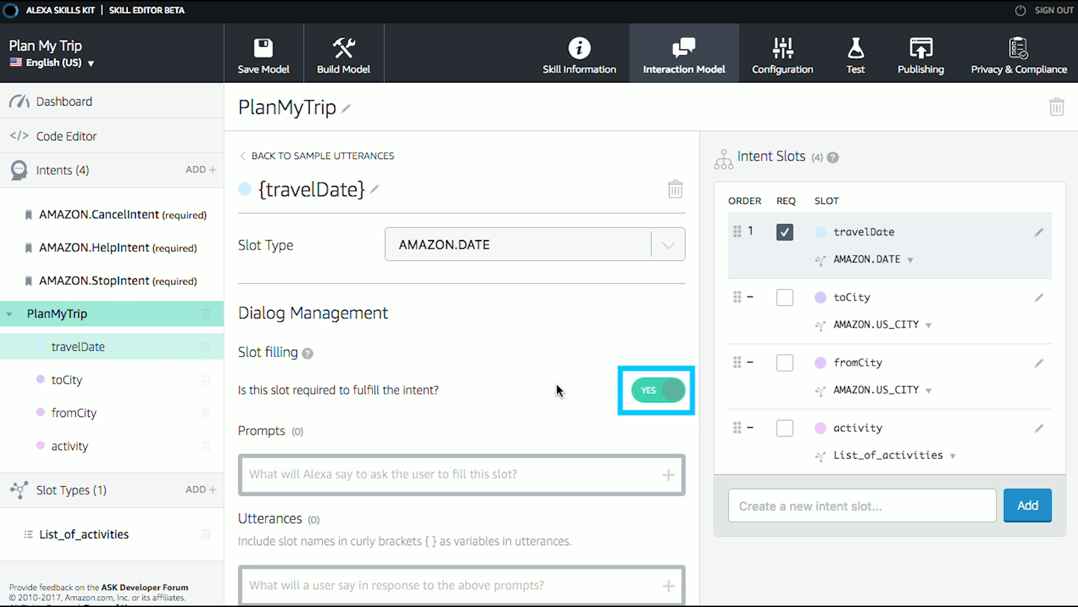
scroll("down", 3)
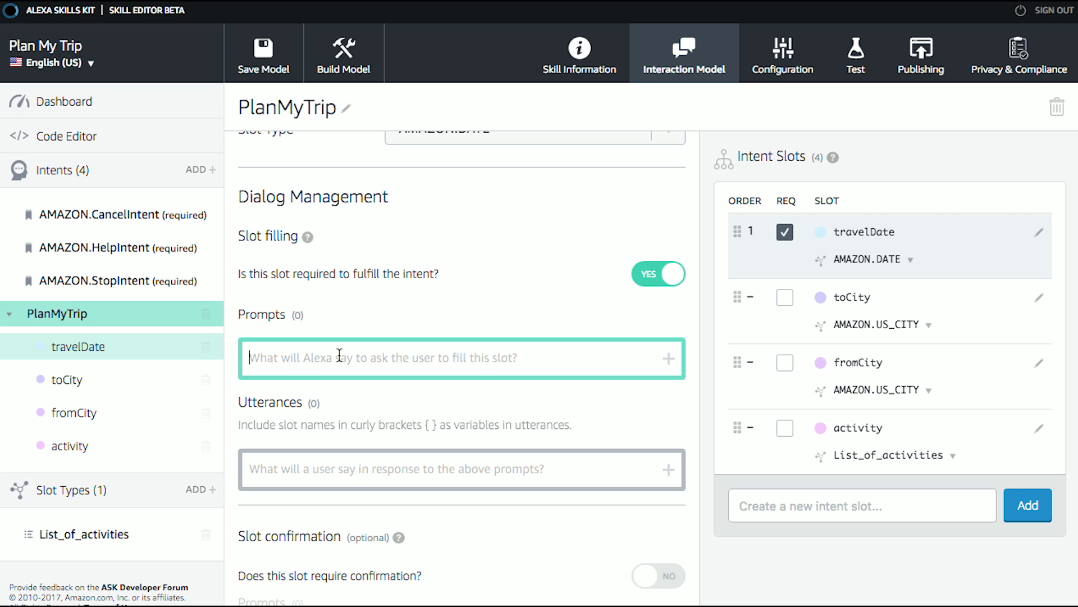
Add prompts When are you going, when will you leave and when is this trip
type("When are you going\"")
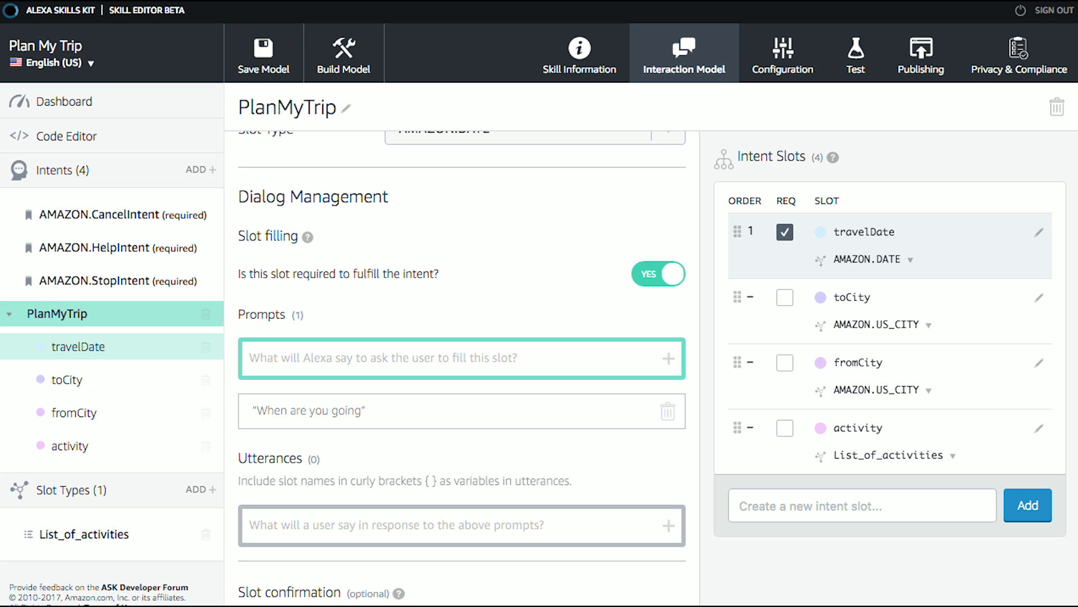
type("when y")
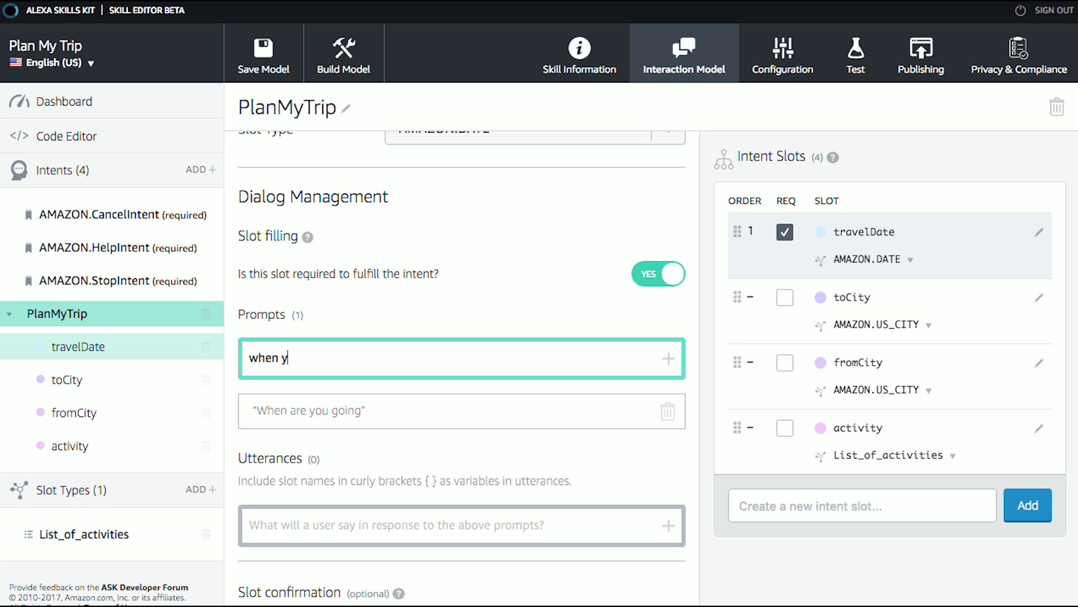
type("will you")
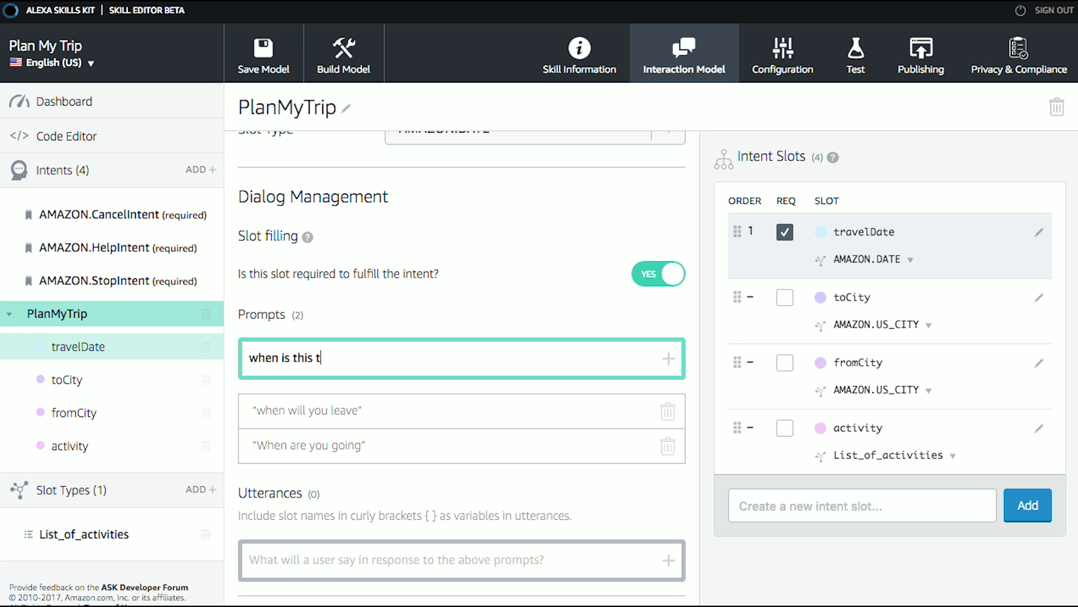
key("Return")
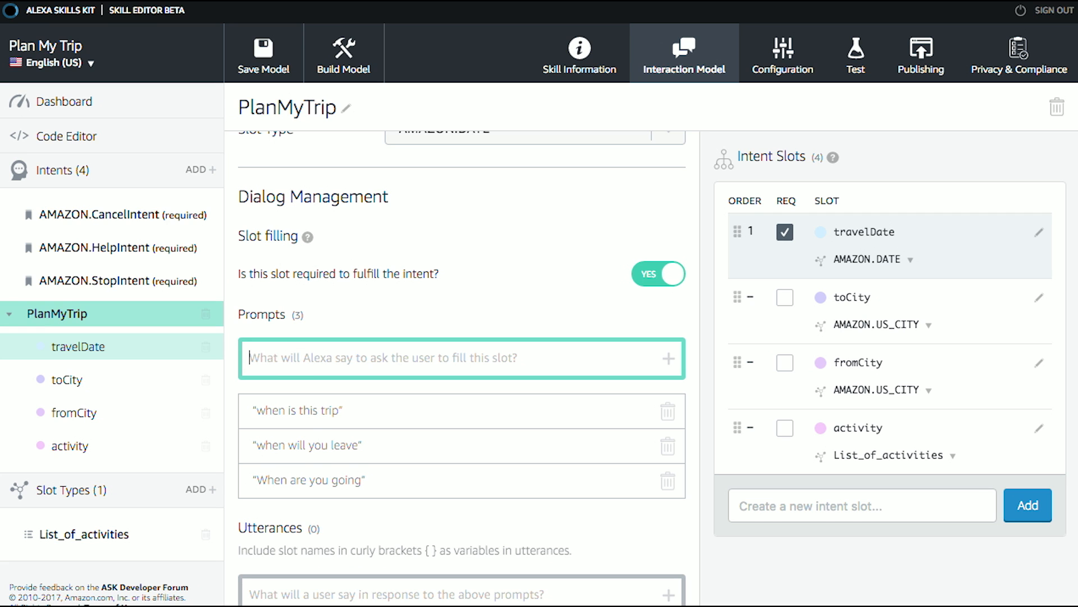
scroll("down", 3)
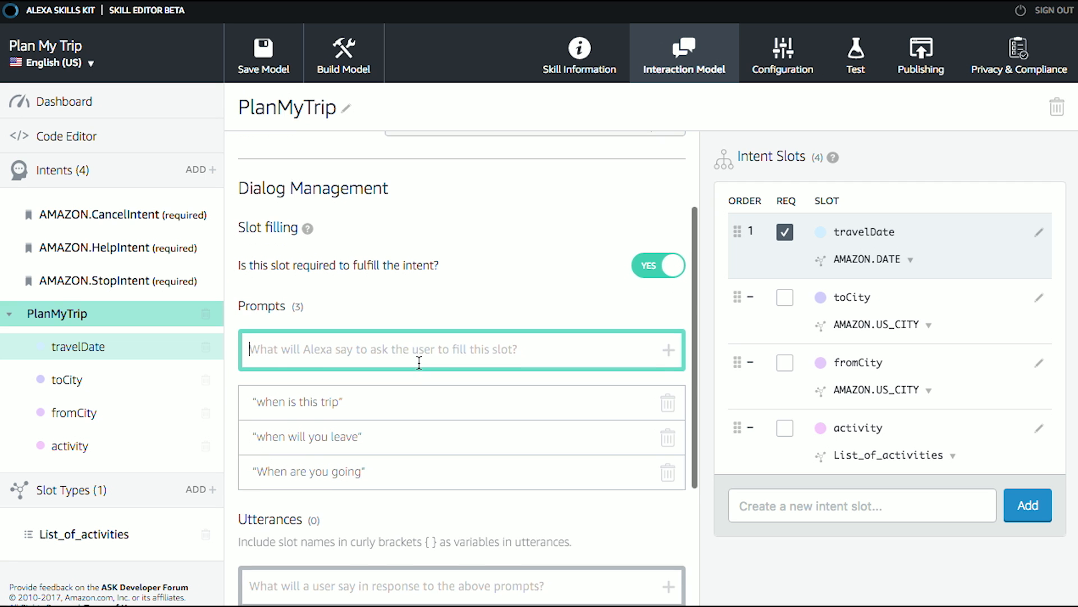
Add travelDate utterances {travelDate} and I'll leave on {travelDate}
scroll("down", 3)
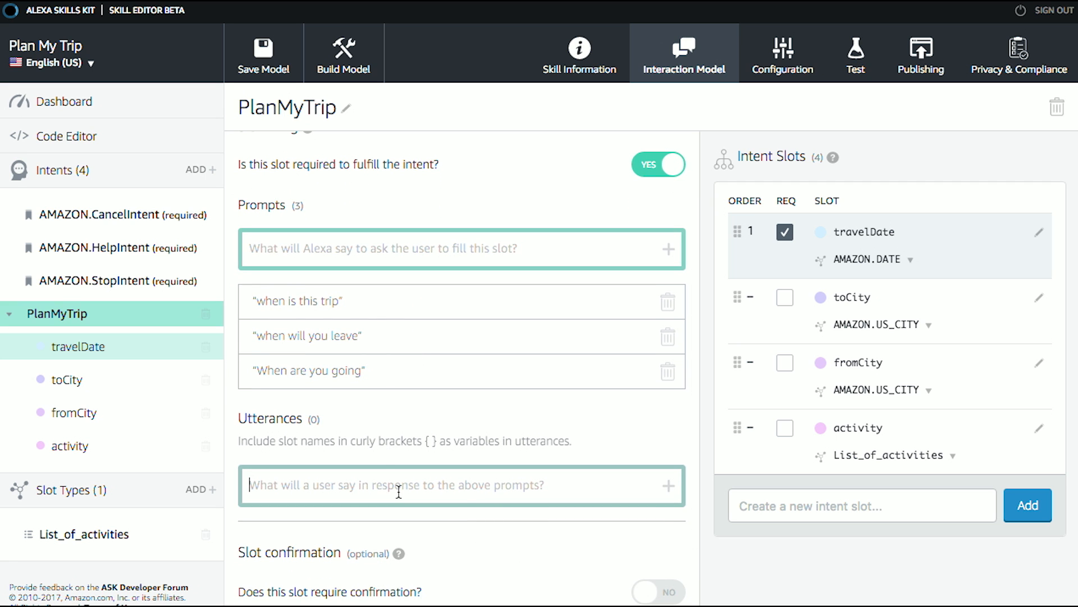
scroll("down", 3)
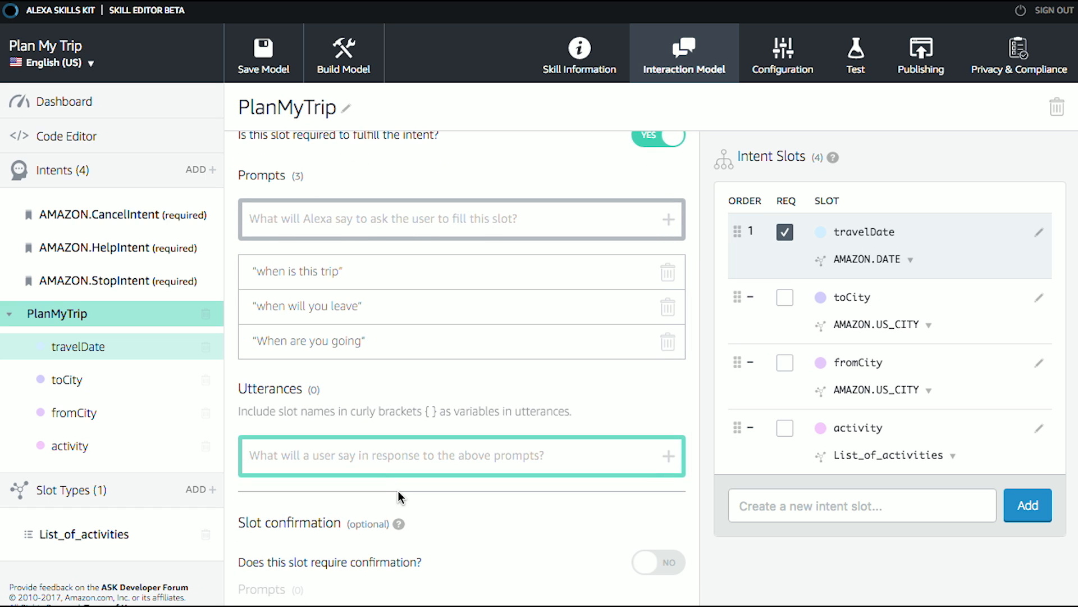
mouse_move(402, 498)
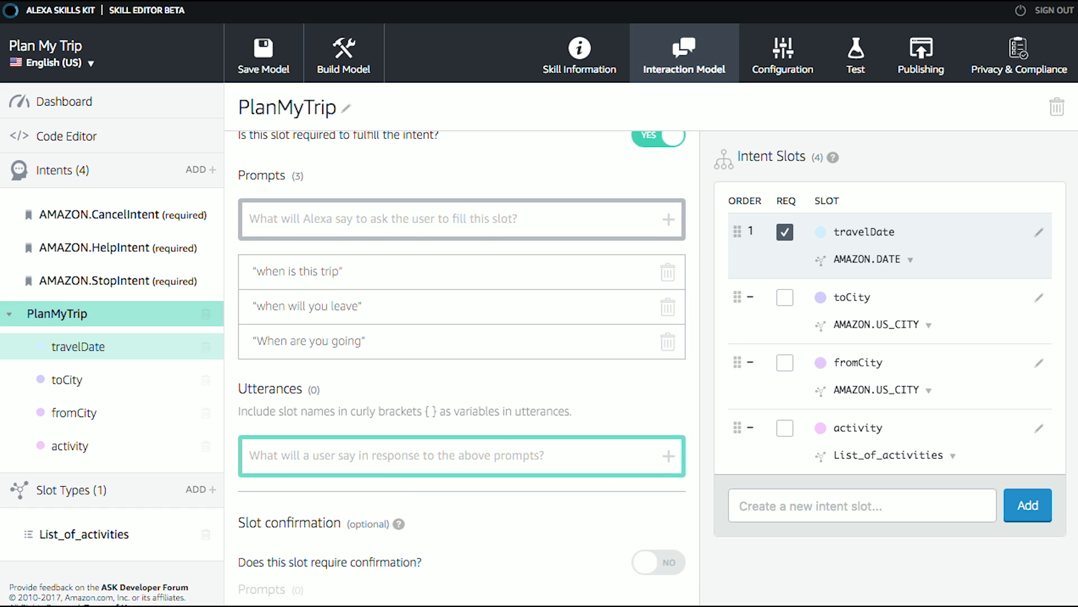
type("{travelDate}")
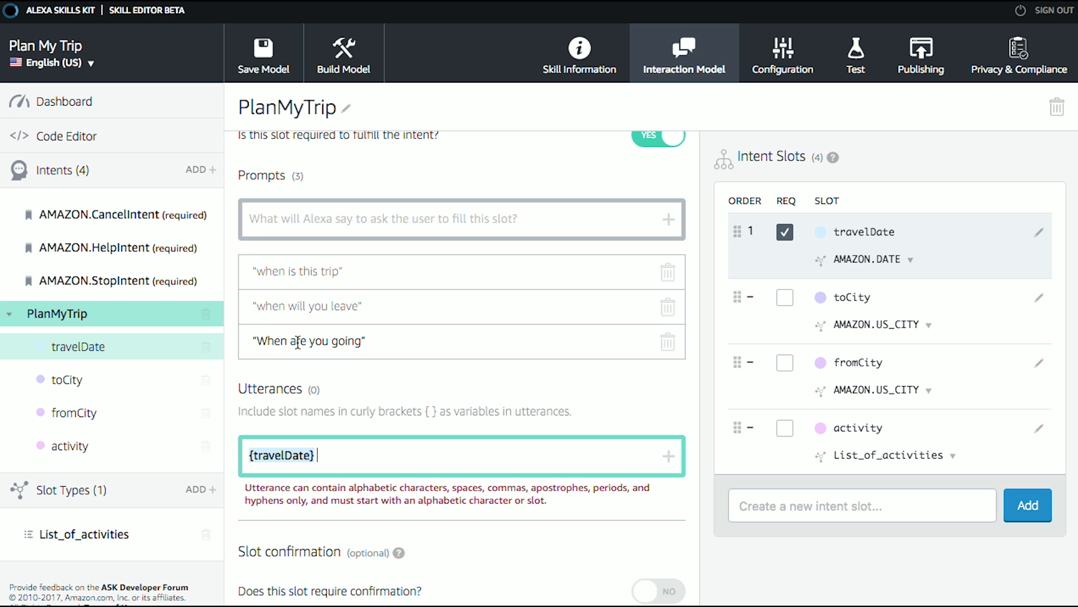
type("I'll")
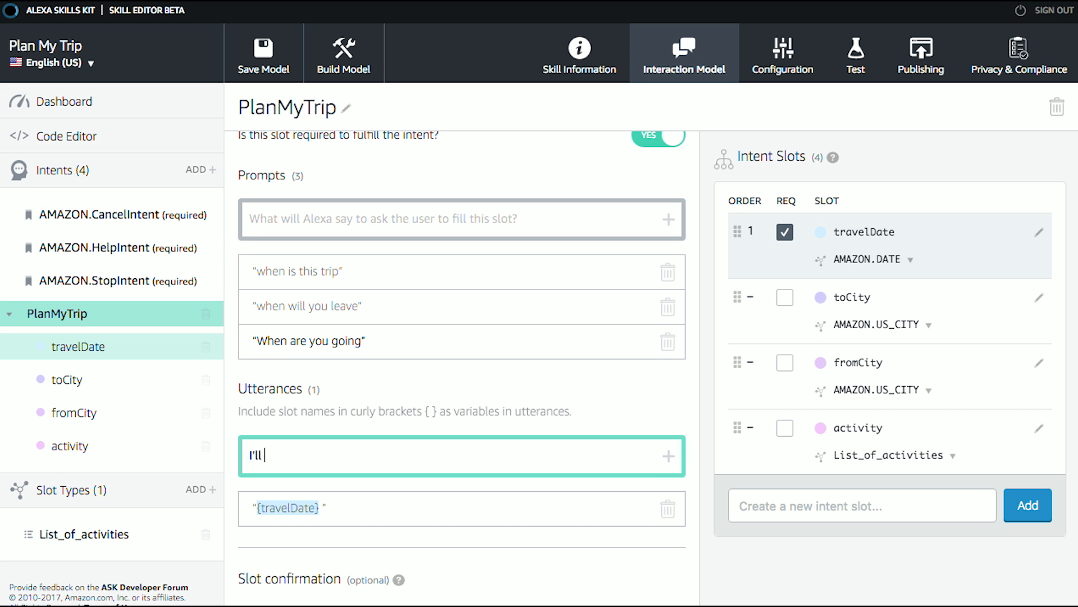
type("leave on")
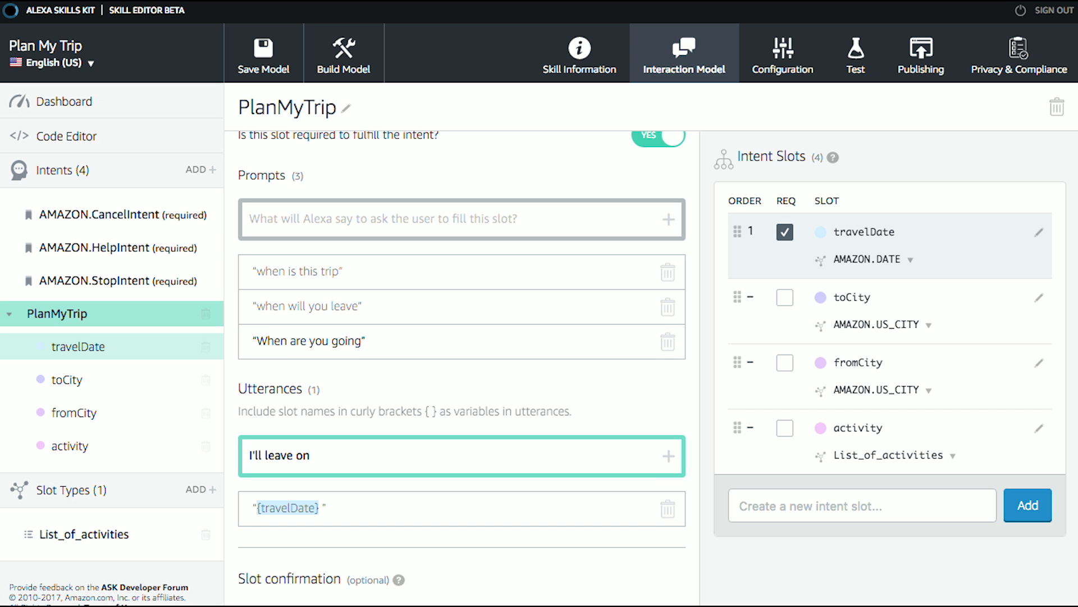
type("{travelDate}")
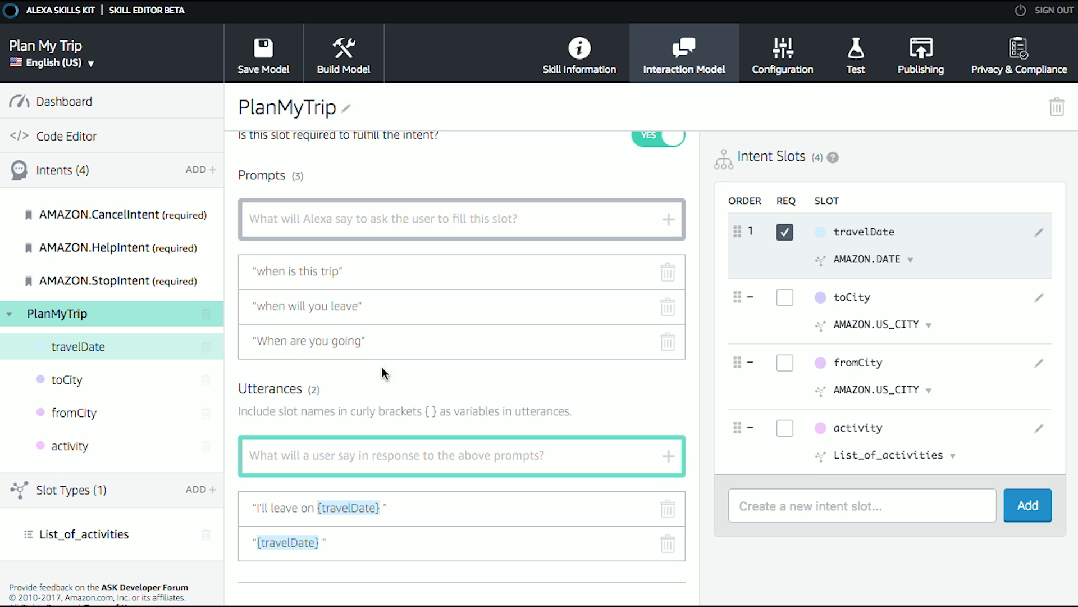
Add the utterance I'll leave on {travelDate} and go to {toCity}
scroll("down", 3)
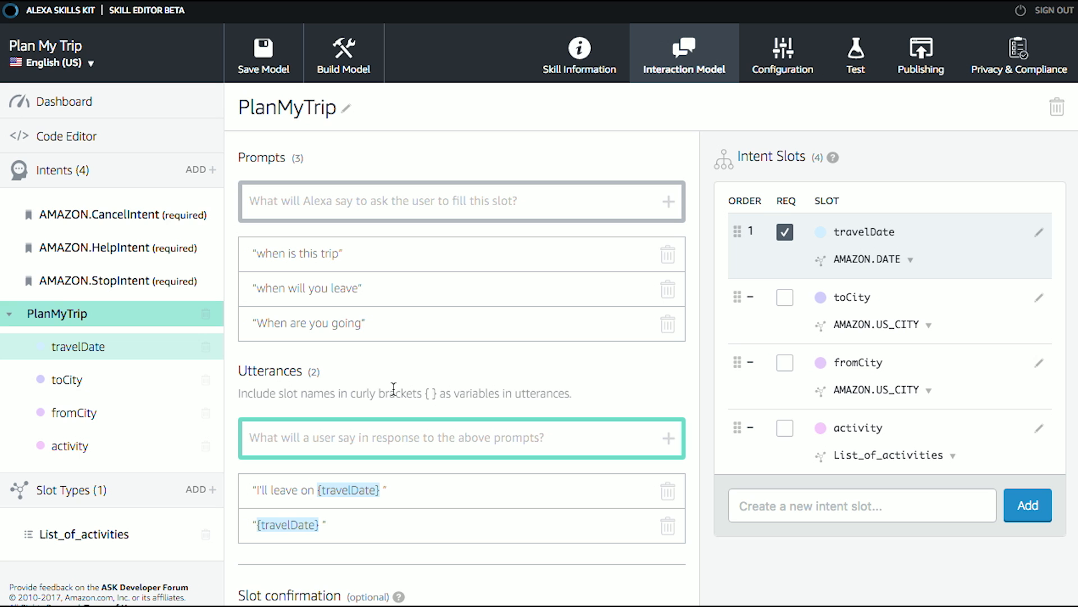
type("I'll leave on {t")
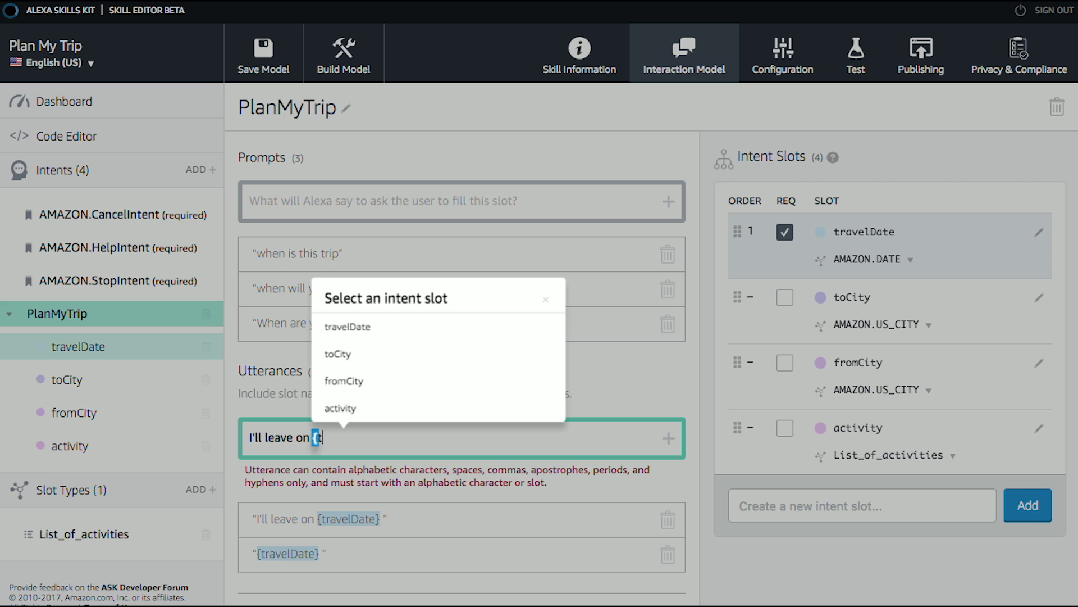
left_click(347, 326)
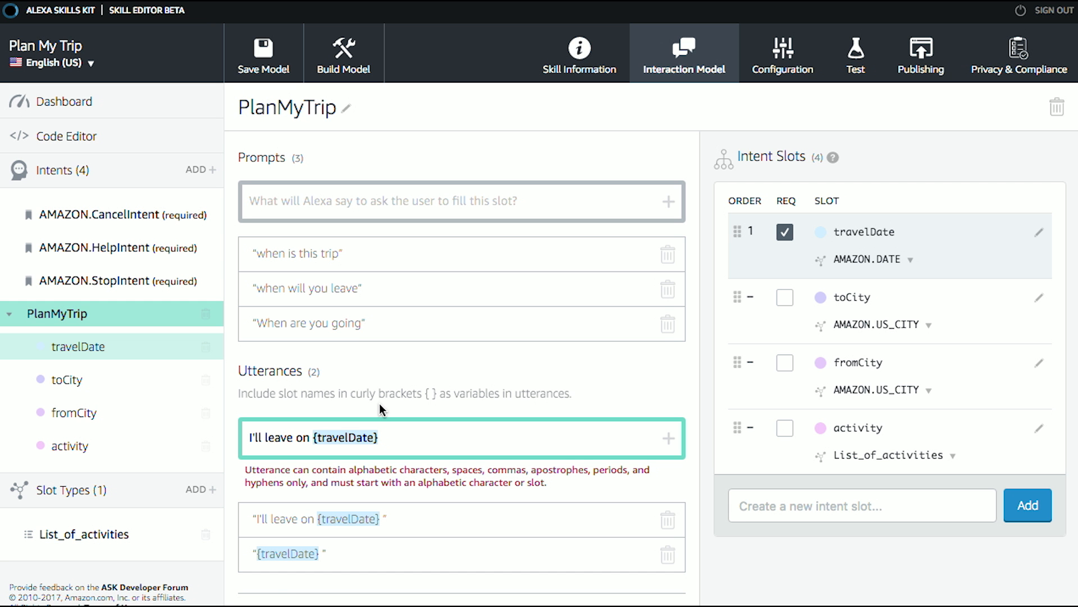
type("and go to")
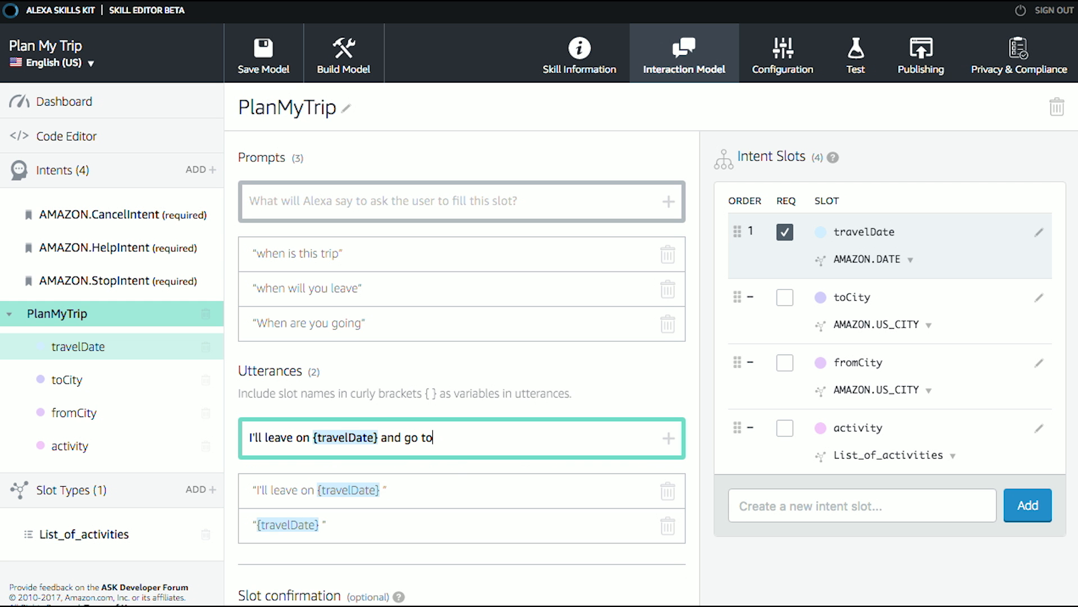
type("{")
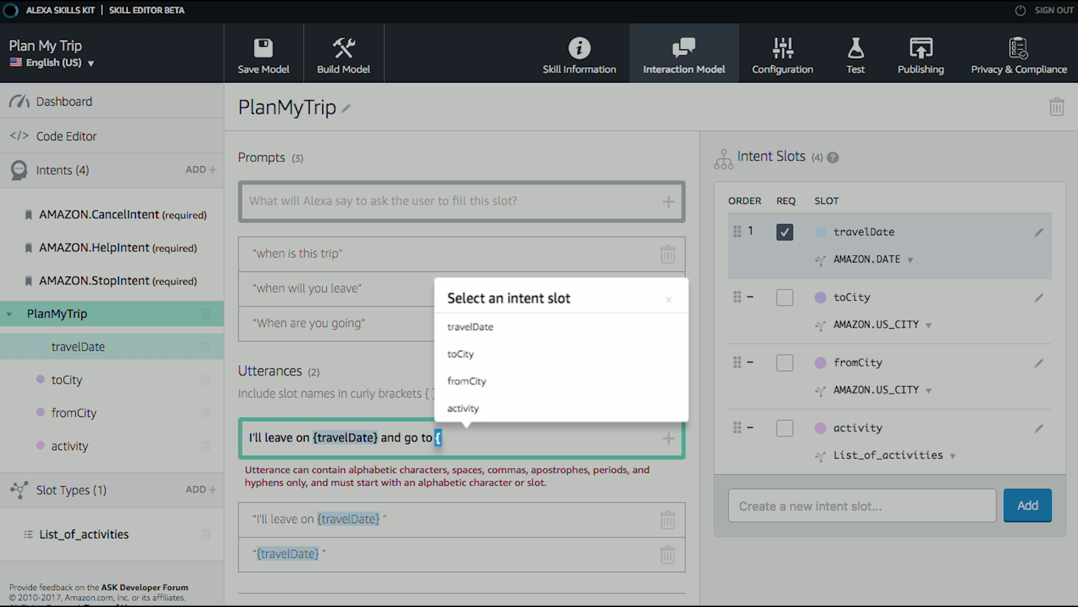
left_click(460, 354)
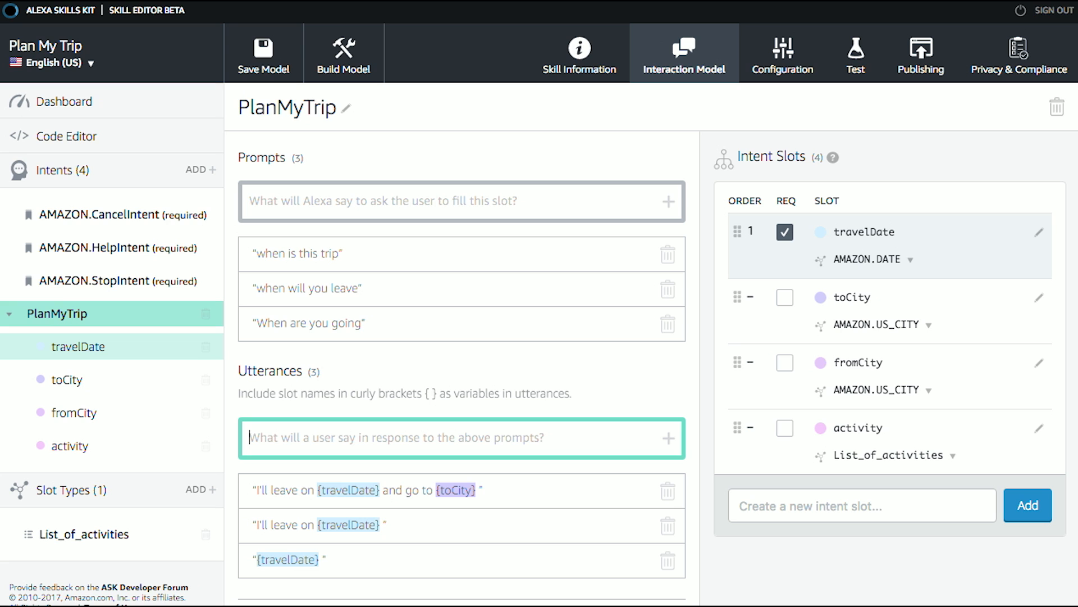
left_click(65, 378)
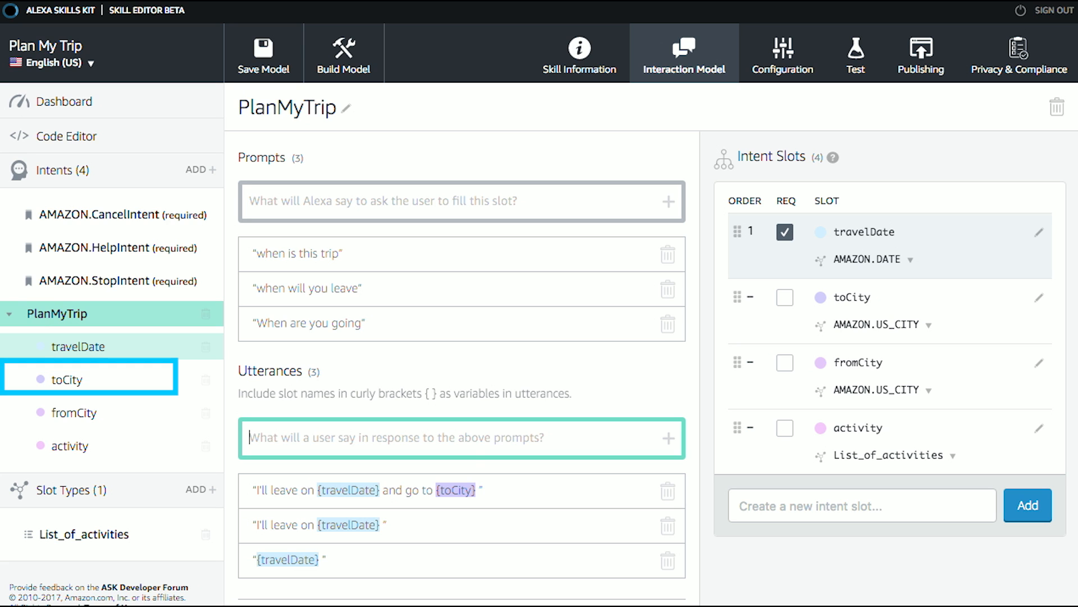
Make toCity required with the prompt where are you going
left_click(66, 378)
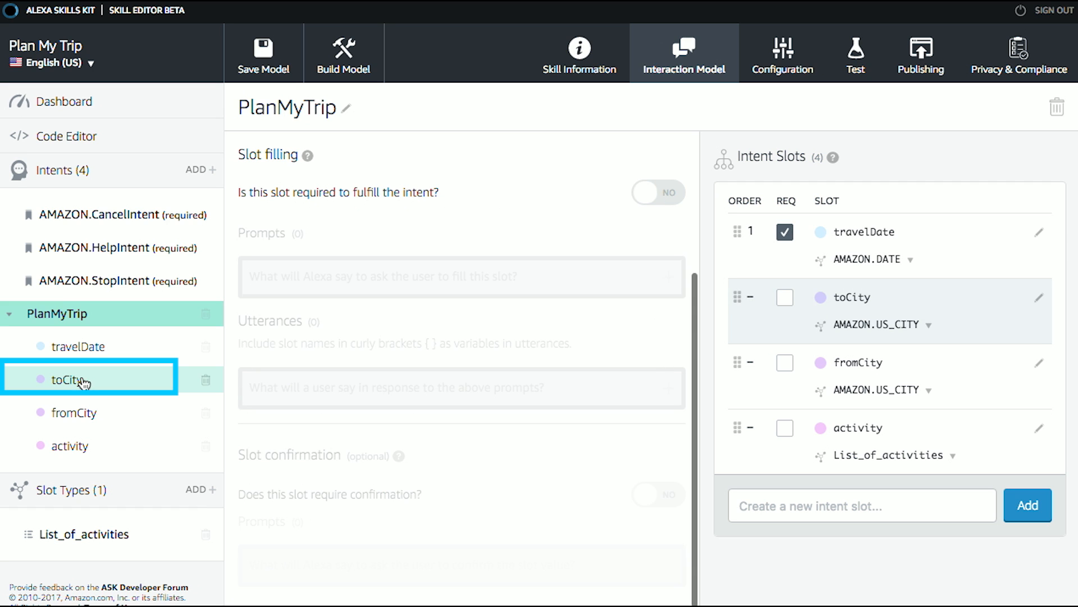
left_click(657, 192)
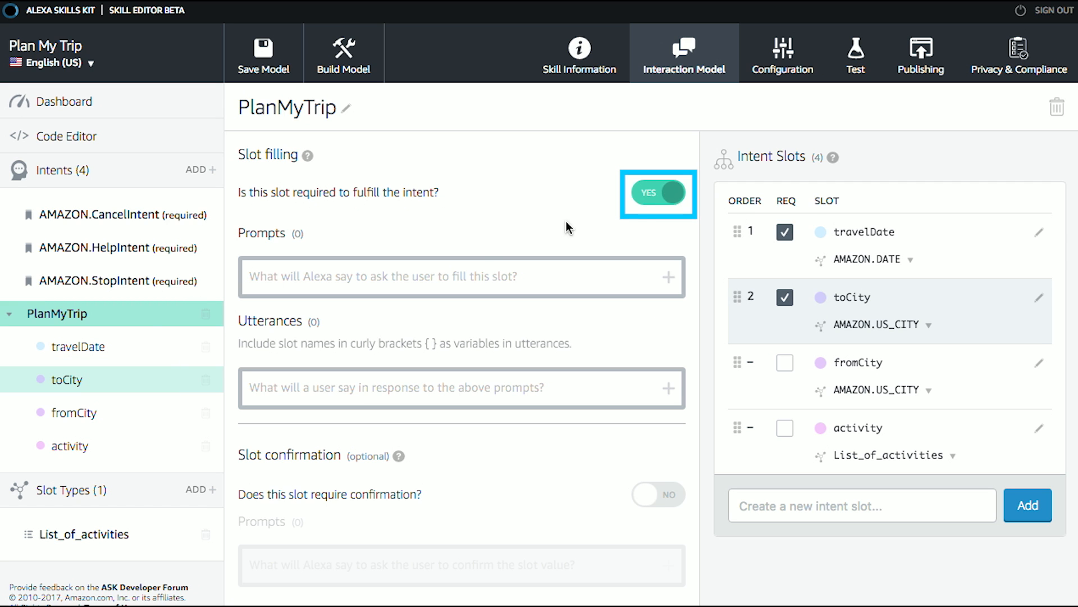
type("wha")
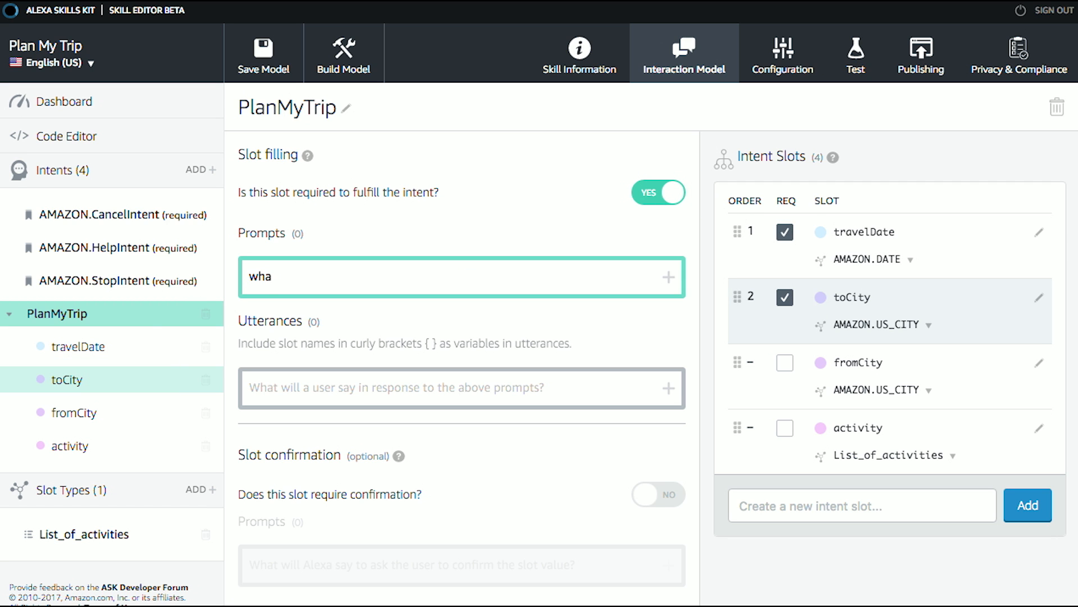
type("where are you going")
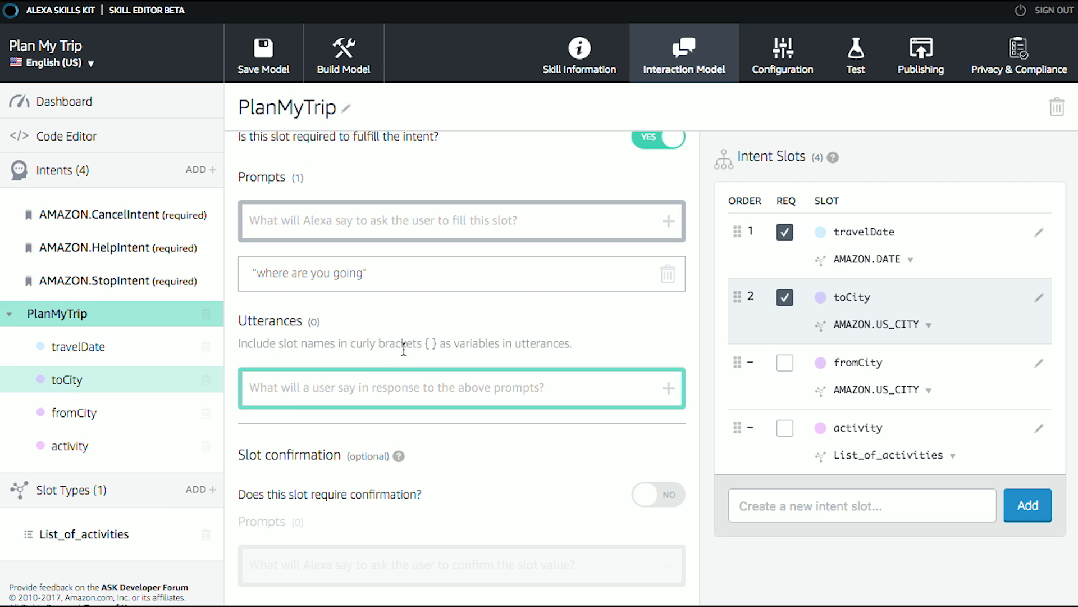
Add toCity utterances {toCity} and I'm going to {toCity}
type("{to")
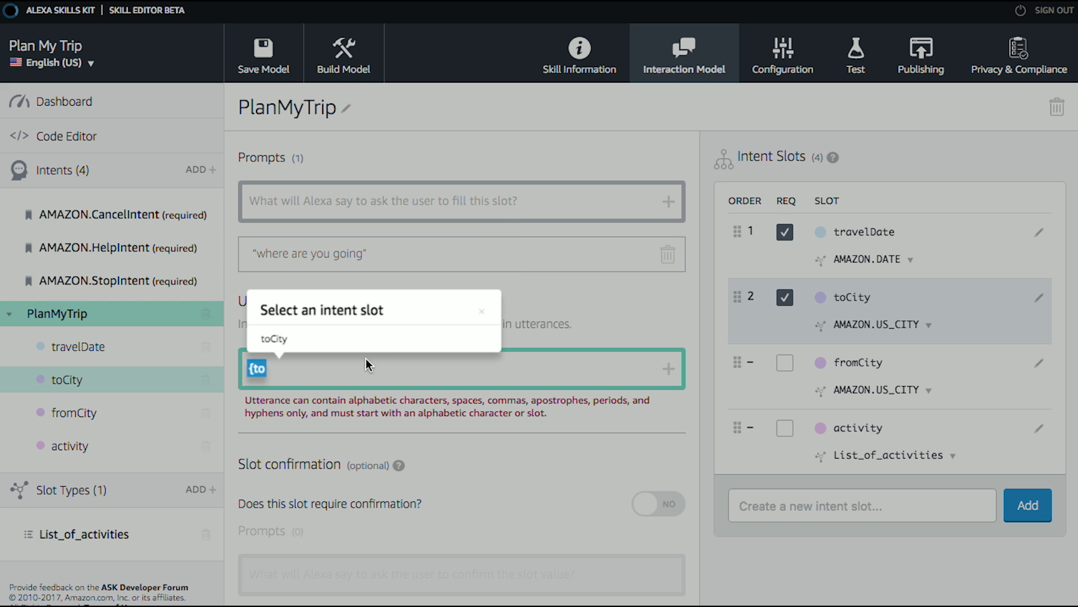
left_click(273, 338)
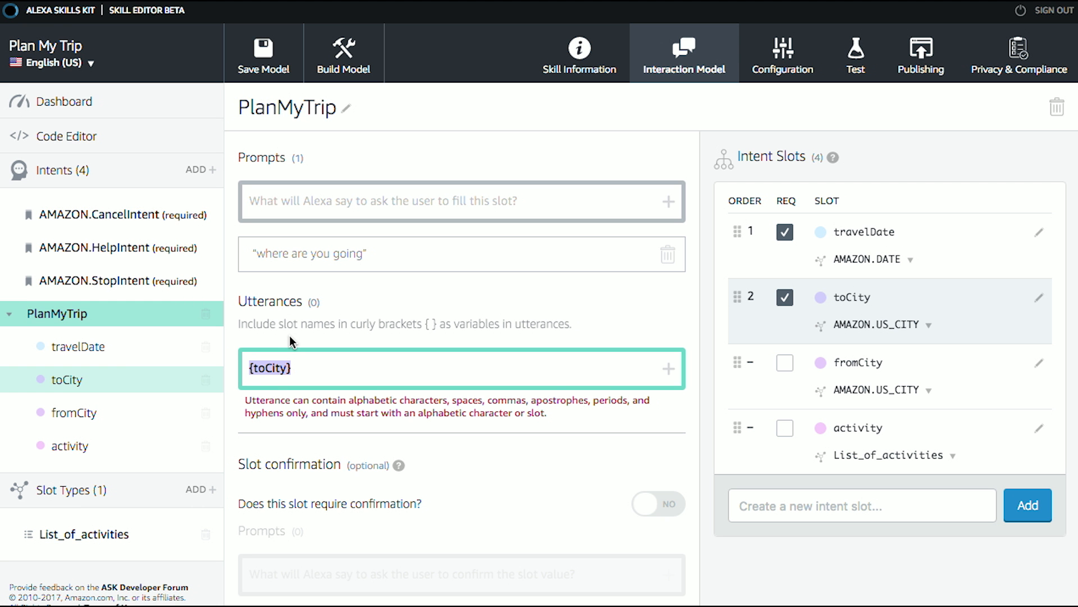
type("I'm")
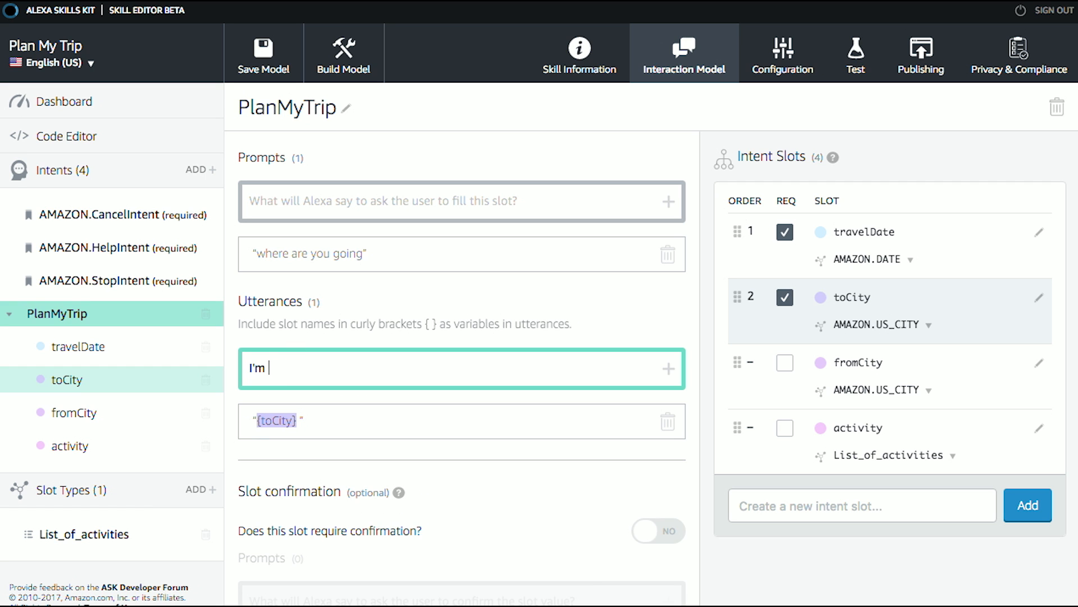
type("going to {to")
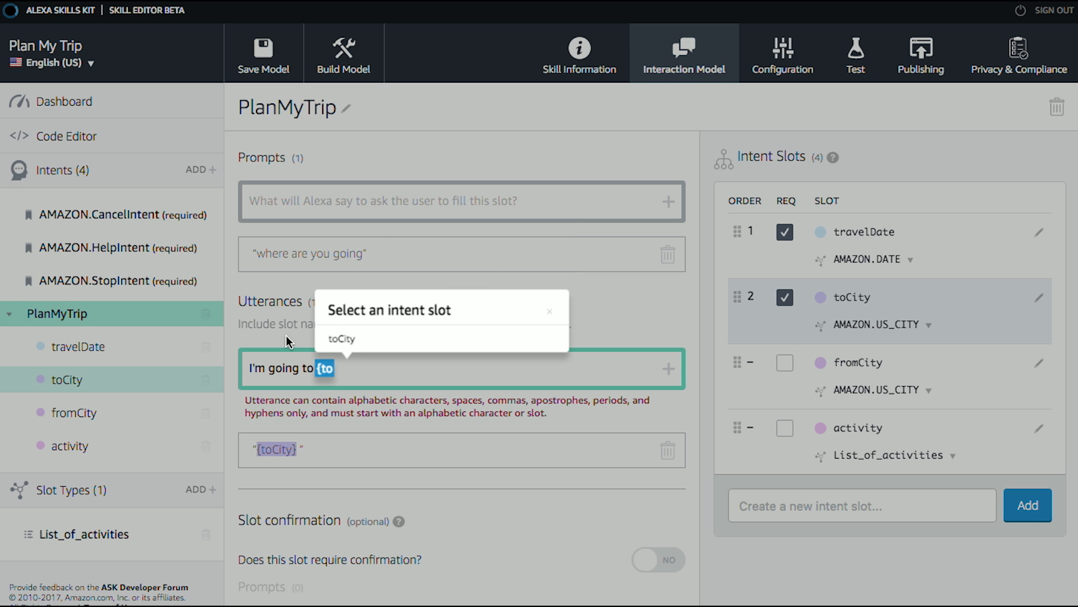
left_click(340, 338)
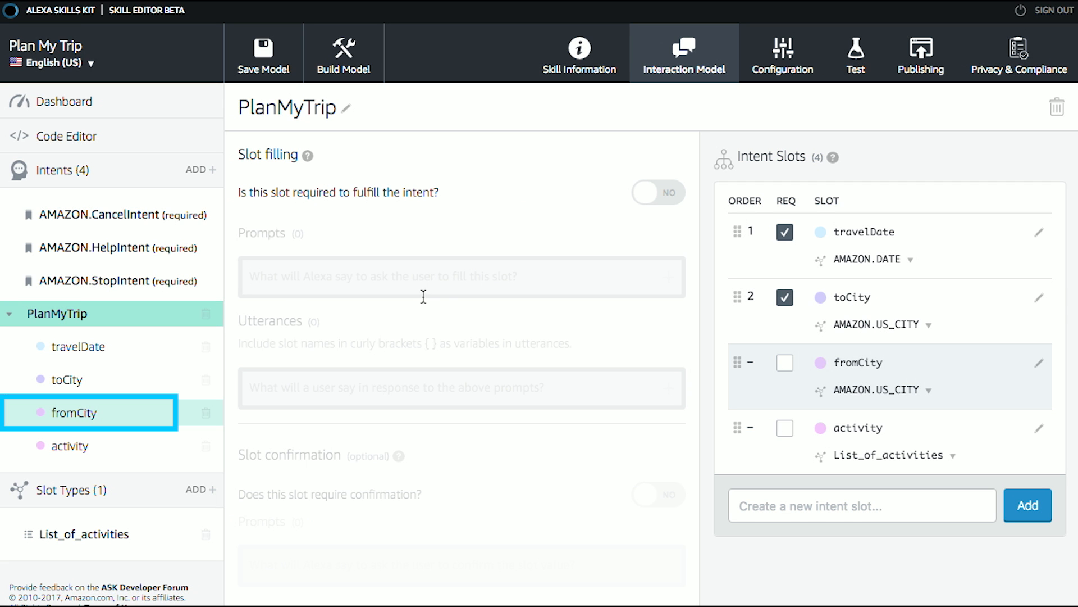
Make fromCity required with the prompt where are you leaving from
left_click(656, 192)
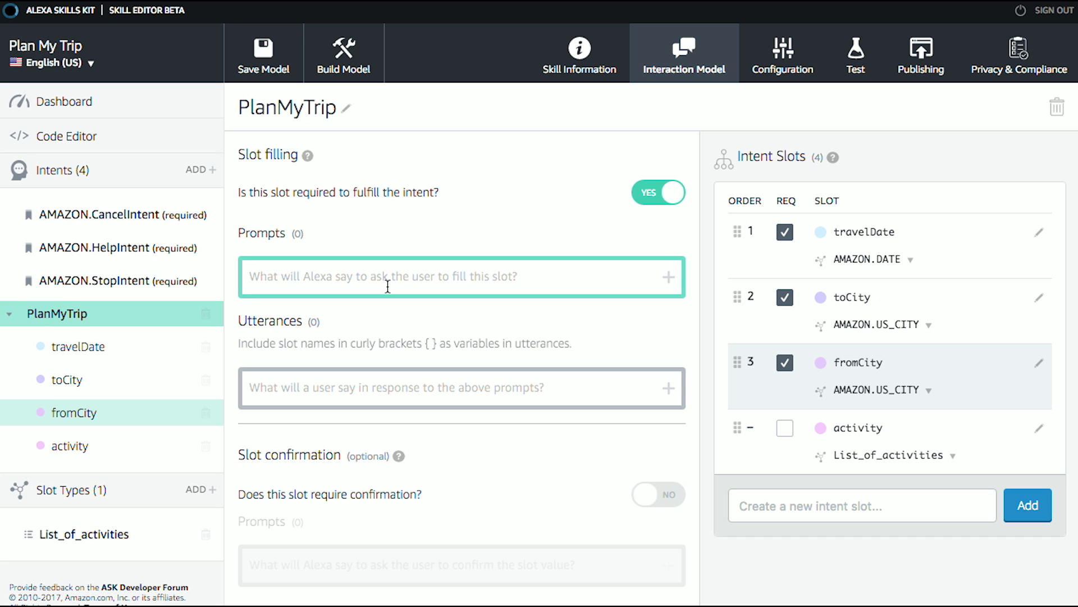
type("where")
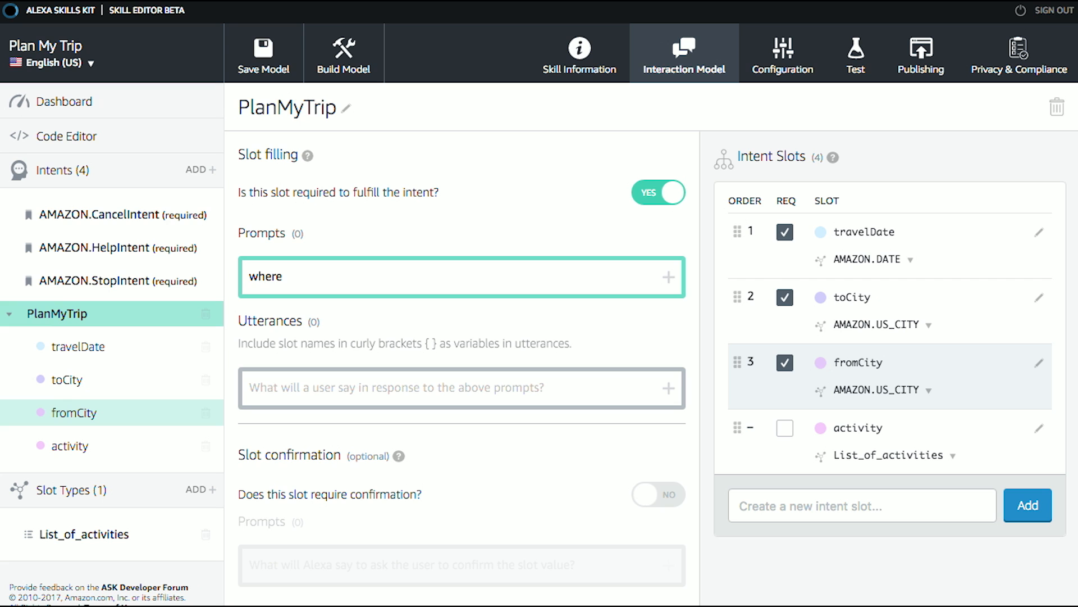
type("are you lea")
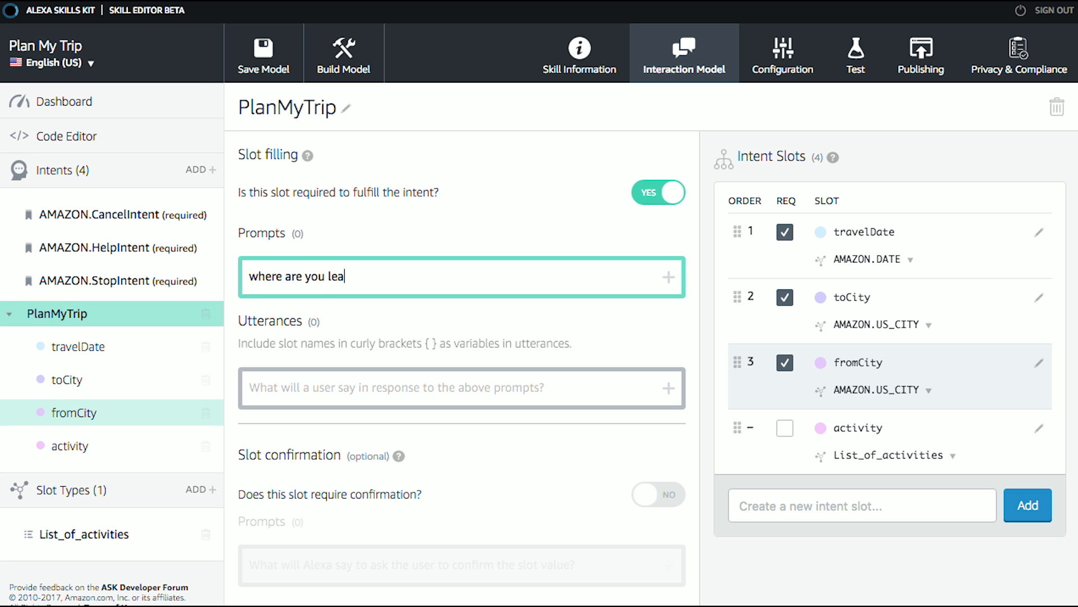
type("ving from")
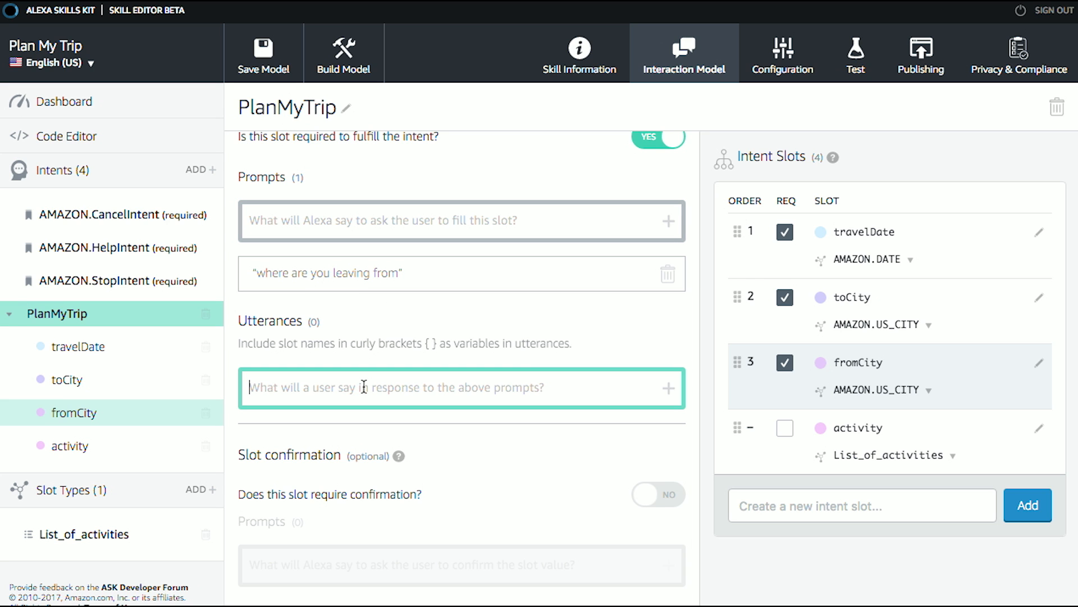
Add the {fromCity} reply utterance, then move to the activity slot
type("{fro")
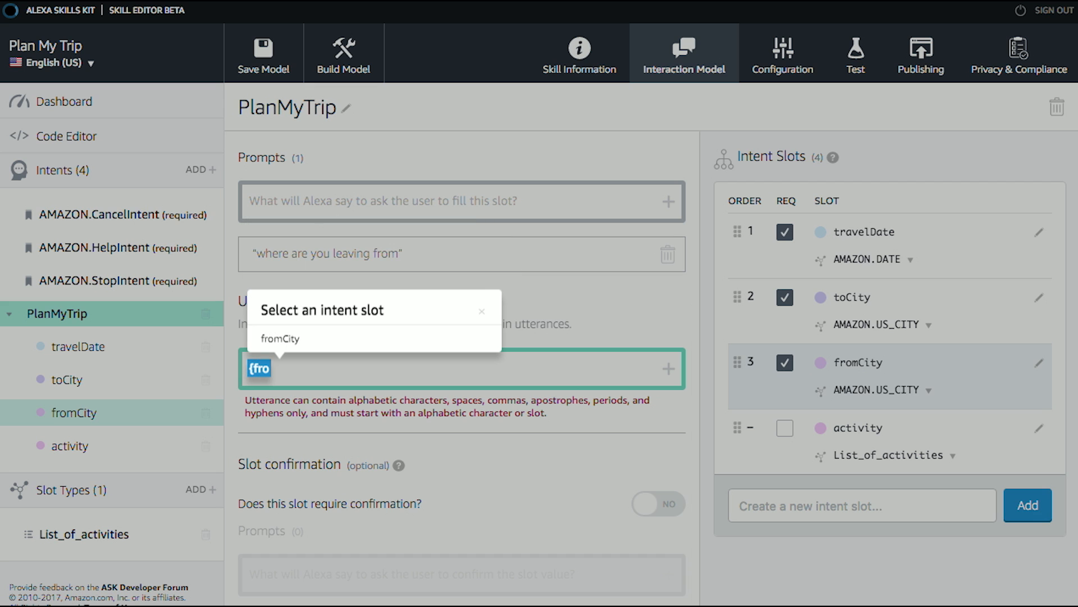
left_click(279, 338)
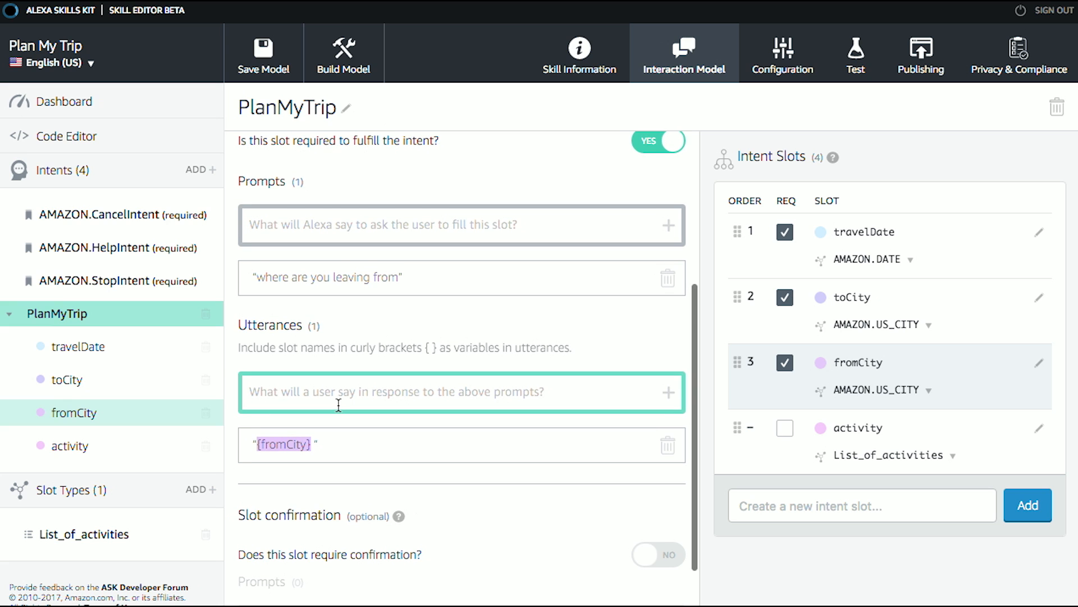
scroll("up", 3)
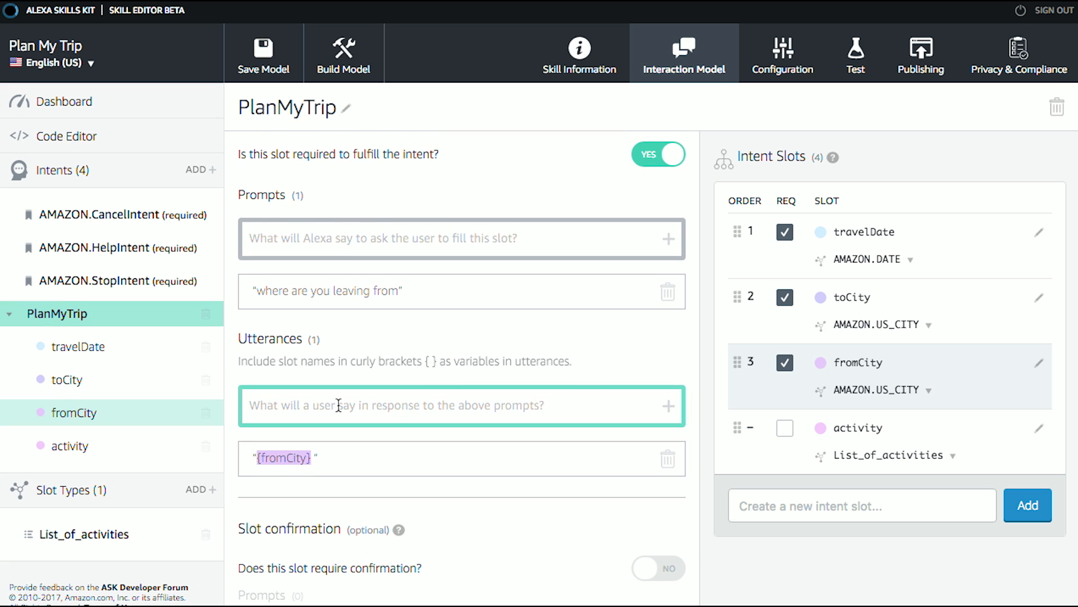
left_click(69, 446)
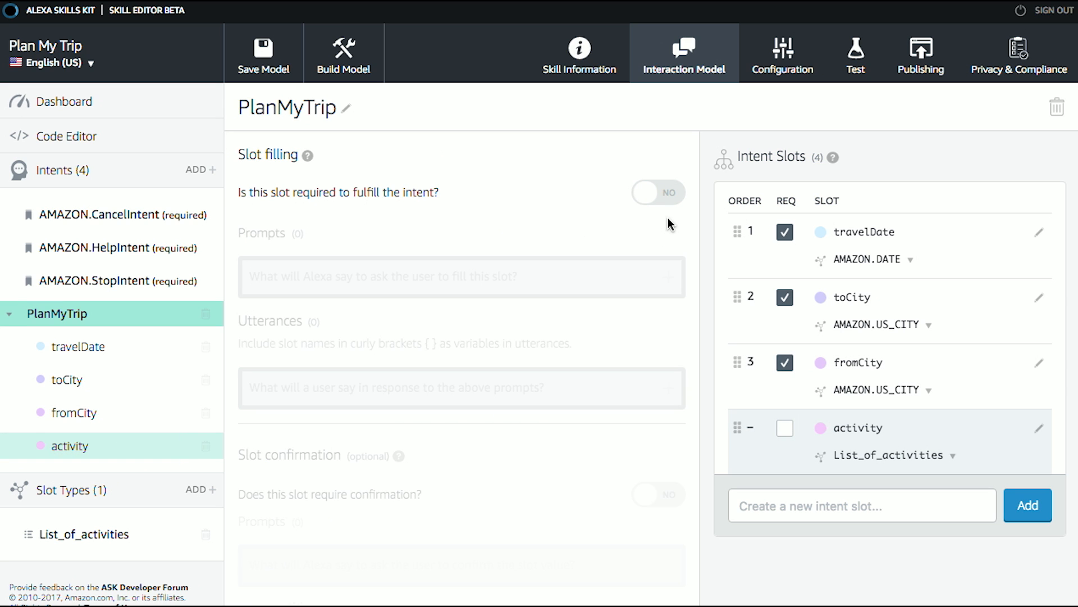
mouse_move(61, 318)
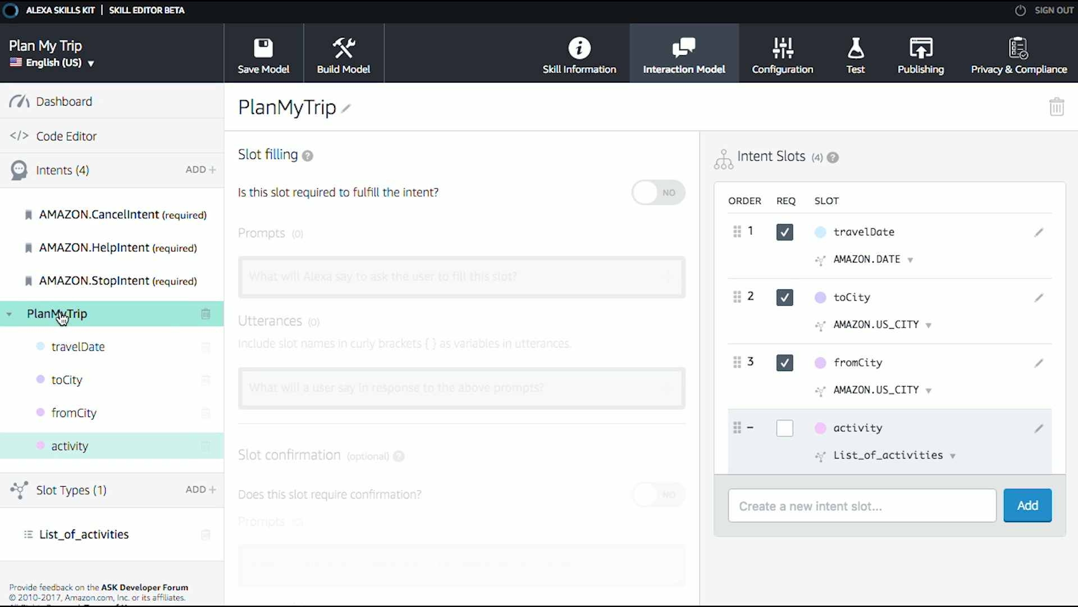
Leave activity optional and return to the PlanMyTrip intent overview
left_click(58, 313)
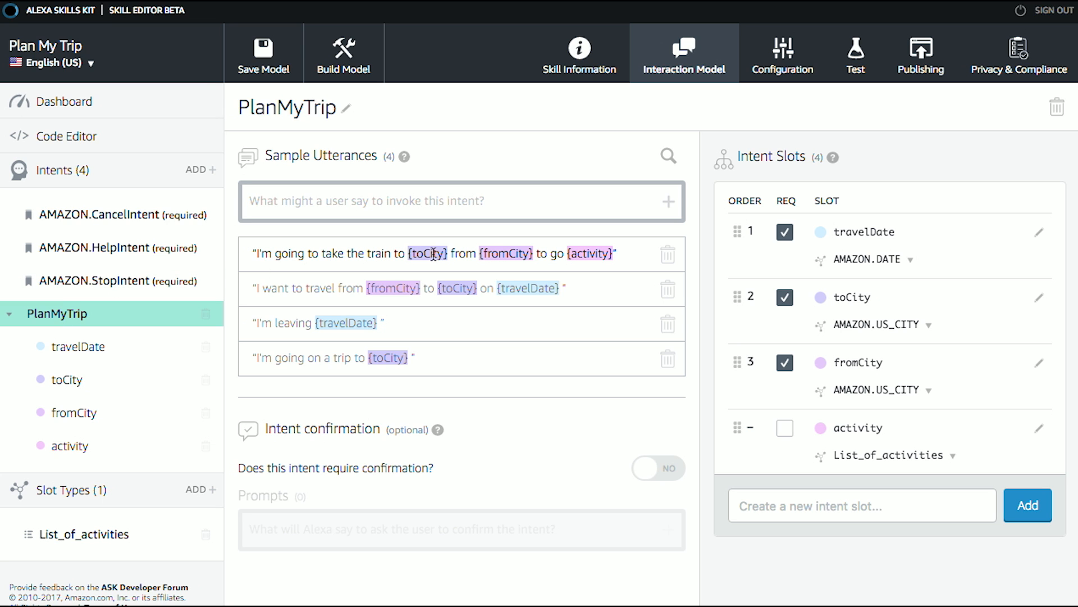
mouse_move(505, 260)
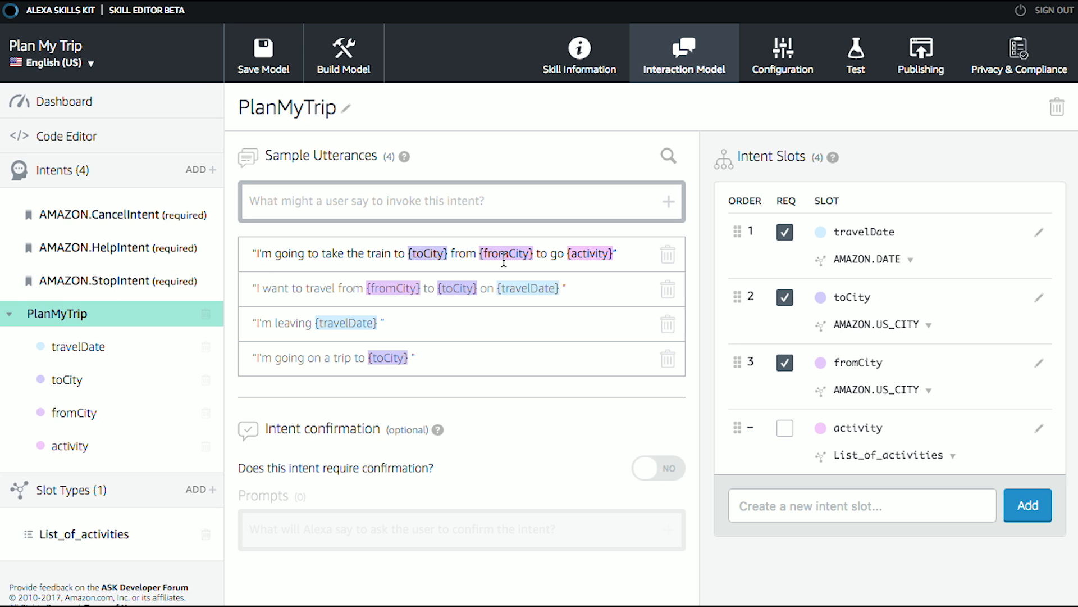
mouse_move(263, 53)
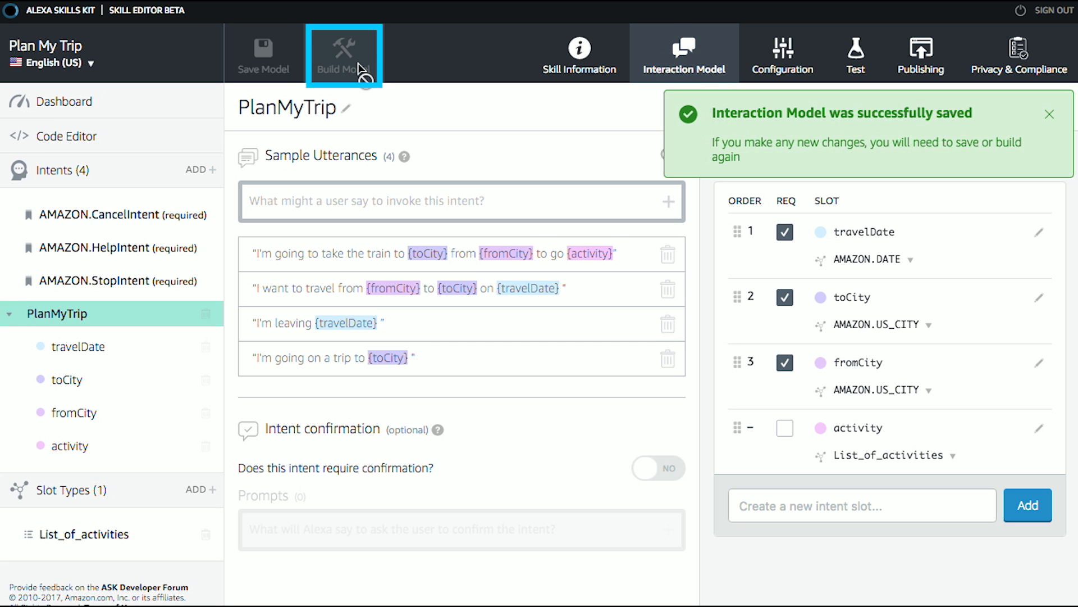
Build the saved interaction model from the toolbar
left_click(344, 55)
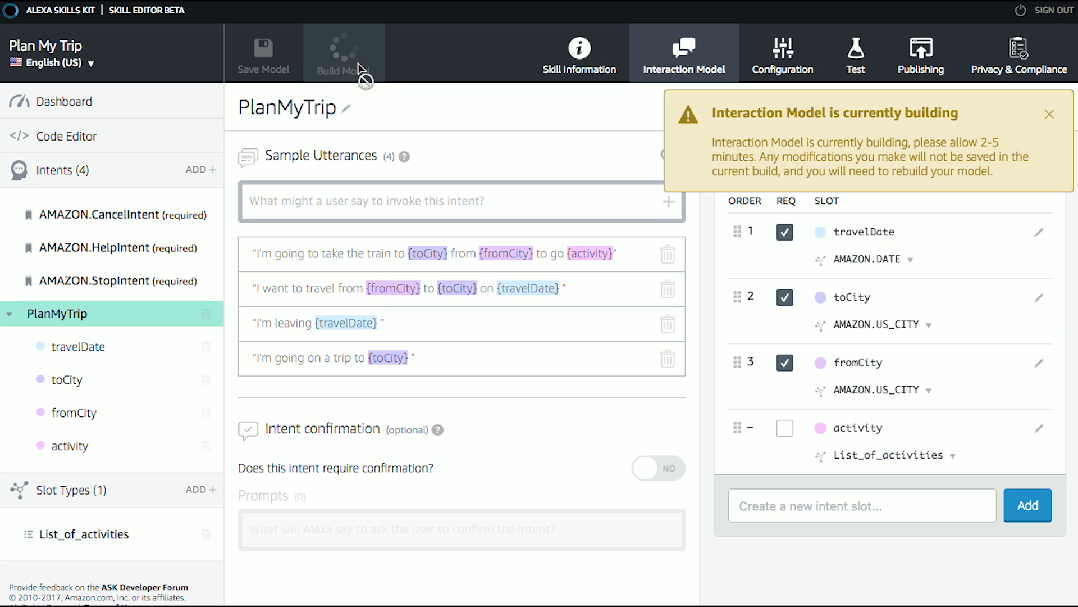
left_click(1049, 114)
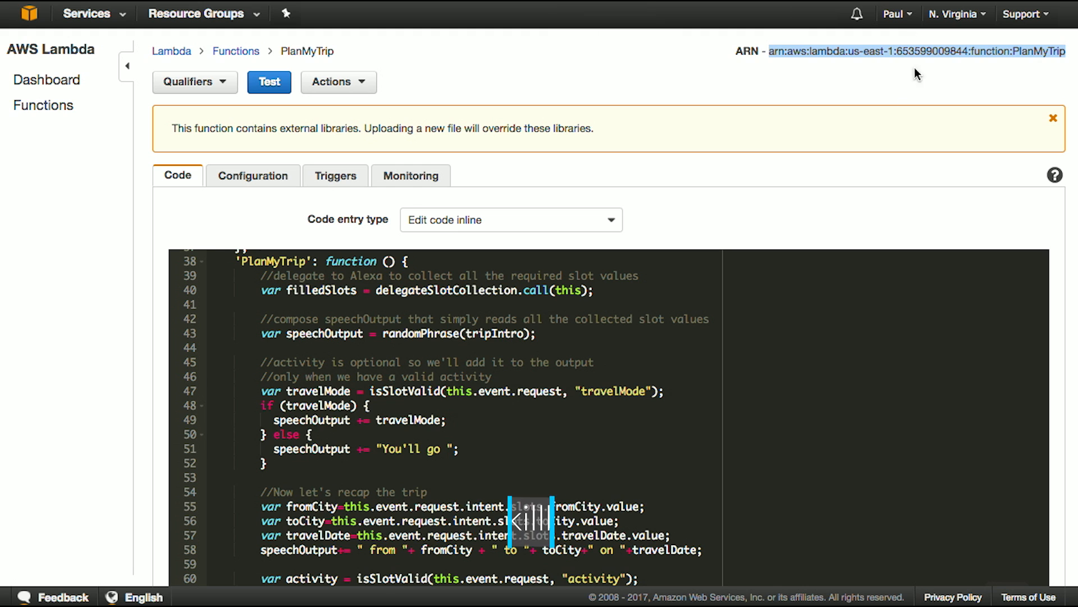
Review the slot-recap code in the inline editor and select the PlanMyTrip function's ARN to copy it
scroll("down", 3)
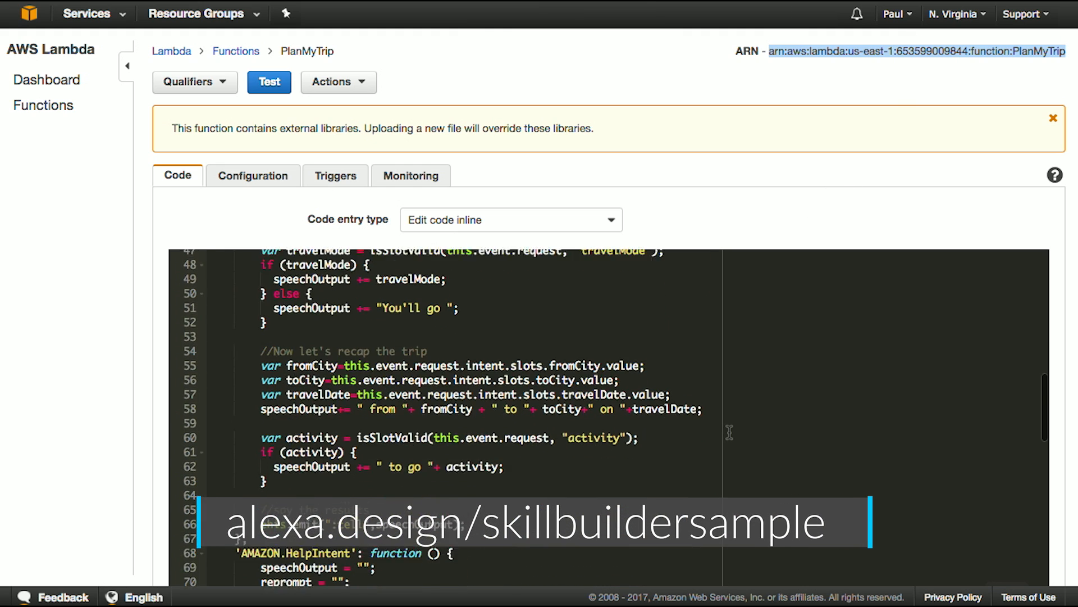
scroll("up", 3)
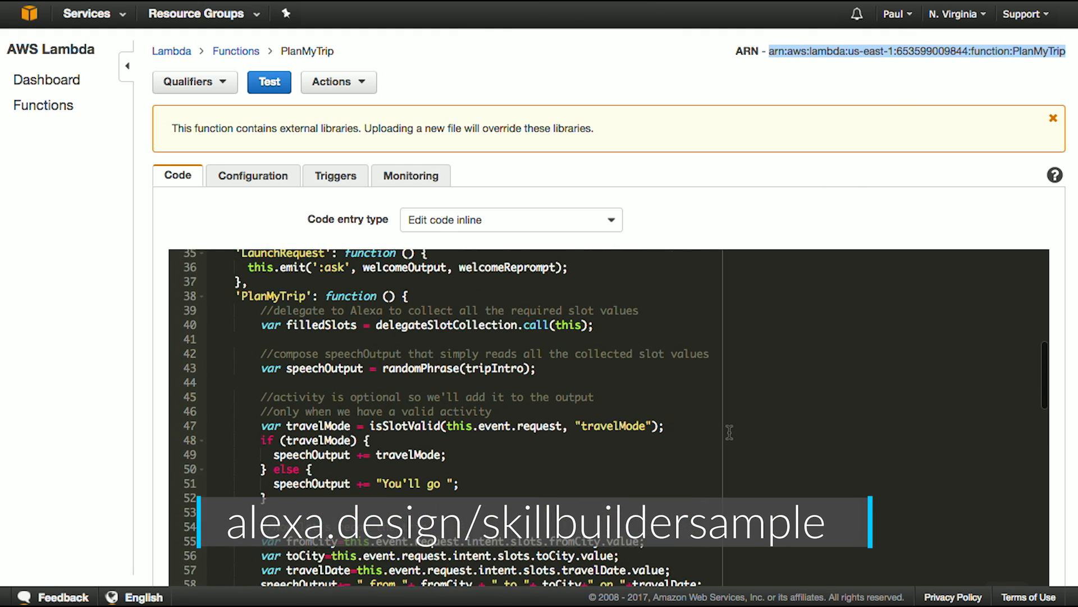
scroll("down", 3)
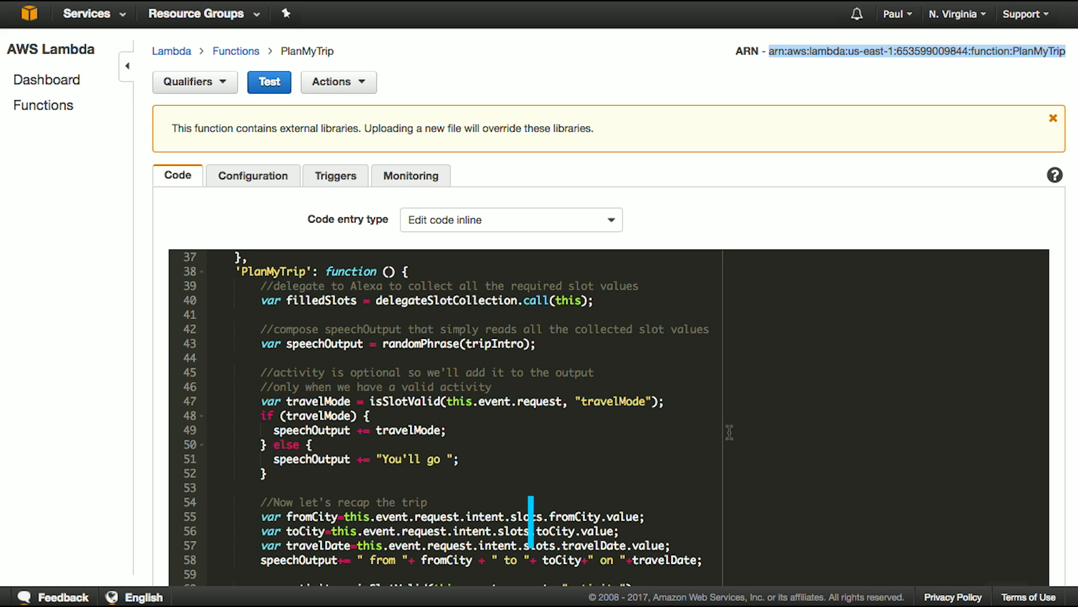
scroll("down", 3)
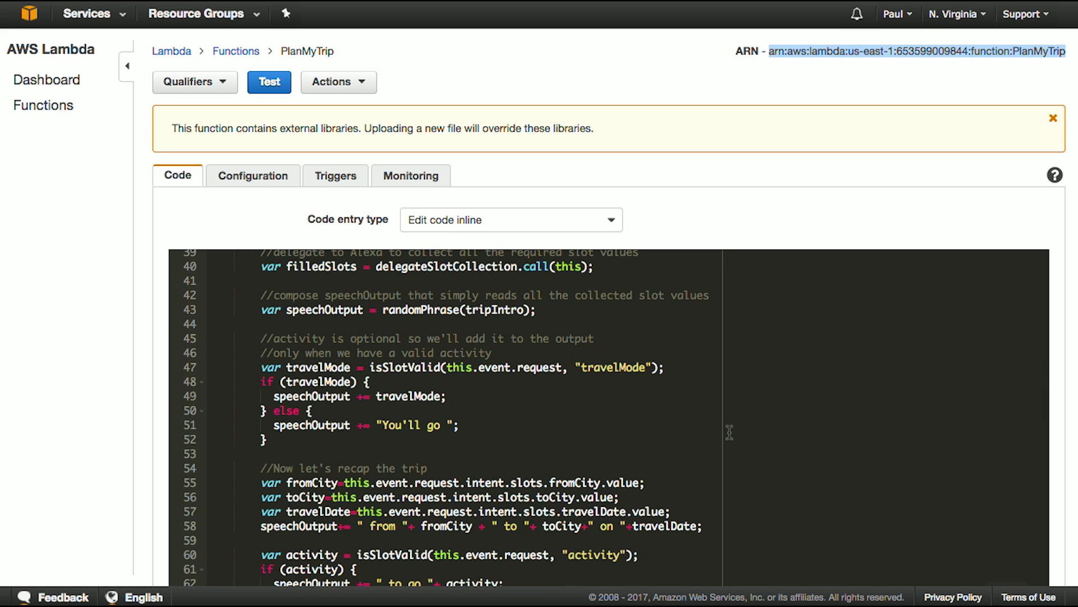
mouse_move(766, 158)
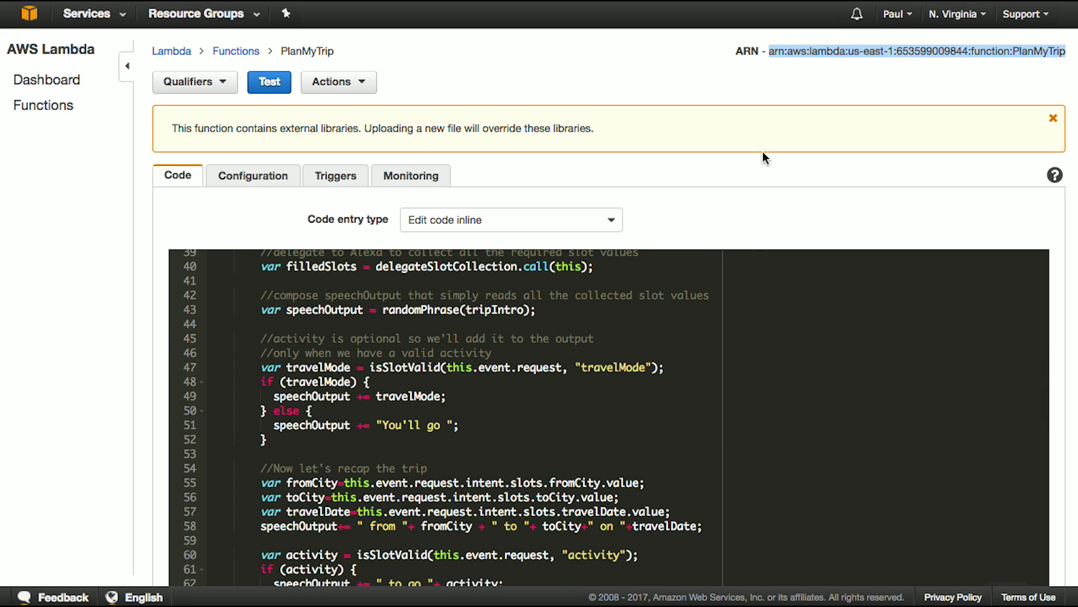
left_click(770, 51)
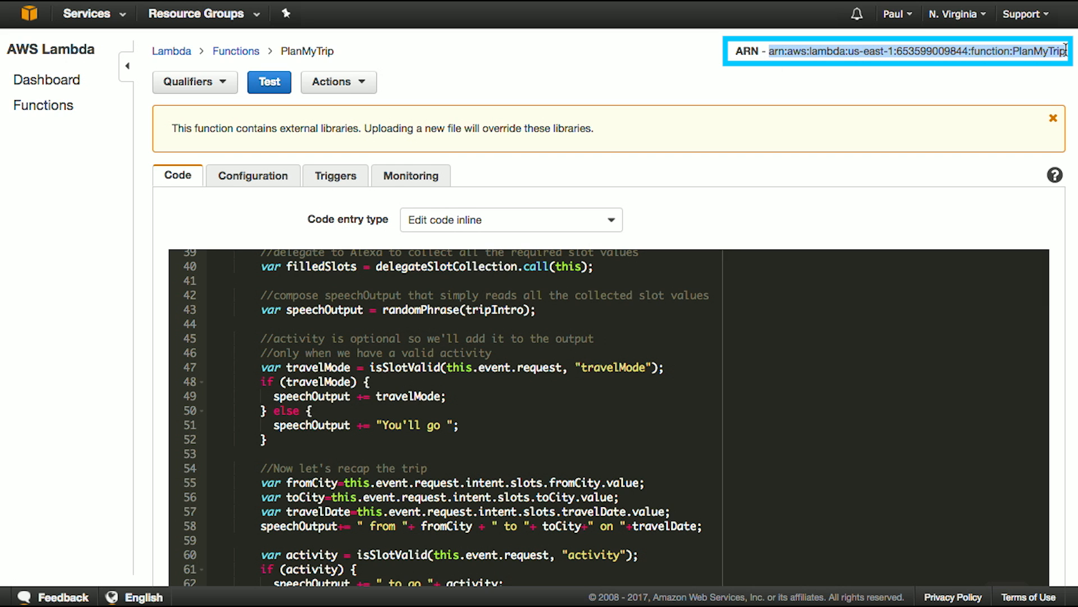
mouse_move(1053, 79)
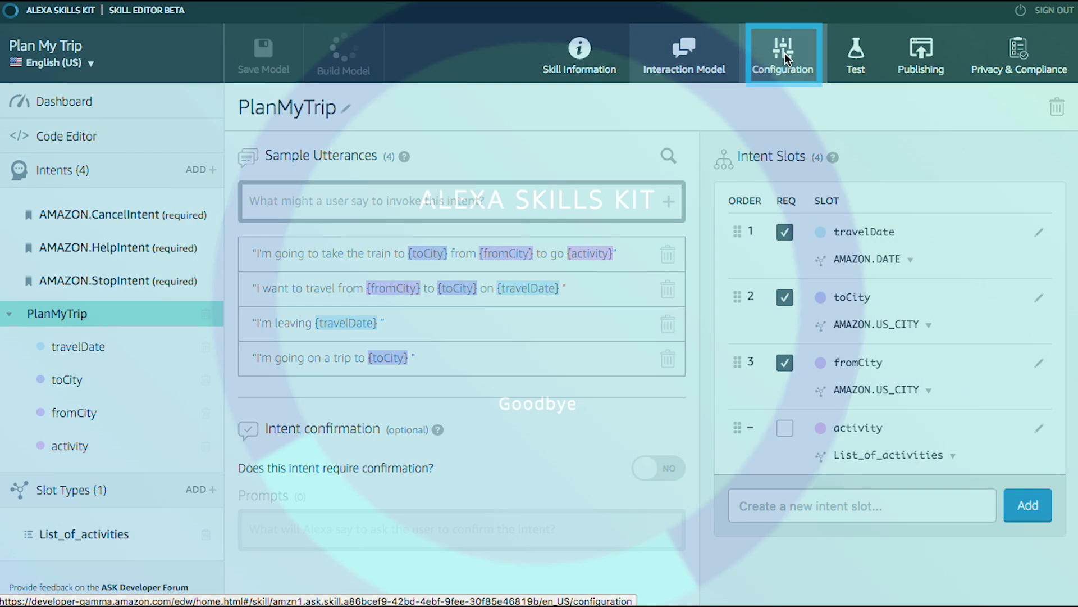
Set the skill endpoint to AWS Lambda ARN with North America region and the PlanMyTrip ARN
left_click(782, 54)
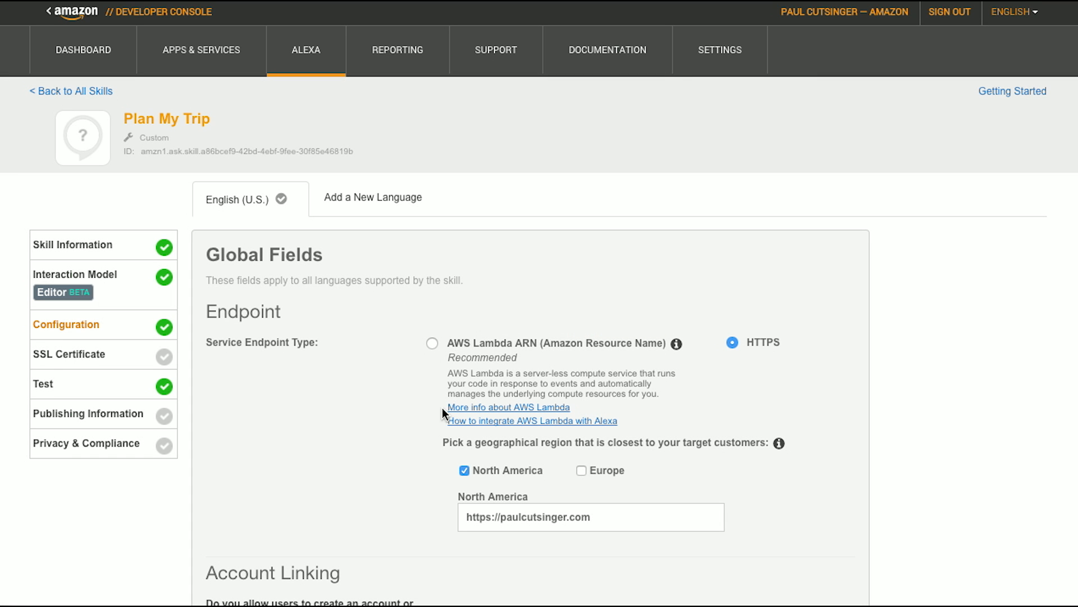
left_click(463, 469)
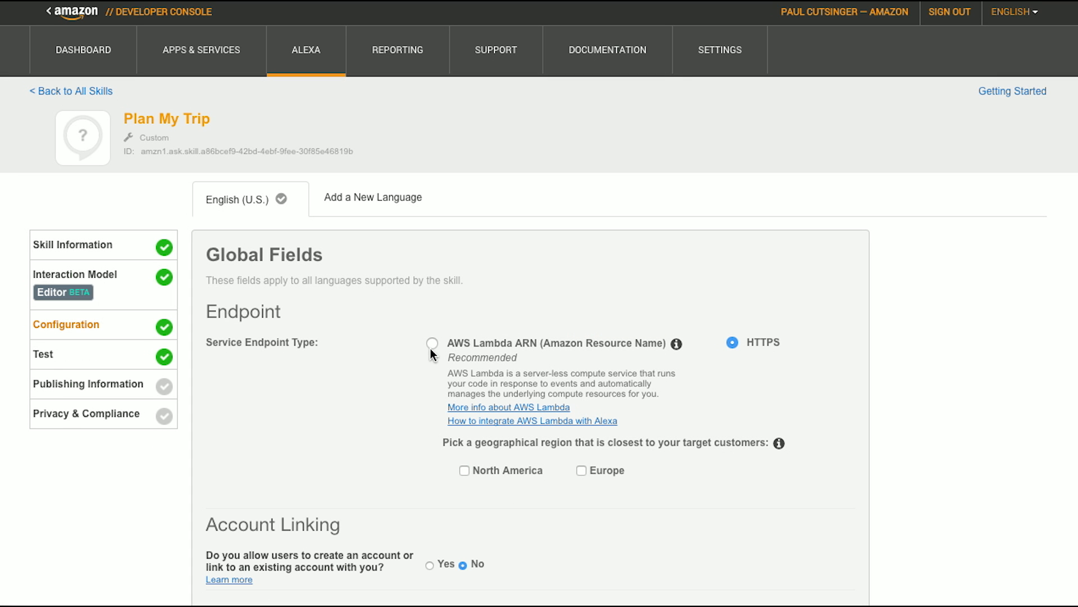
left_click(432, 342)
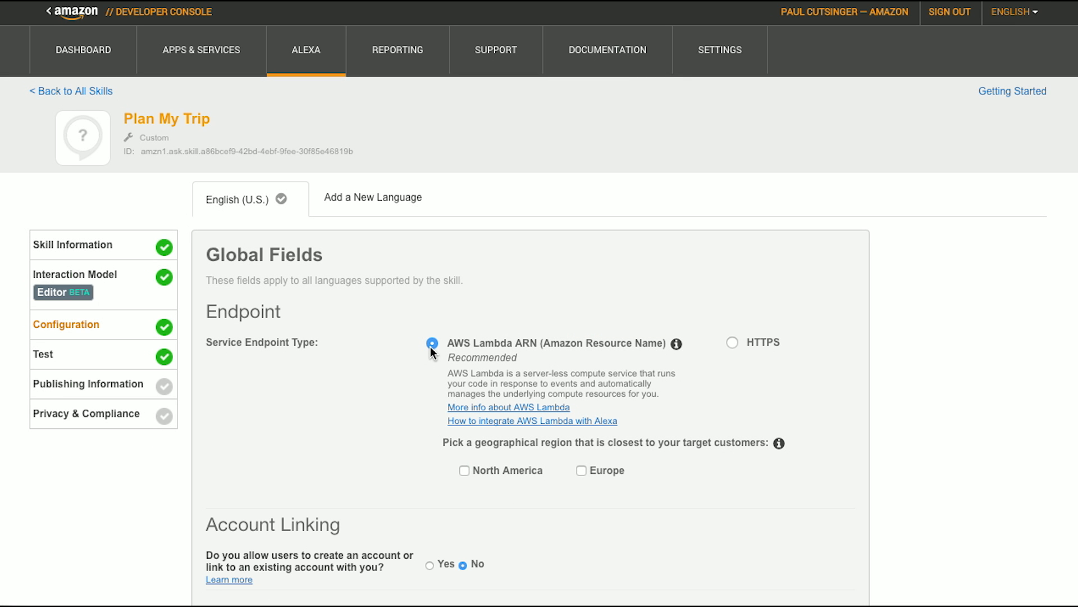
mouse_move(464, 472)
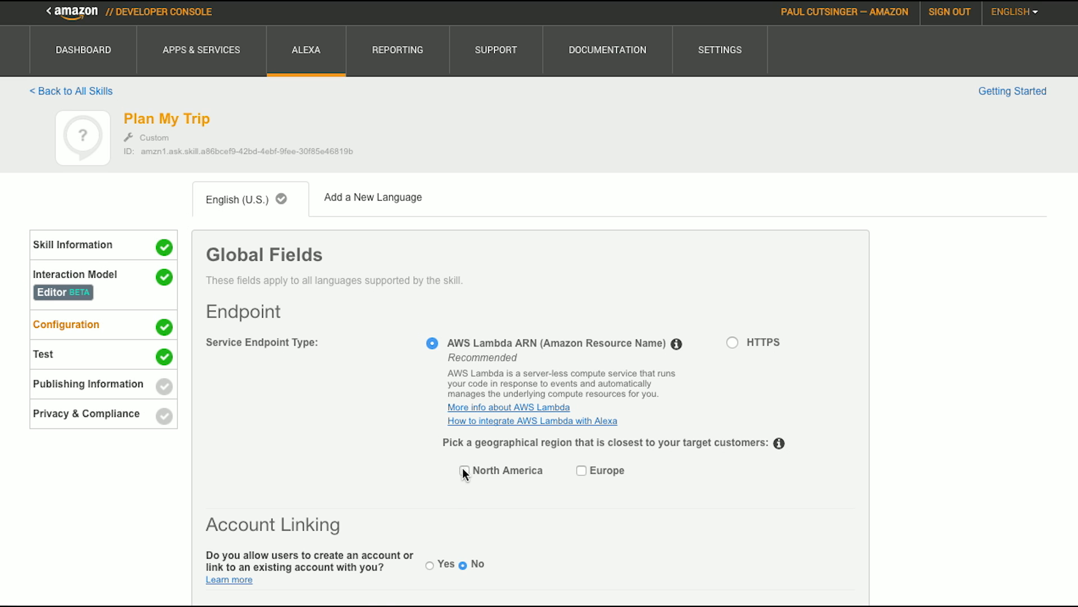
left_click(463, 470)
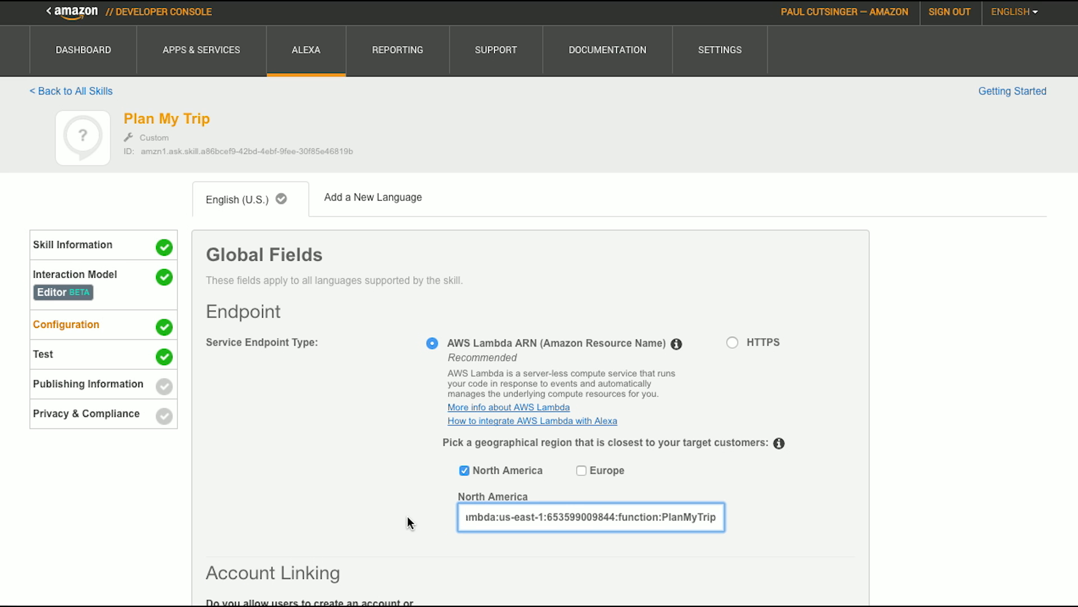
scroll("down", 3)
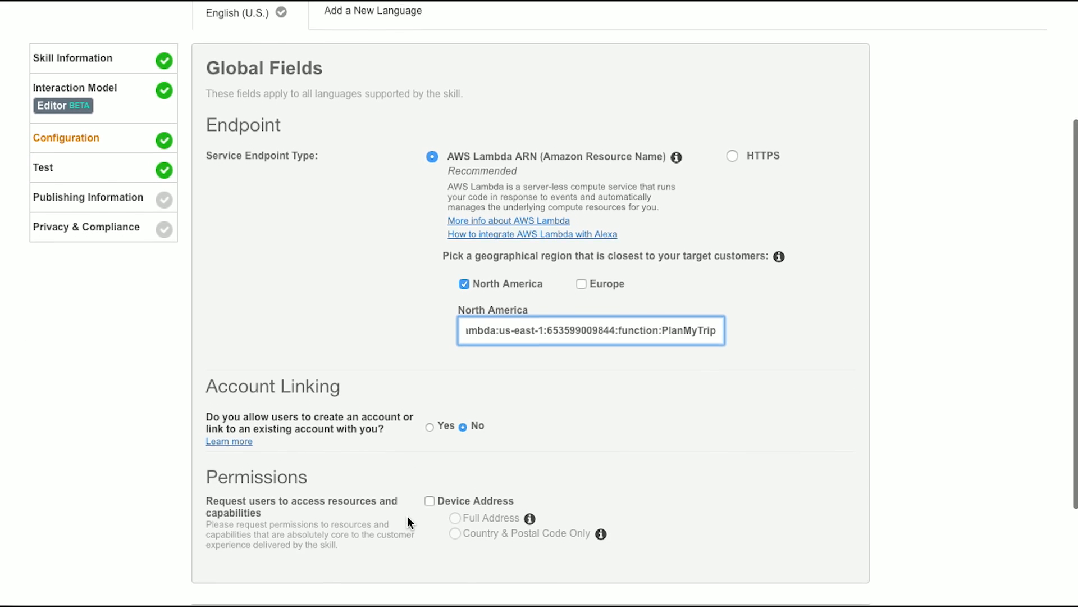
scroll("down", 3)
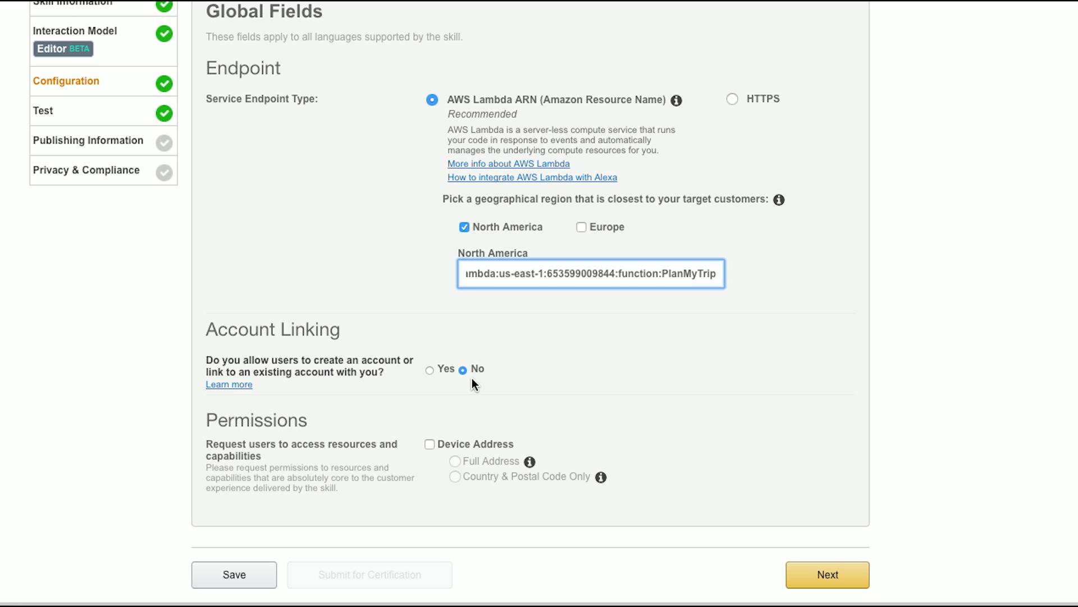
mouse_move(557, 460)
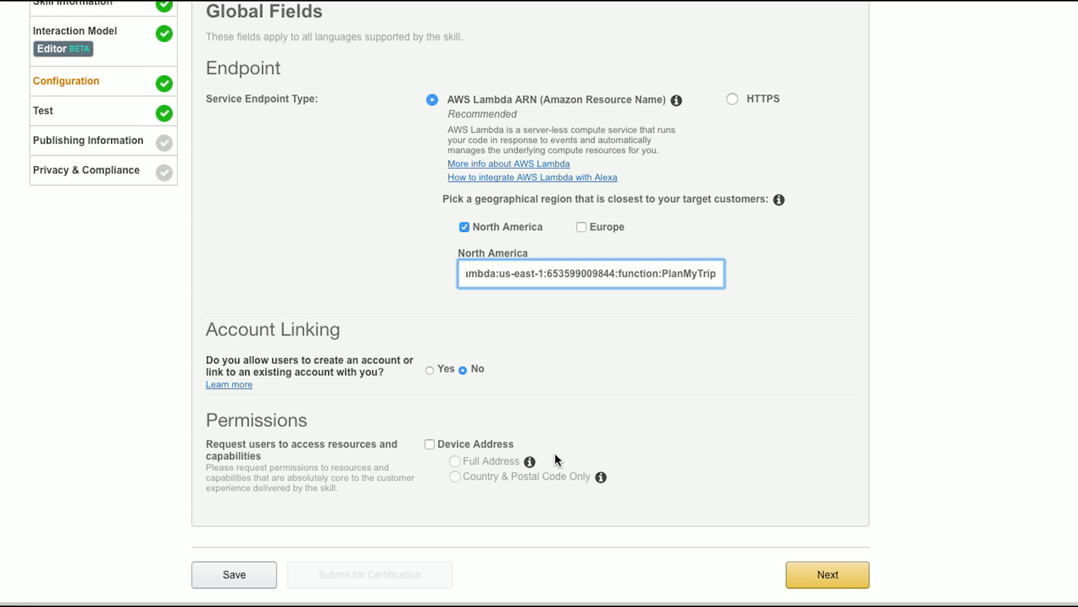
mouse_move(827, 574)
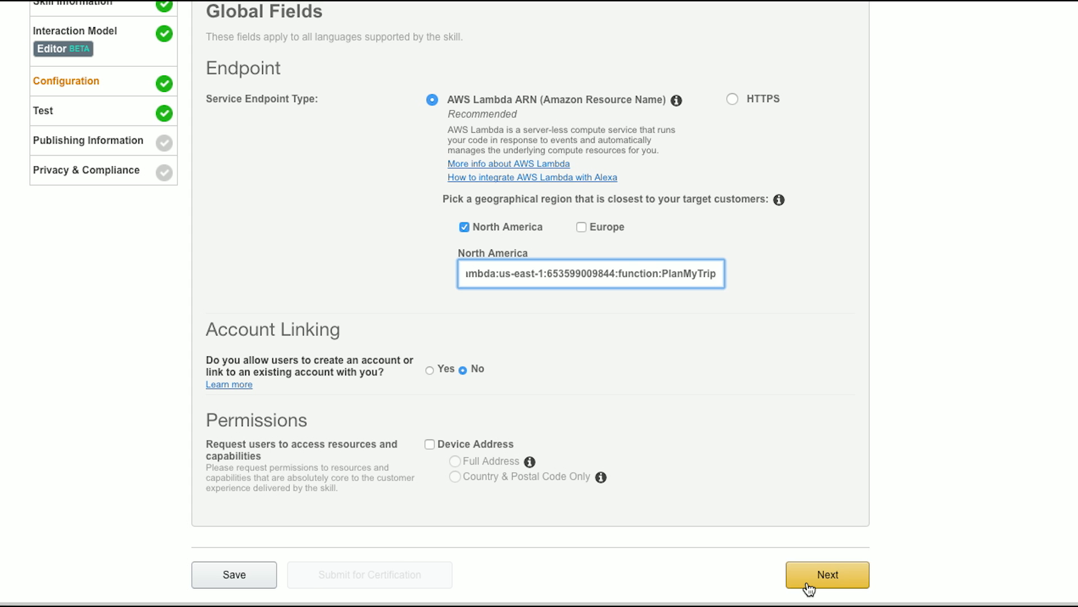
Leave Account Linking at No and proceed with Next to the skill's Test page
left_click(827, 574)
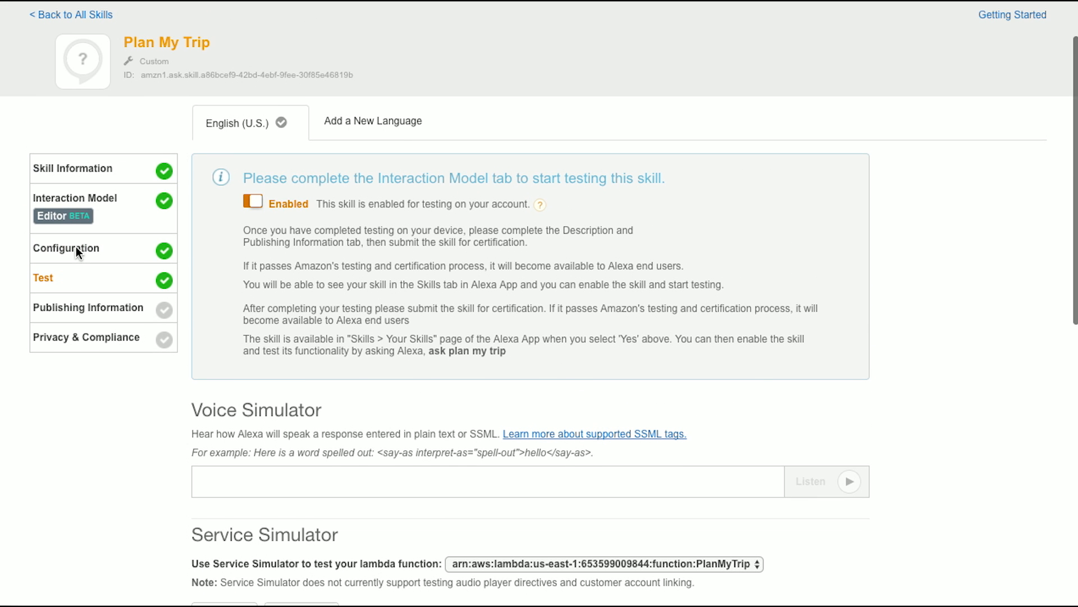